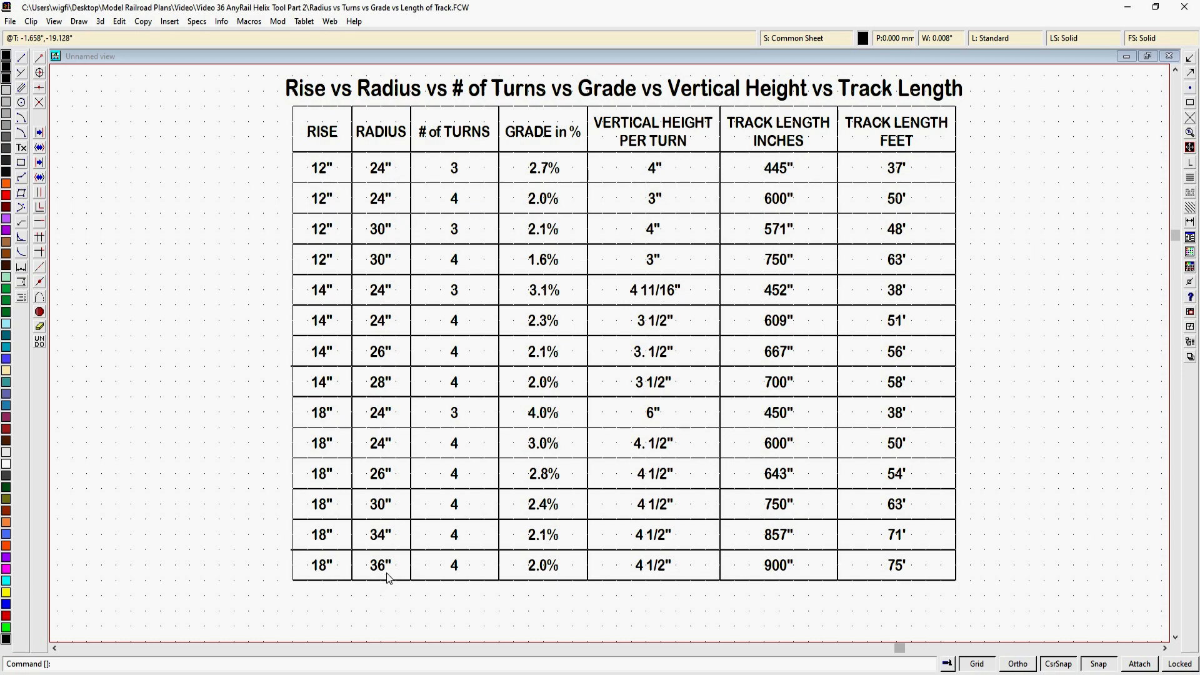
mouse_move(451, 207)
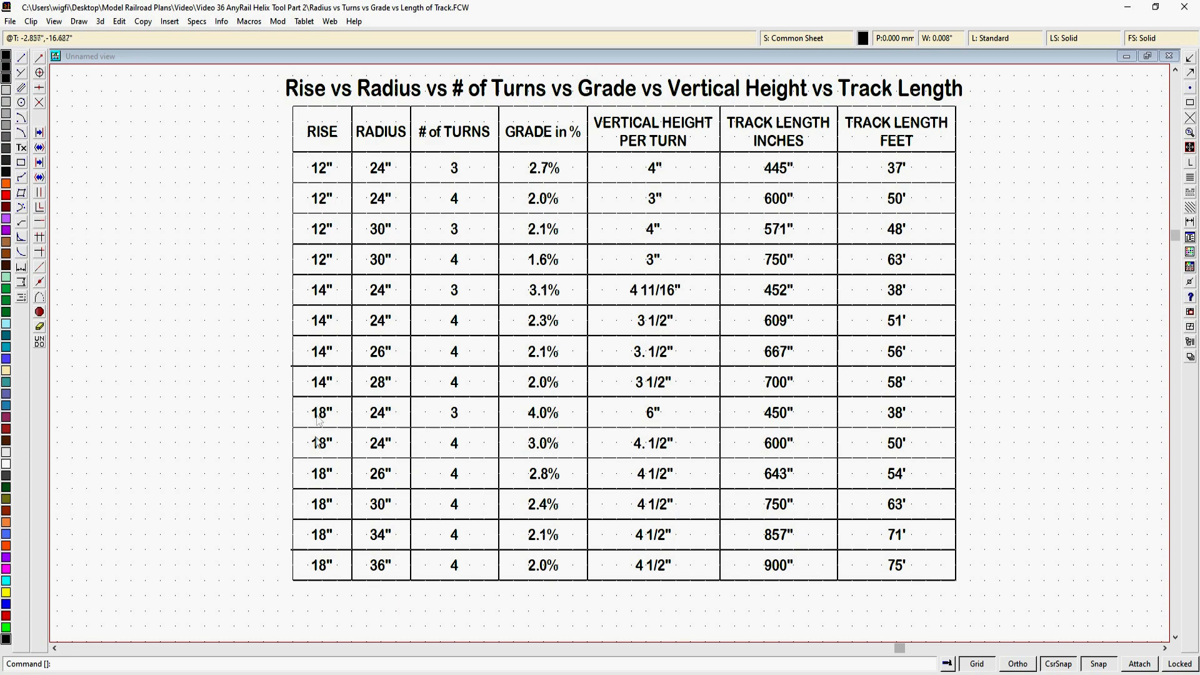
mouse_move(312, 530)
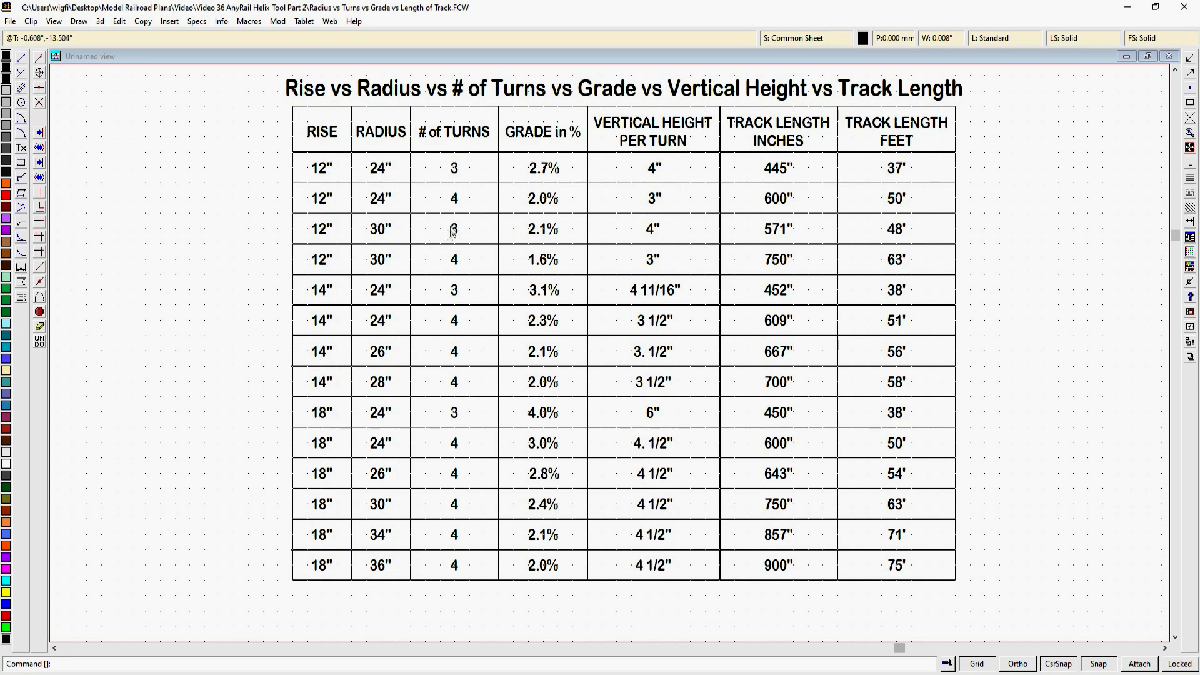
mouse_move(451, 213)
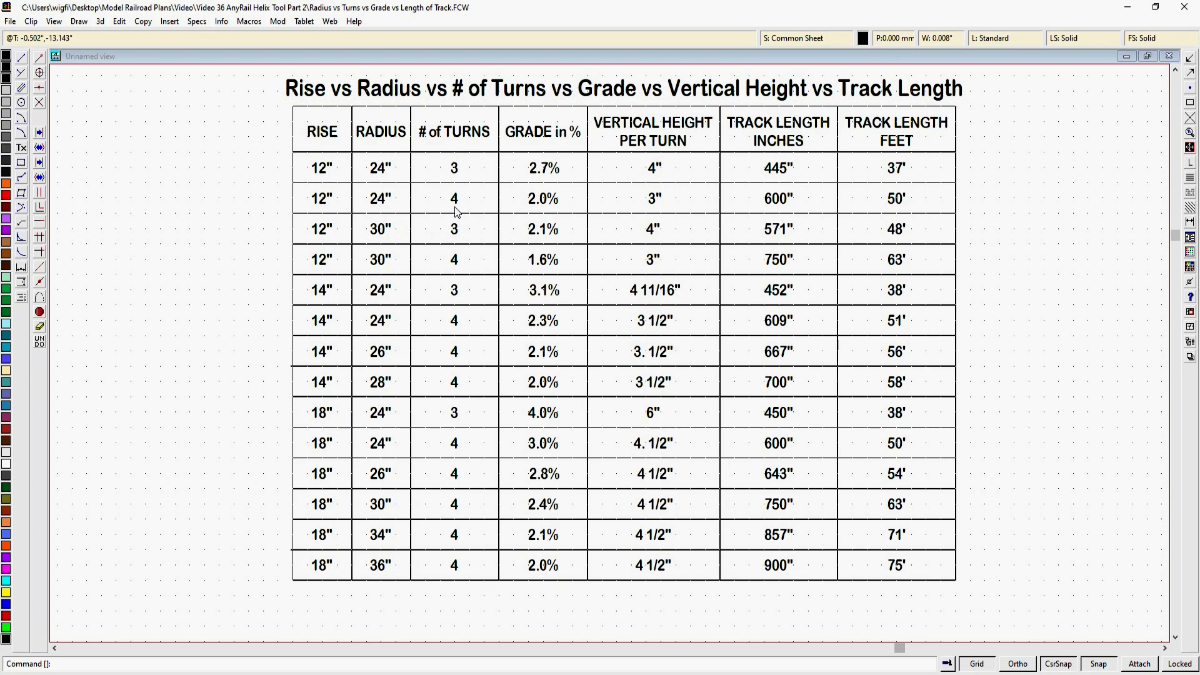
mouse_move(632, 257)
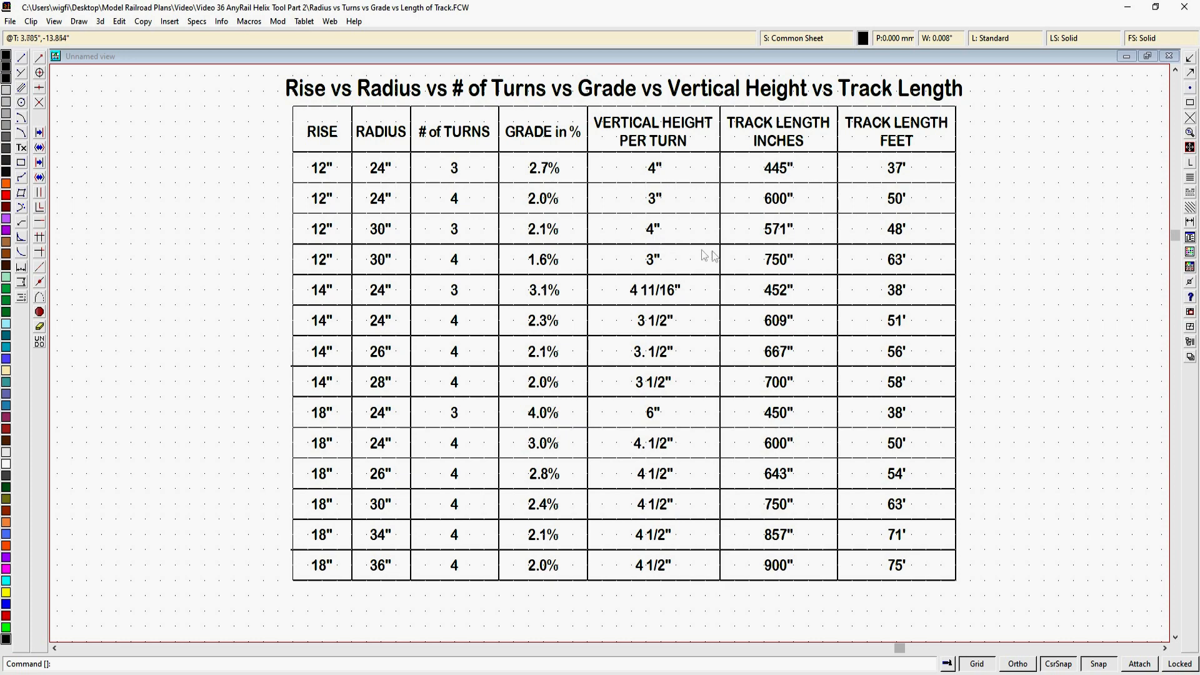
mouse_move(804, 234)
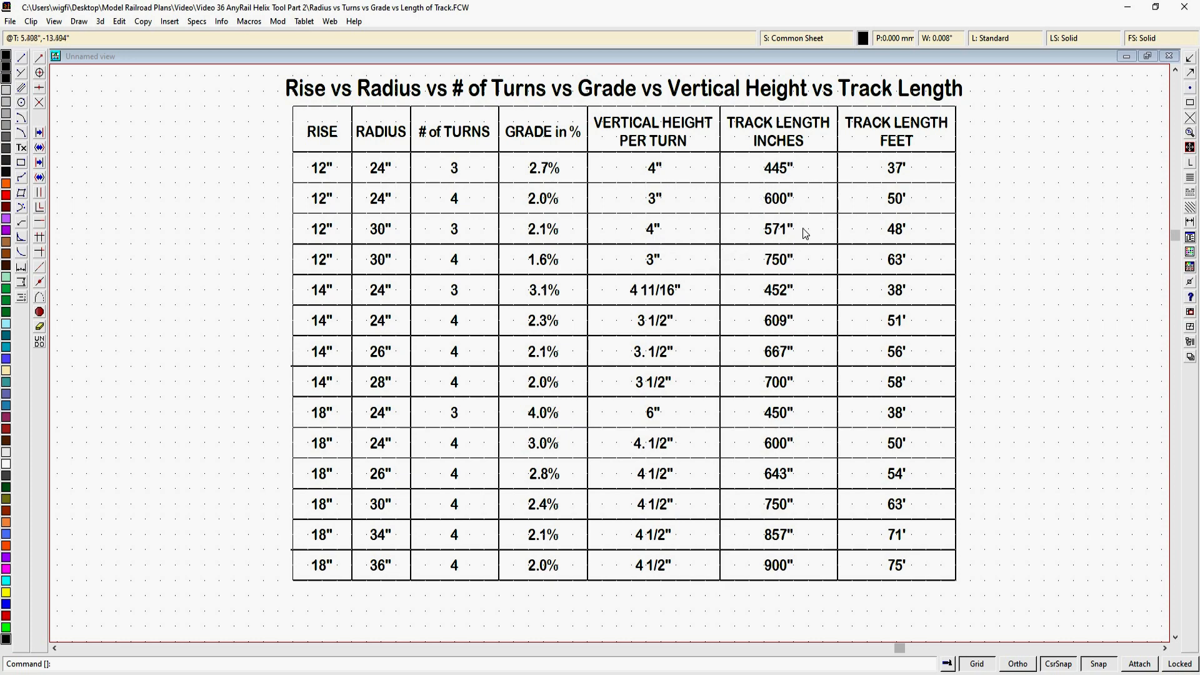
mouse_move(902, 240)
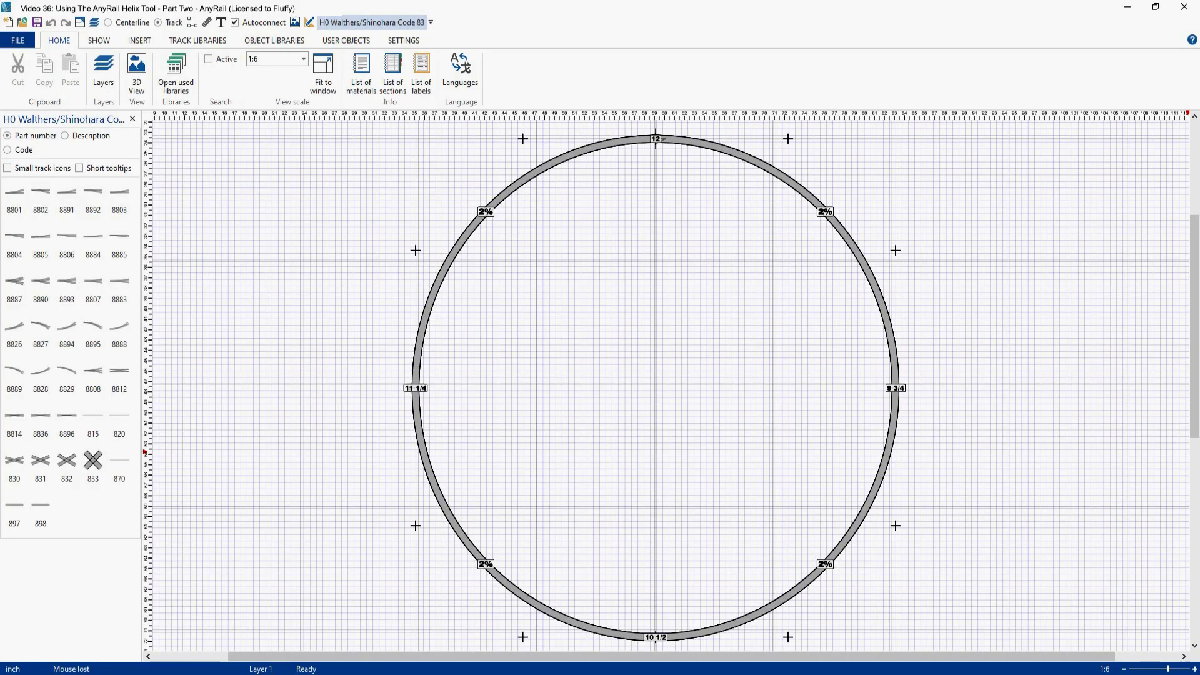
mouse_move(1037, 317)
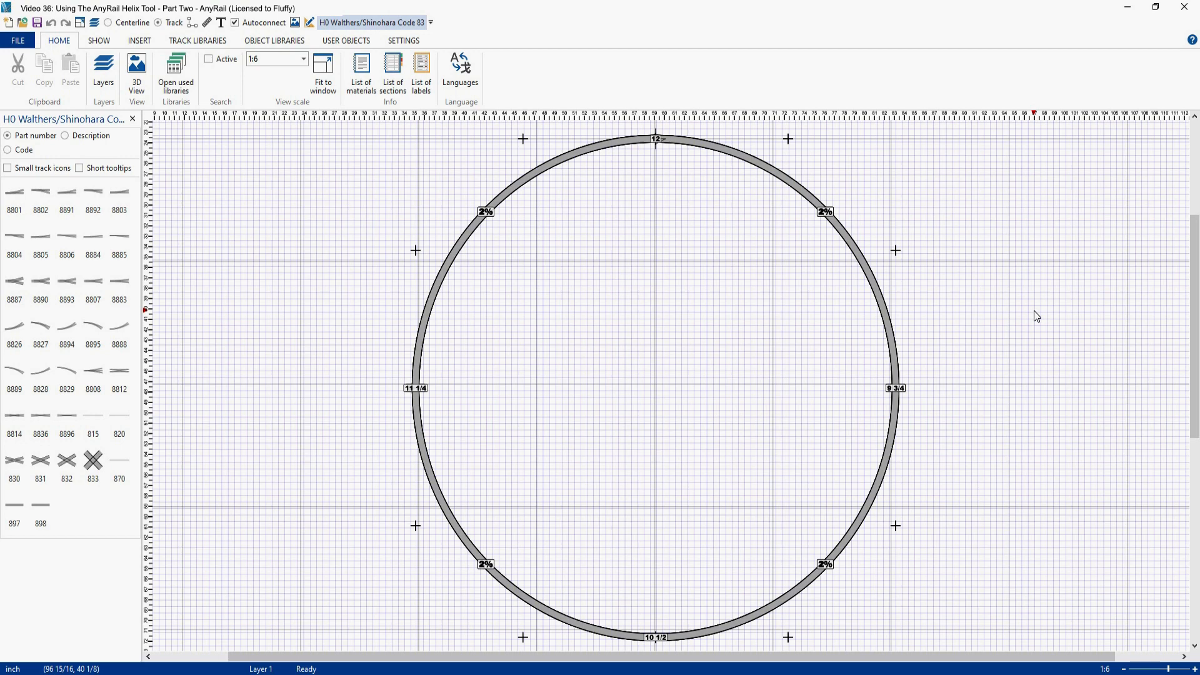
mouse_move(728, 259)
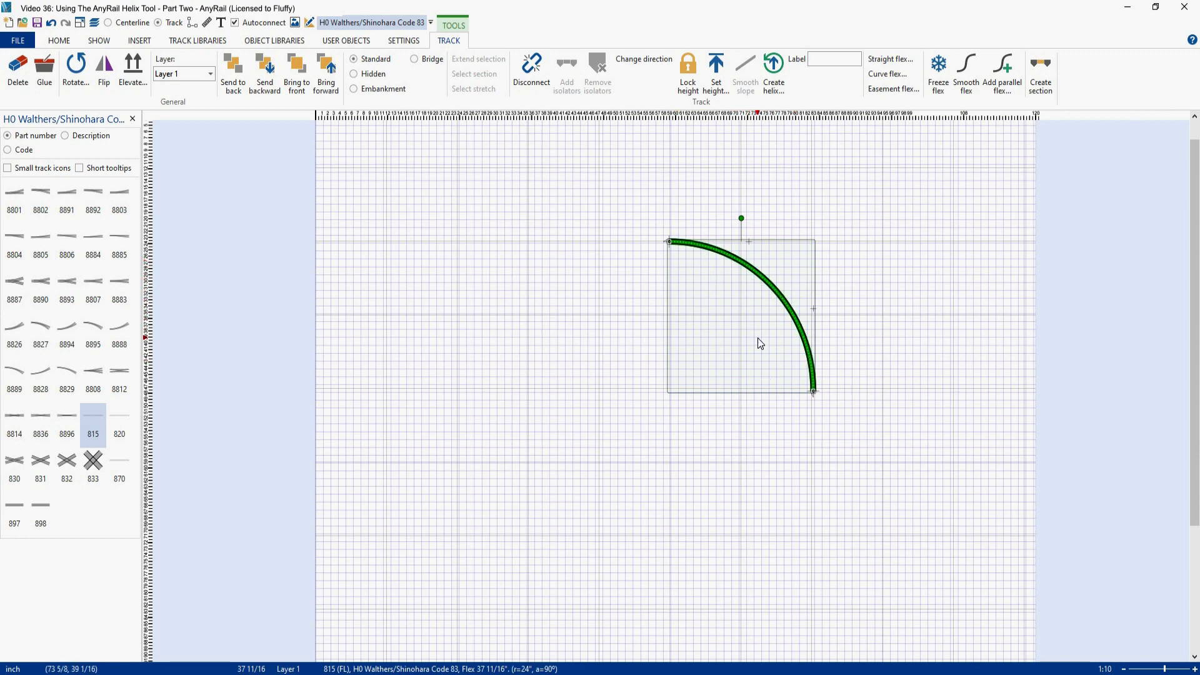
mouse_move(759, 331)
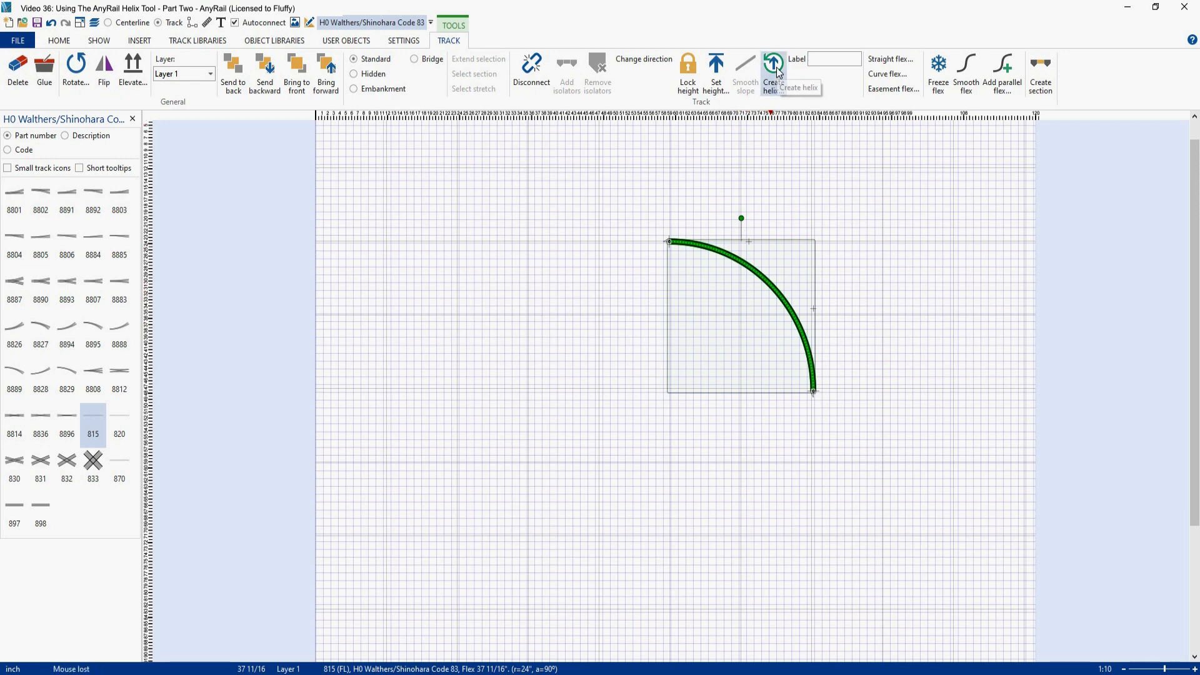
Create a helix from the quarter curve with endpoint height 12 inches and 3 loops, giving 2.7% grade.
left_click(773, 72)
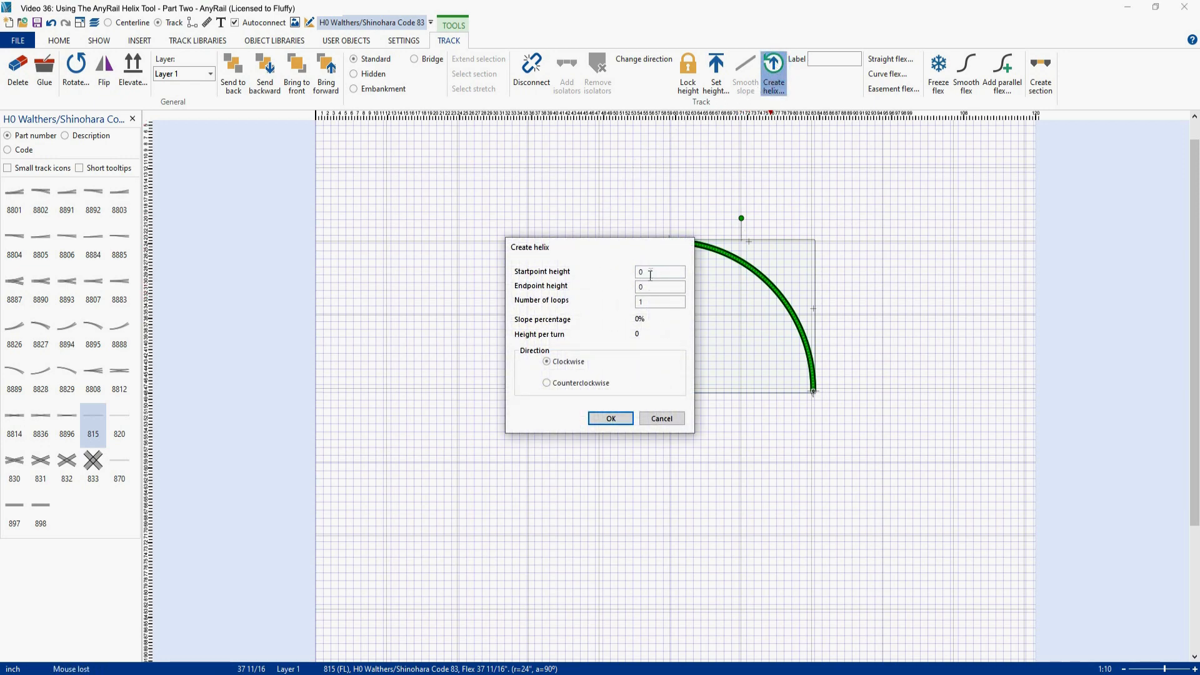
left_click(658, 285)
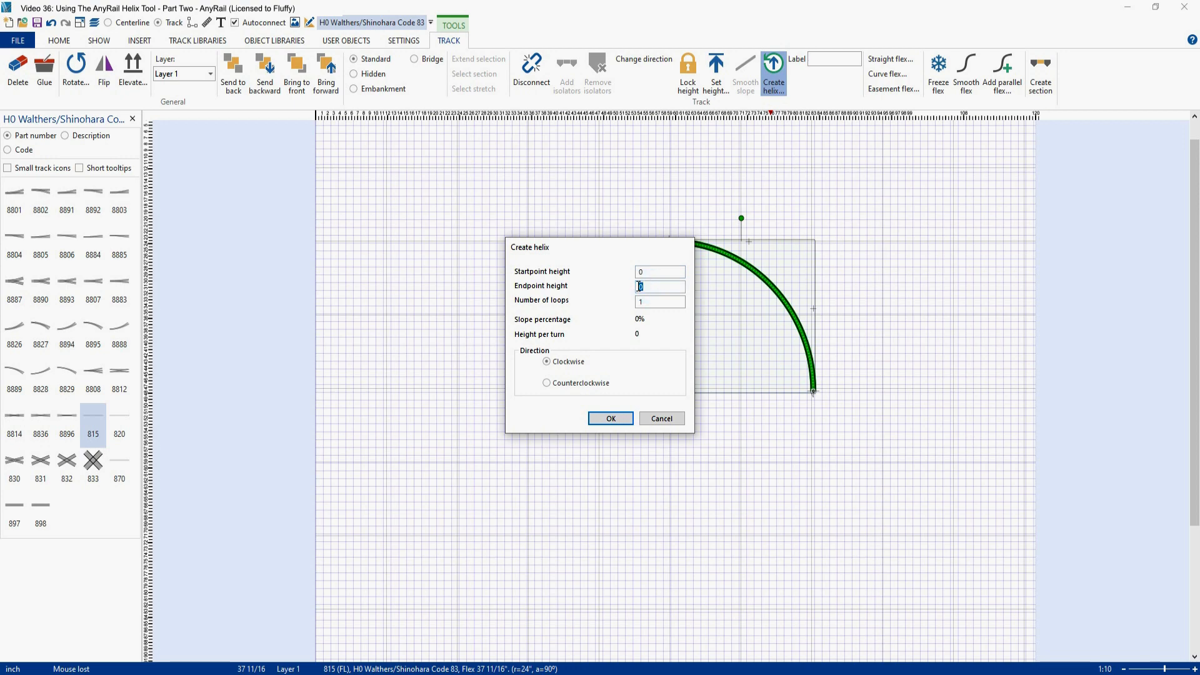
type("12")
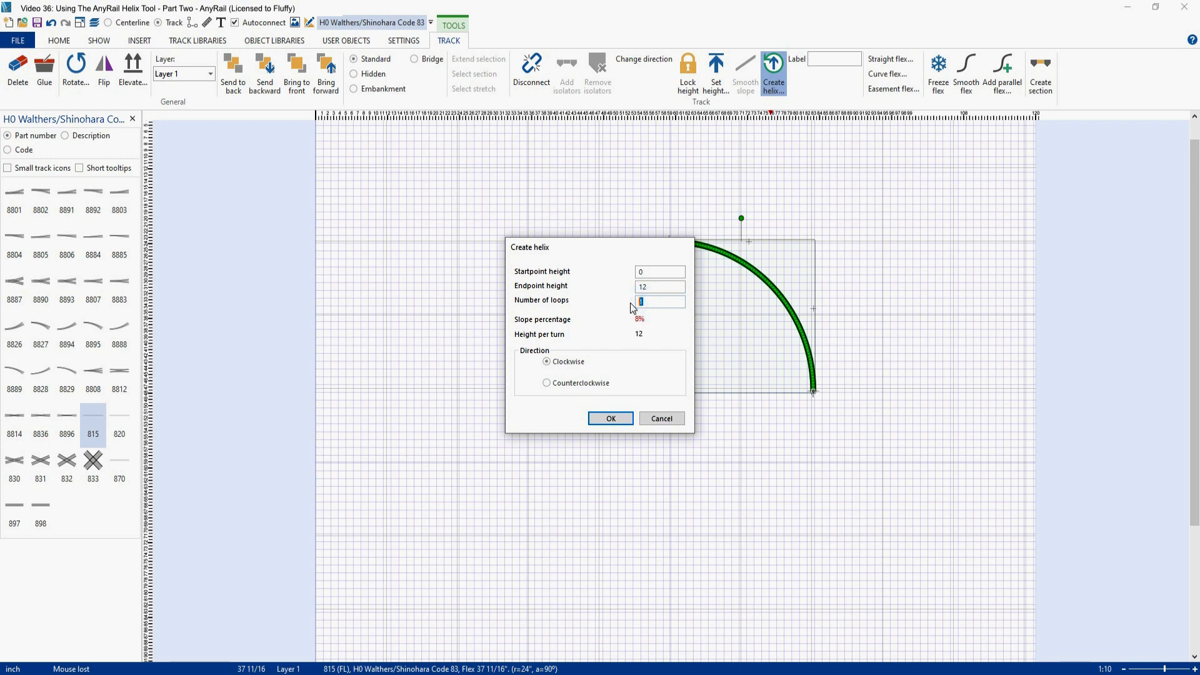
type("3")
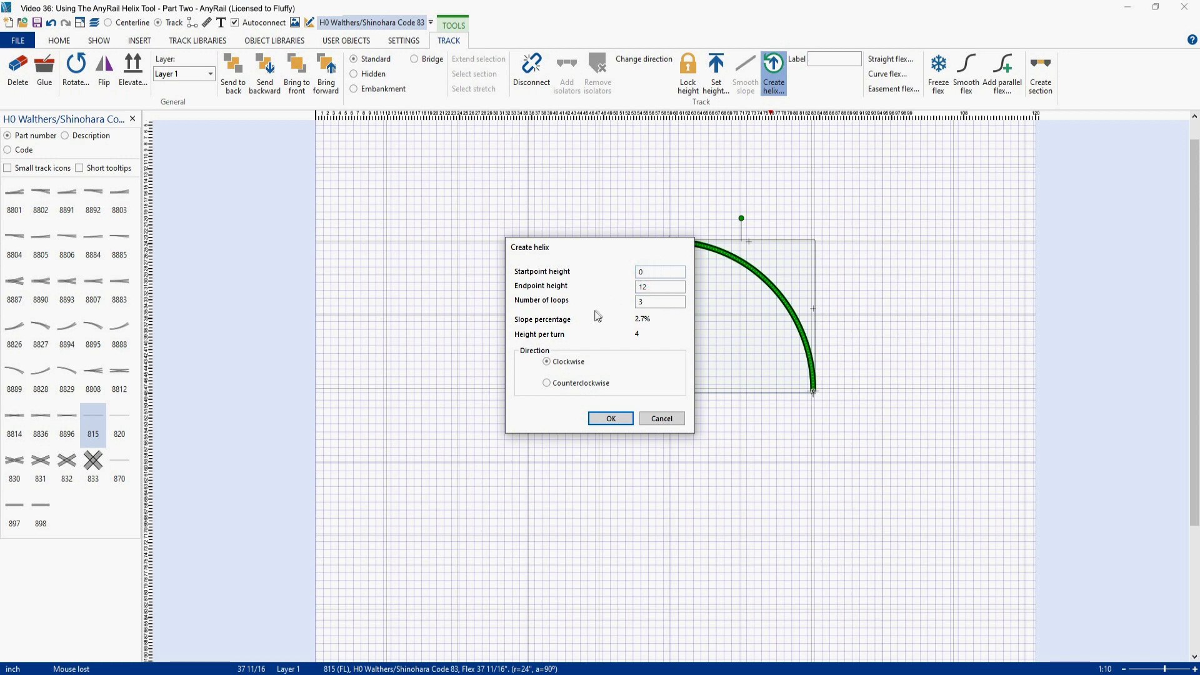
mouse_move(612, 339)
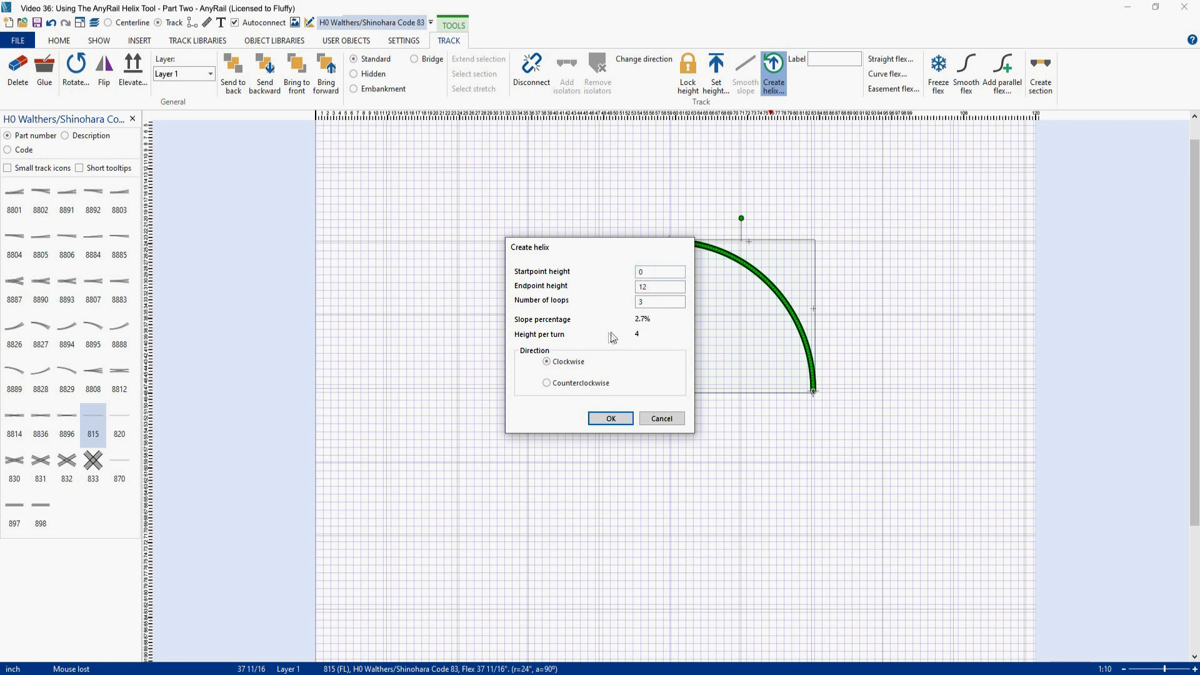
left_click(658, 271)
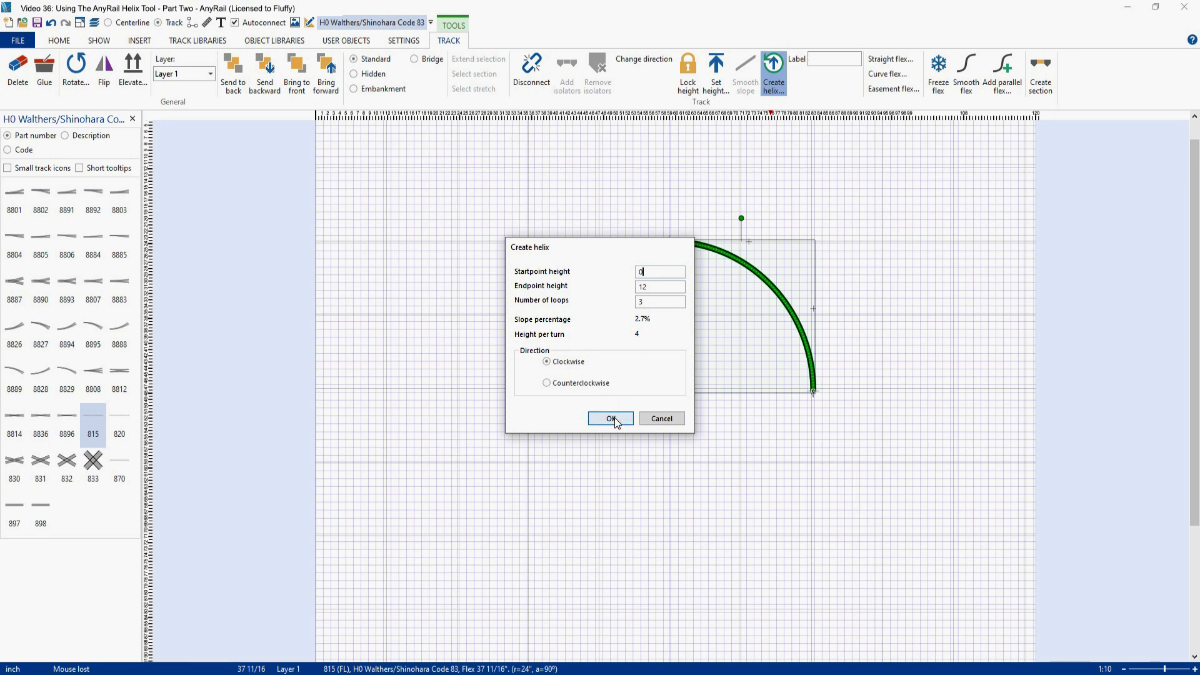
left_click(610, 419)
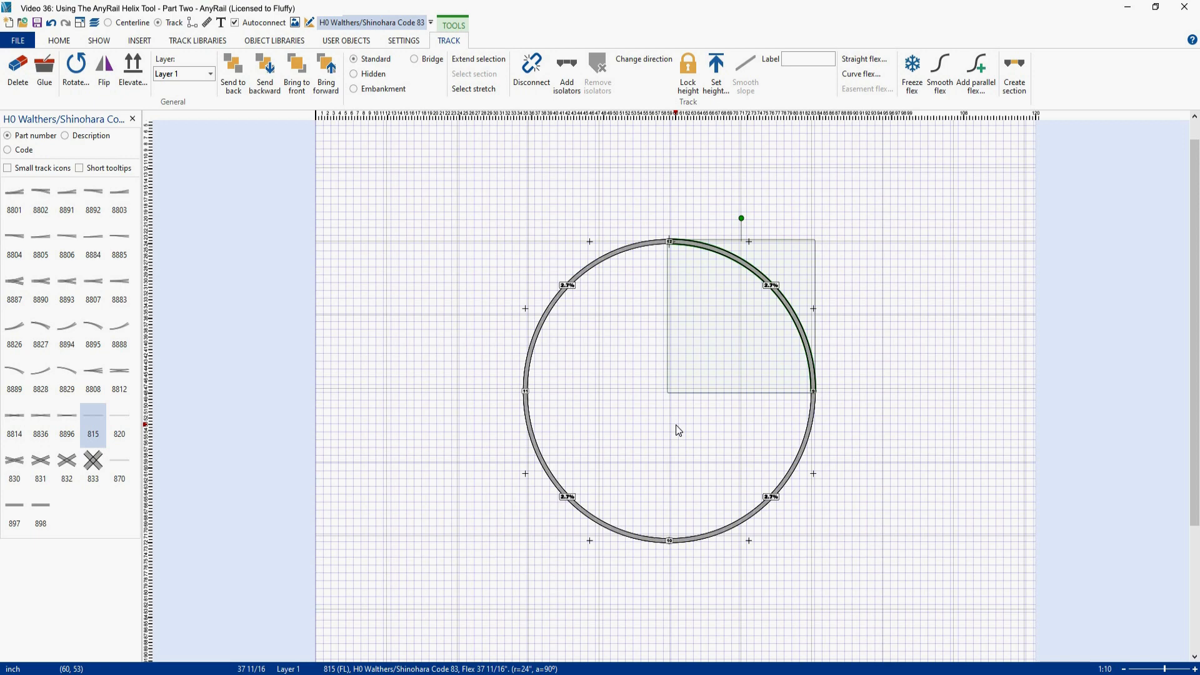
mouse_move(572, 298)
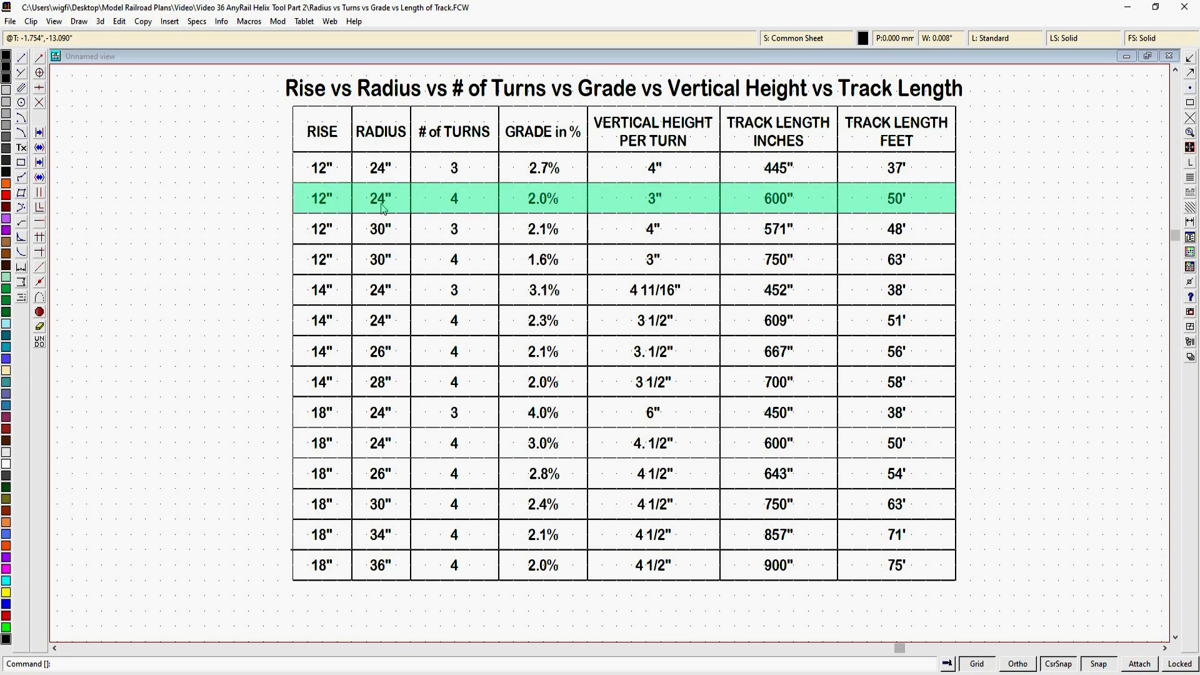
mouse_move(469, 209)
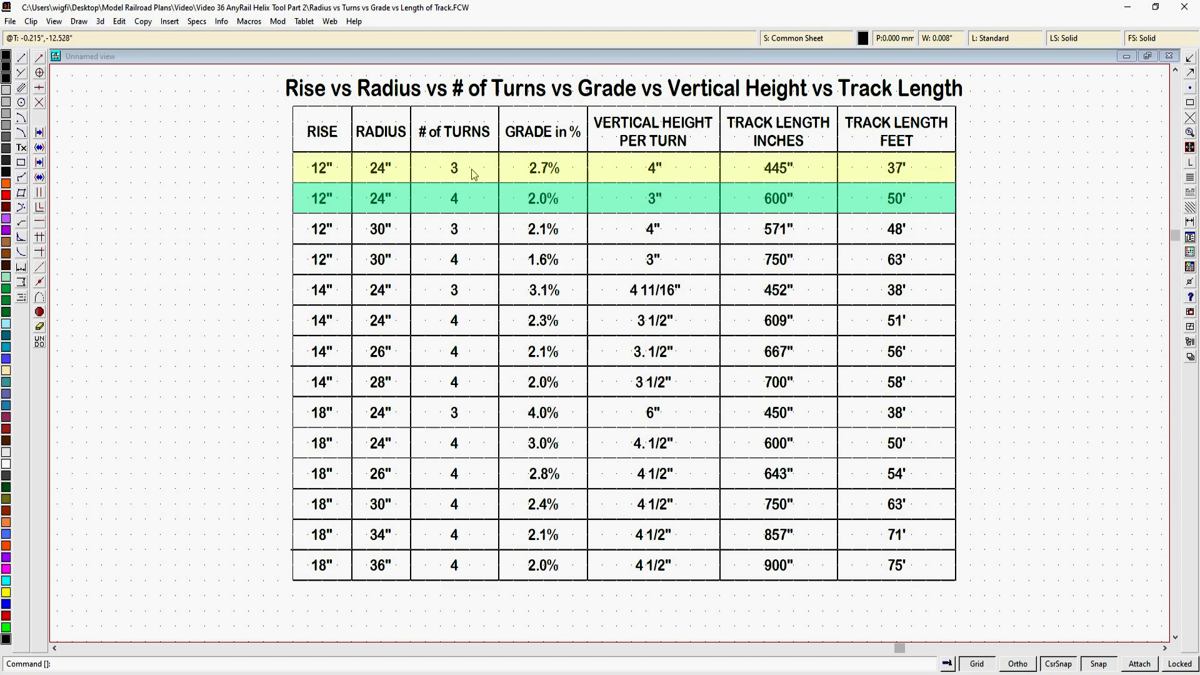
mouse_move(636, 176)
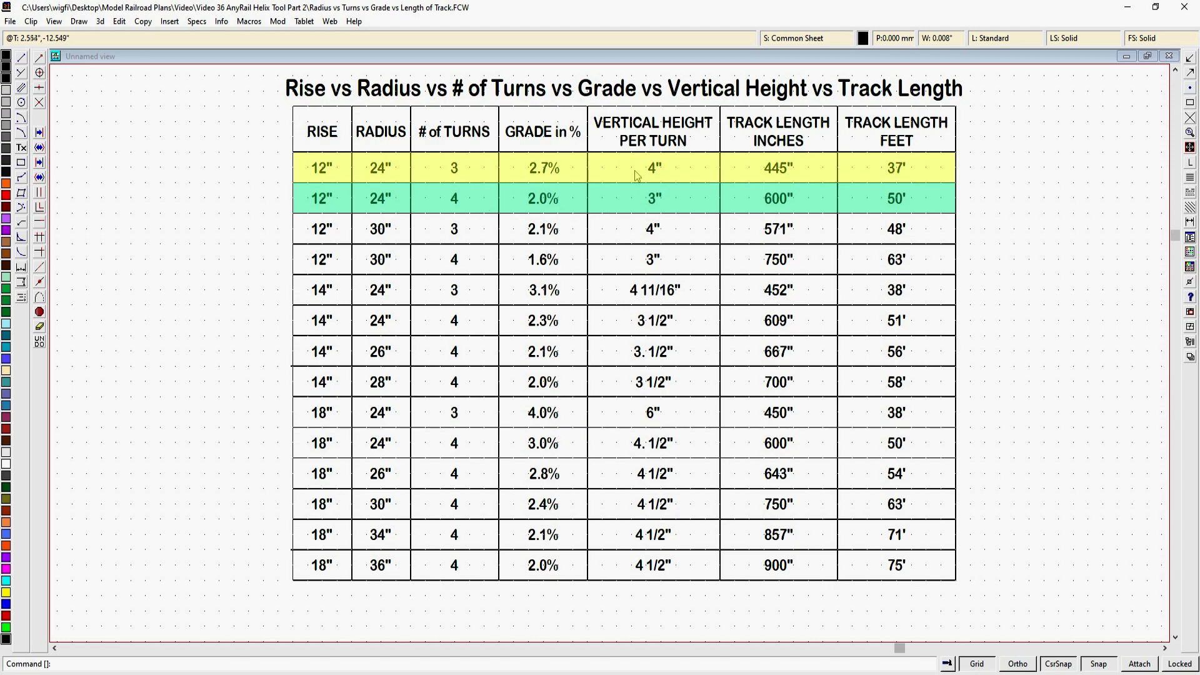
mouse_move(635, 181)
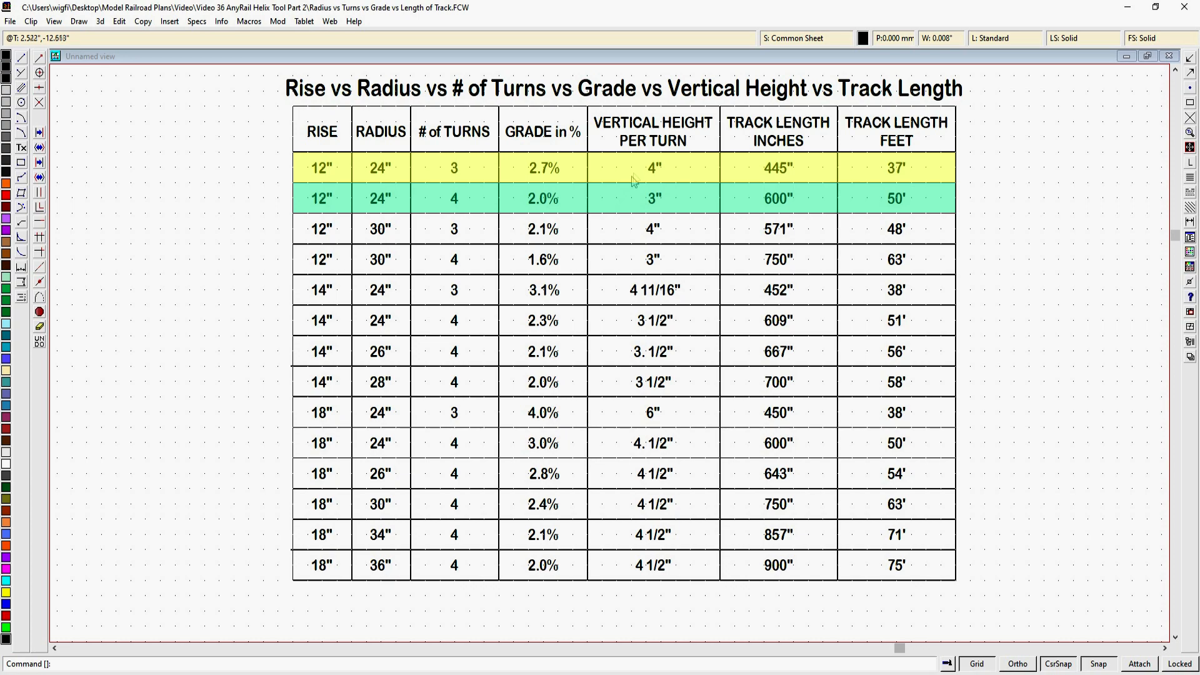
mouse_move(570, 173)
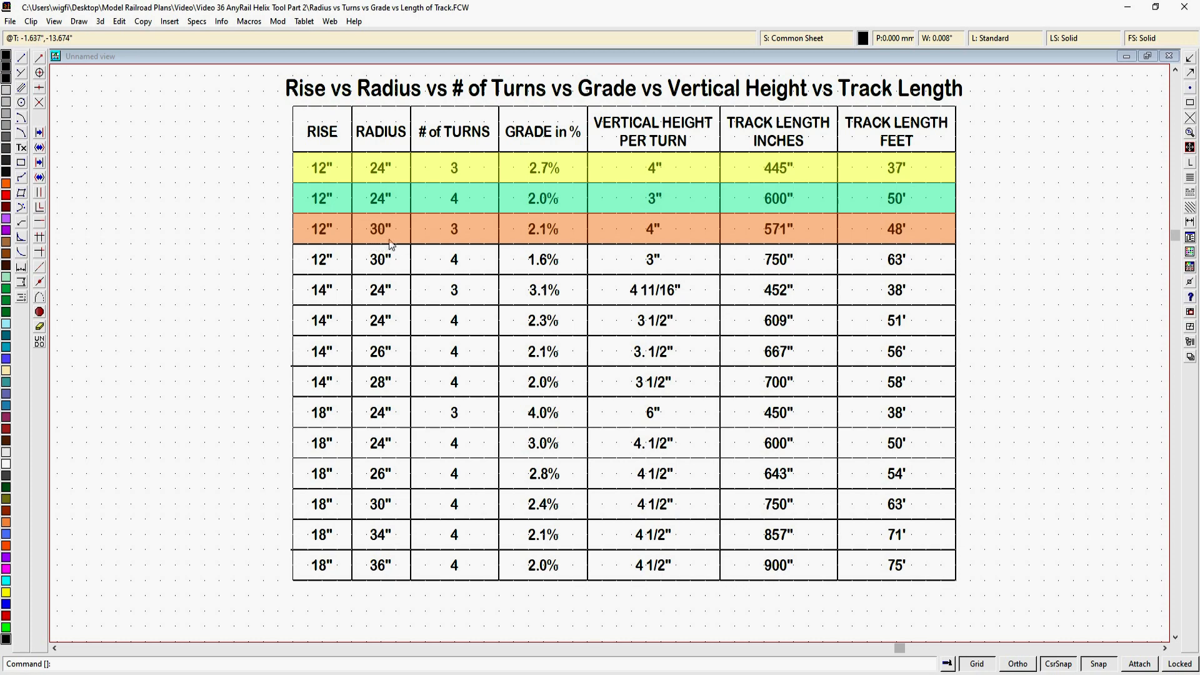
mouse_move(397, 226)
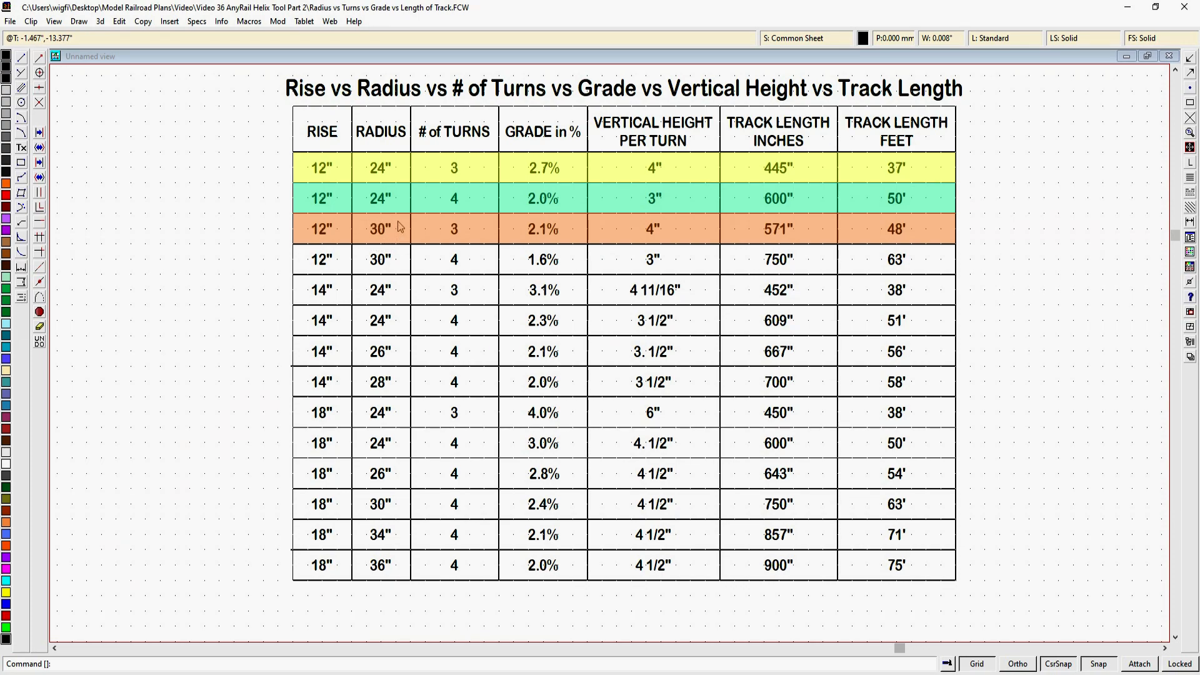
mouse_move(633, 238)
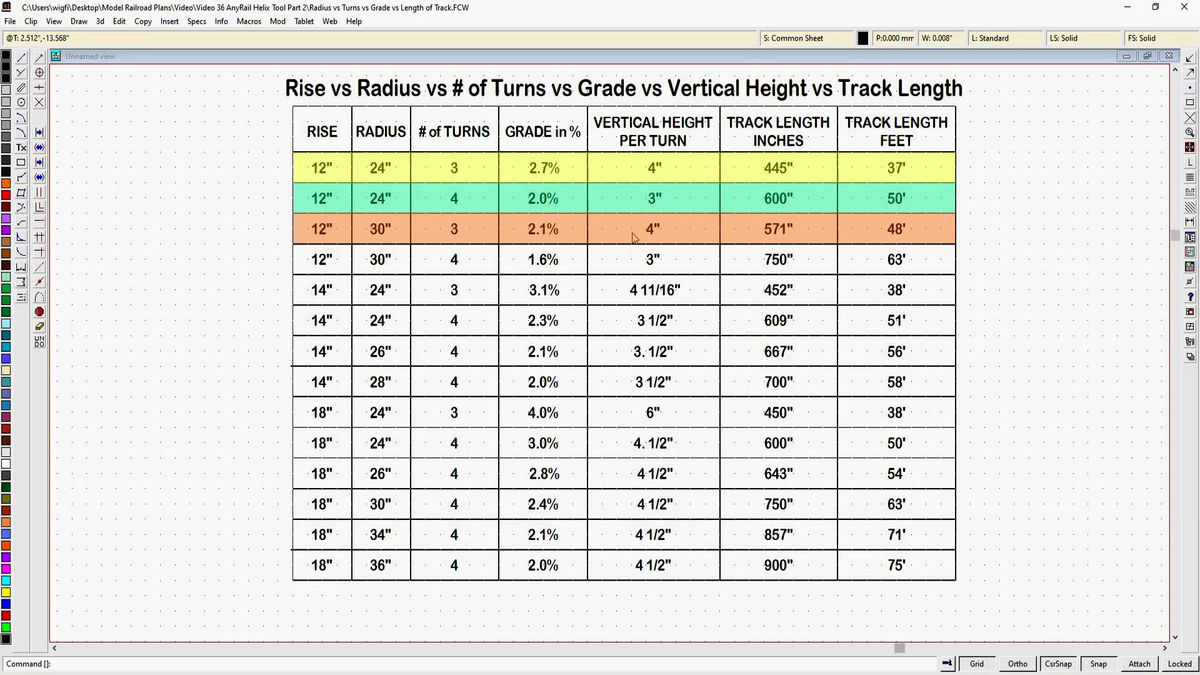
mouse_move(455, 244)
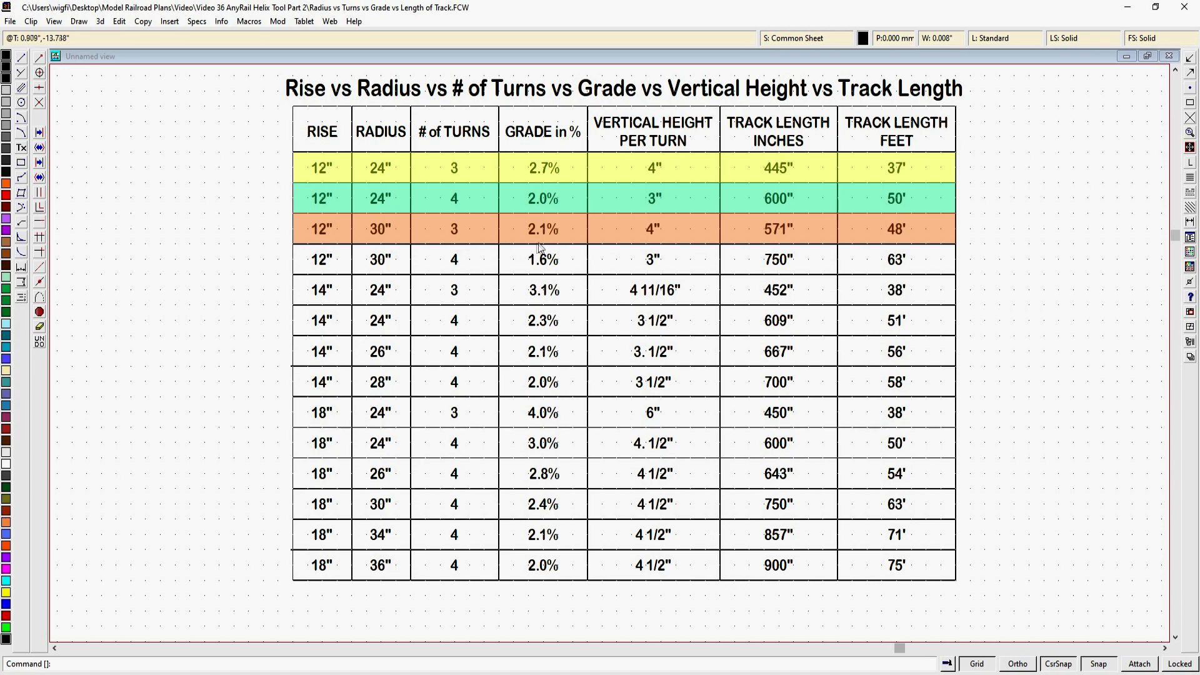
mouse_move(540, 248)
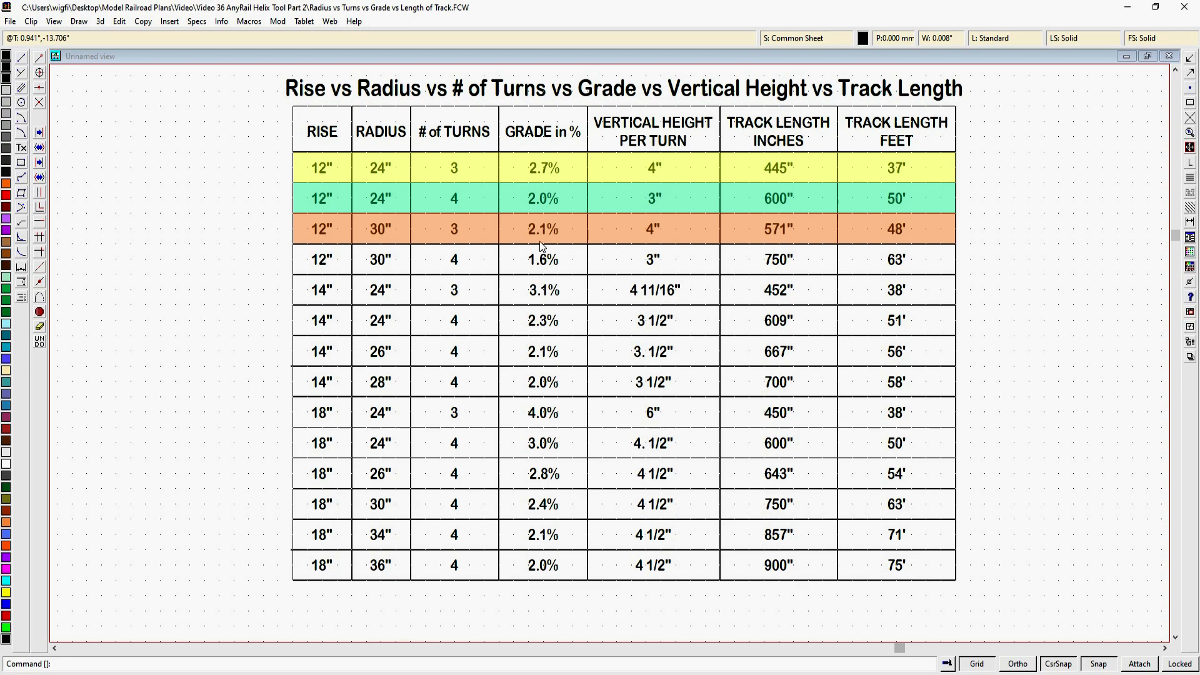
mouse_move(755, 179)
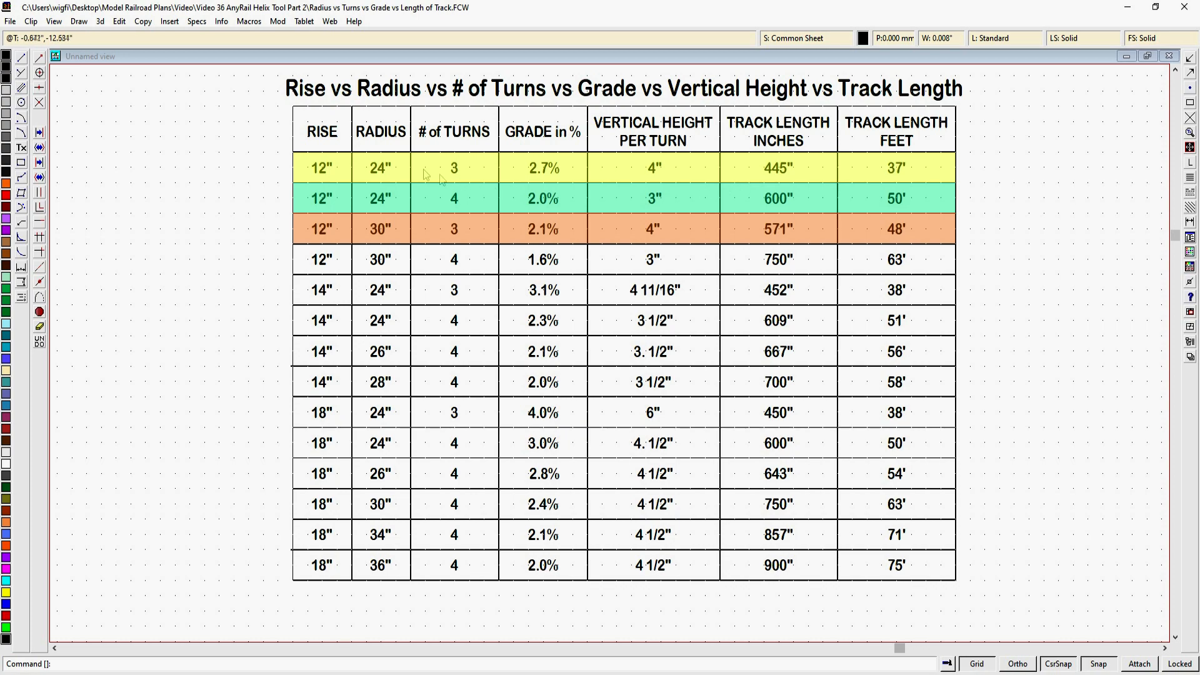
mouse_move(620, 215)
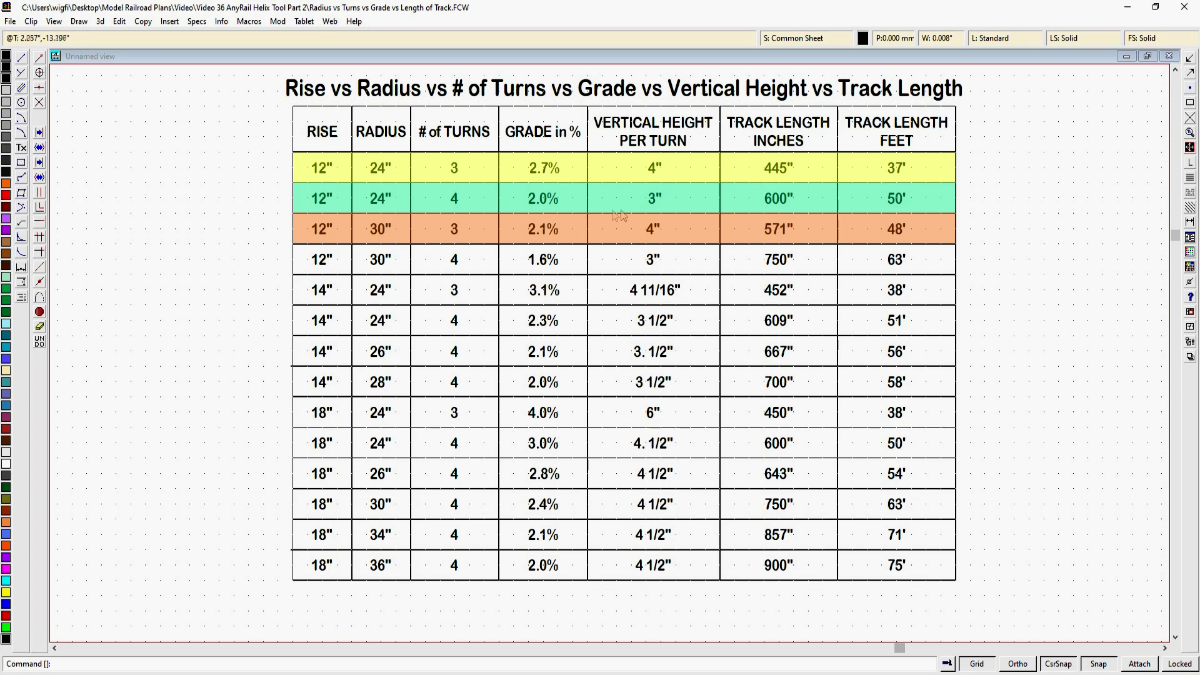
mouse_move(758, 178)
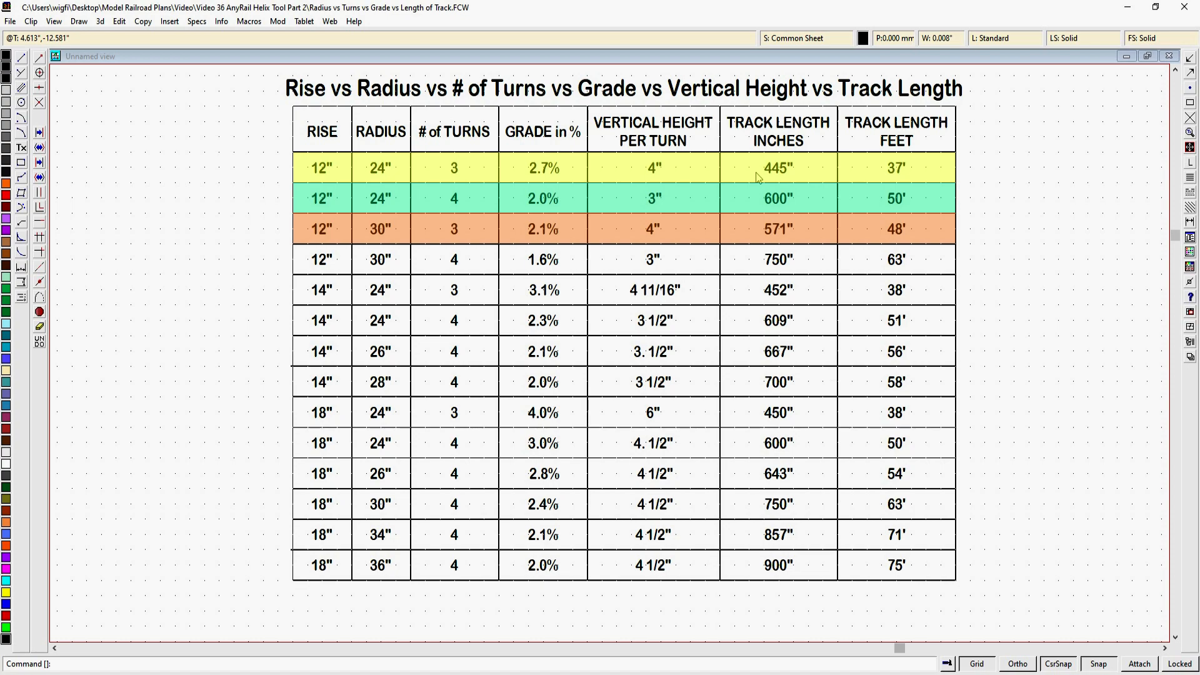
mouse_move(841, 182)
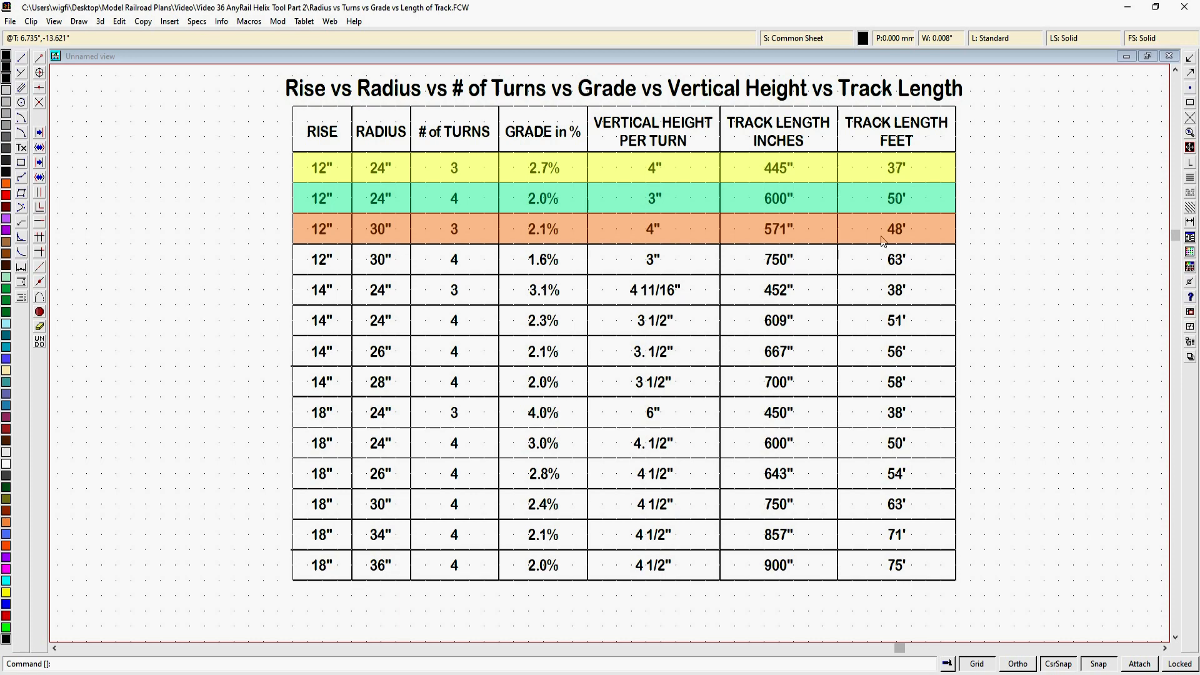
mouse_move(405, 204)
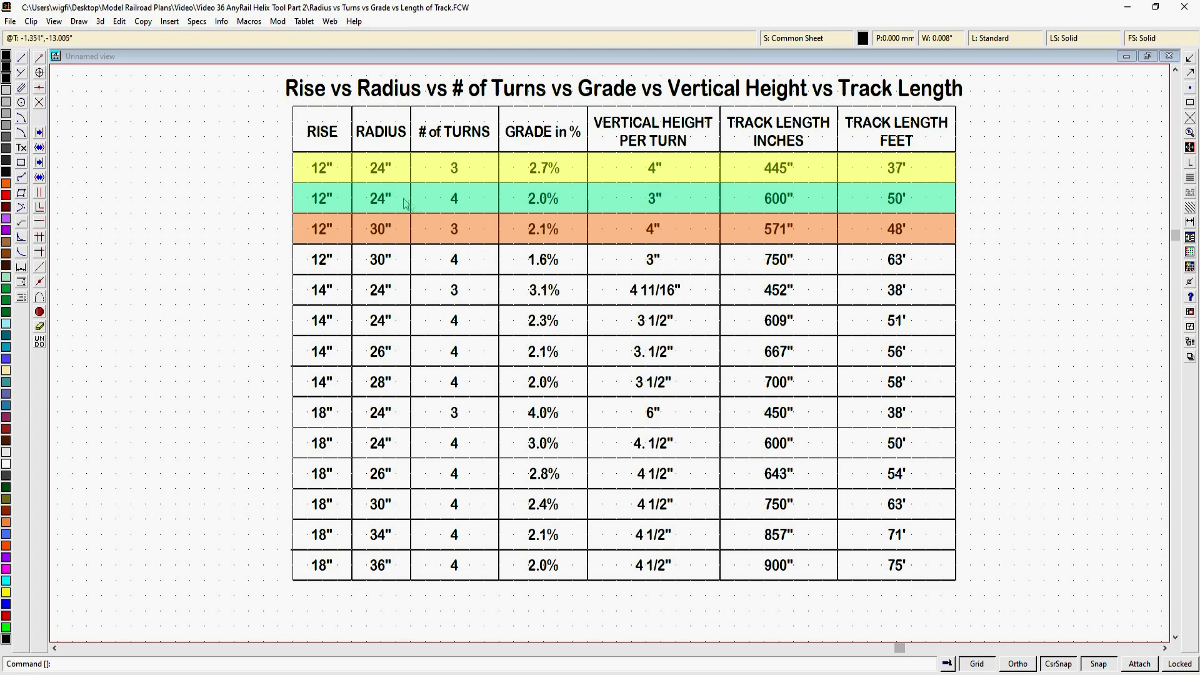
mouse_move(398, 197)
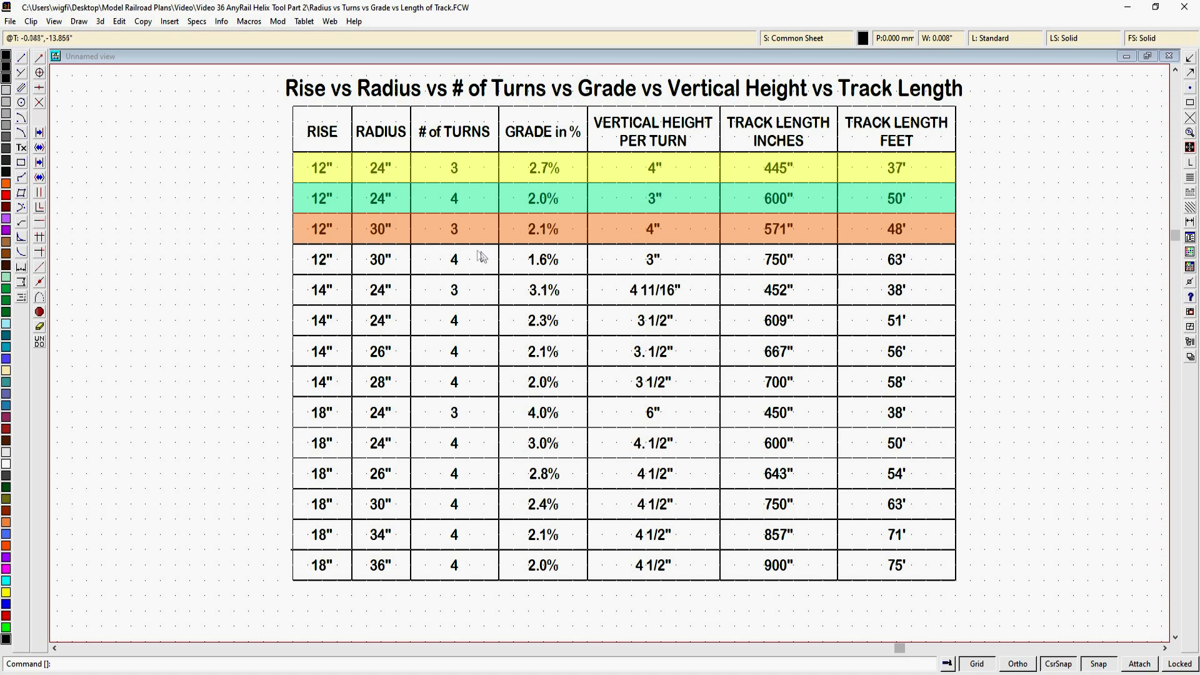
mouse_move(534, 242)
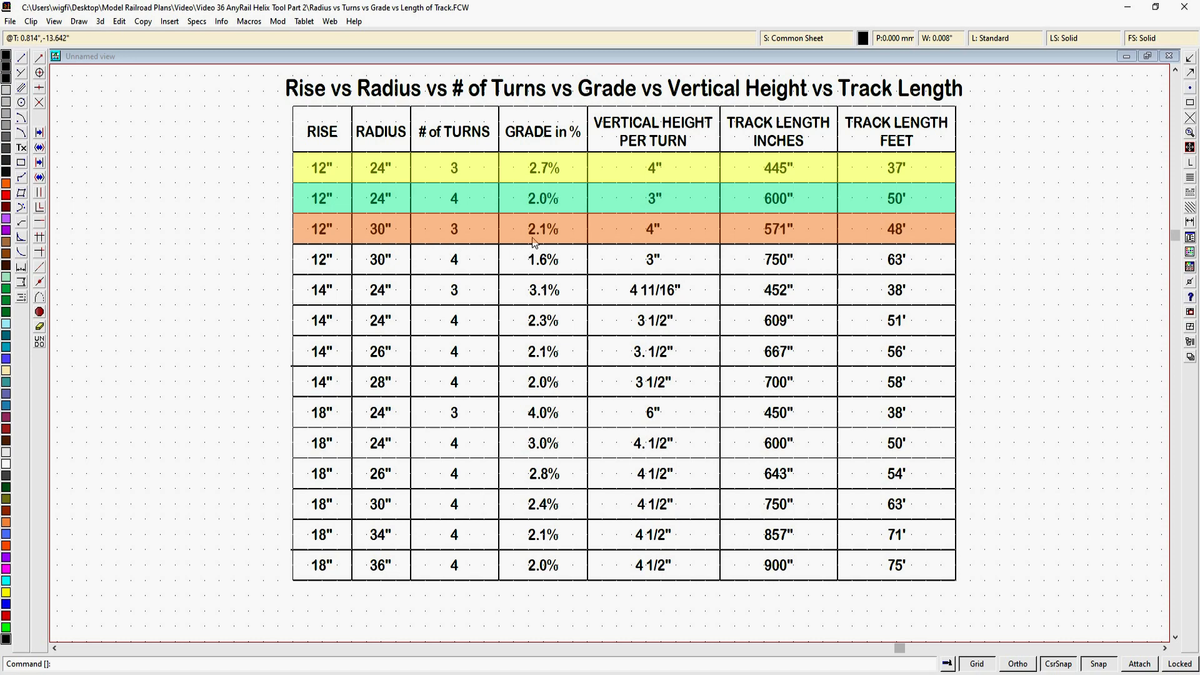
mouse_move(782, 246)
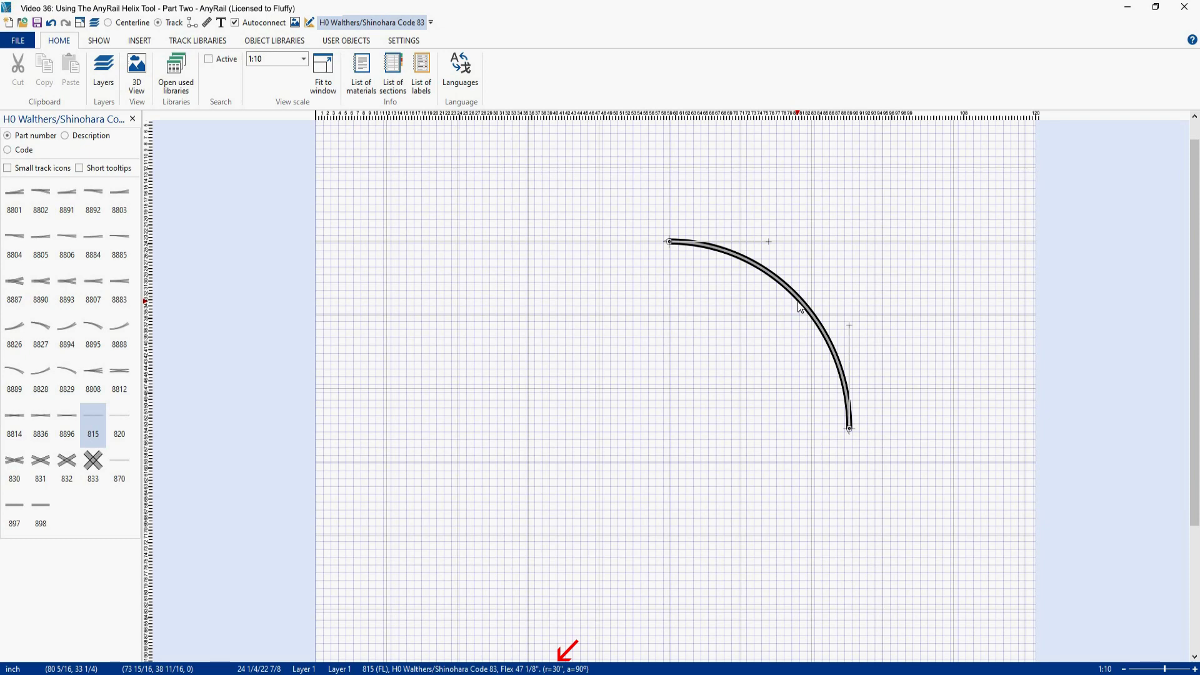
Create a helix from the 30-inch curve with endpoint height 12 inches and 3 loops at 2.1% slope.
right_click(799, 306)
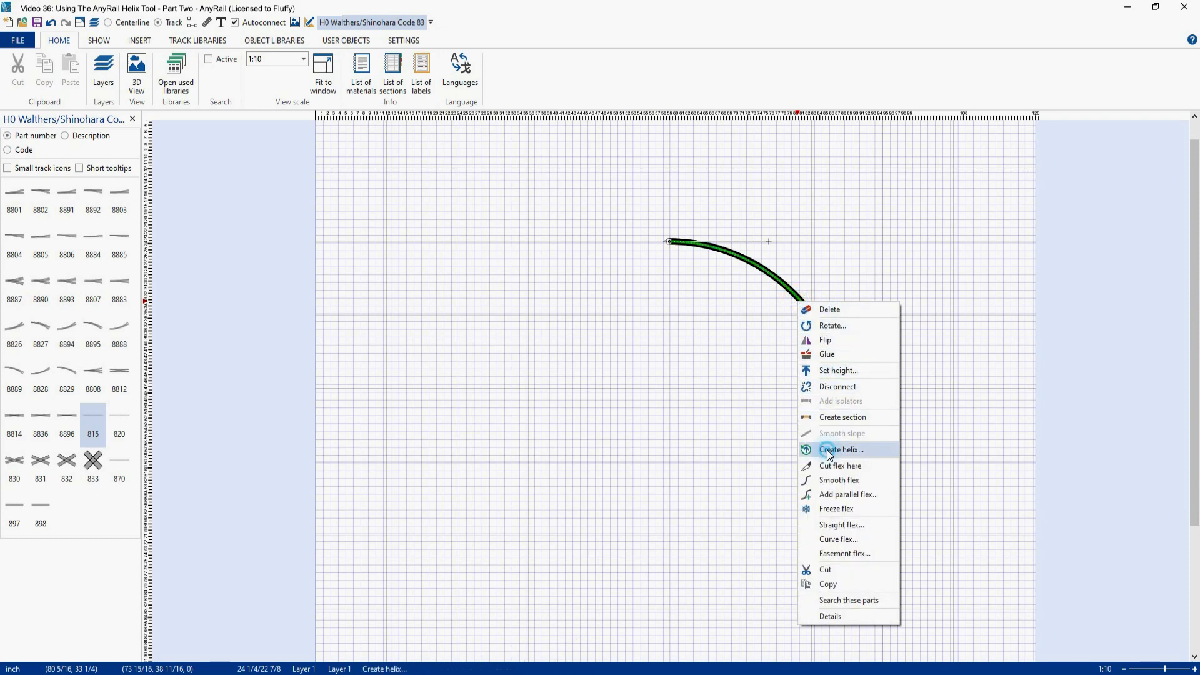
left_click(840, 449)
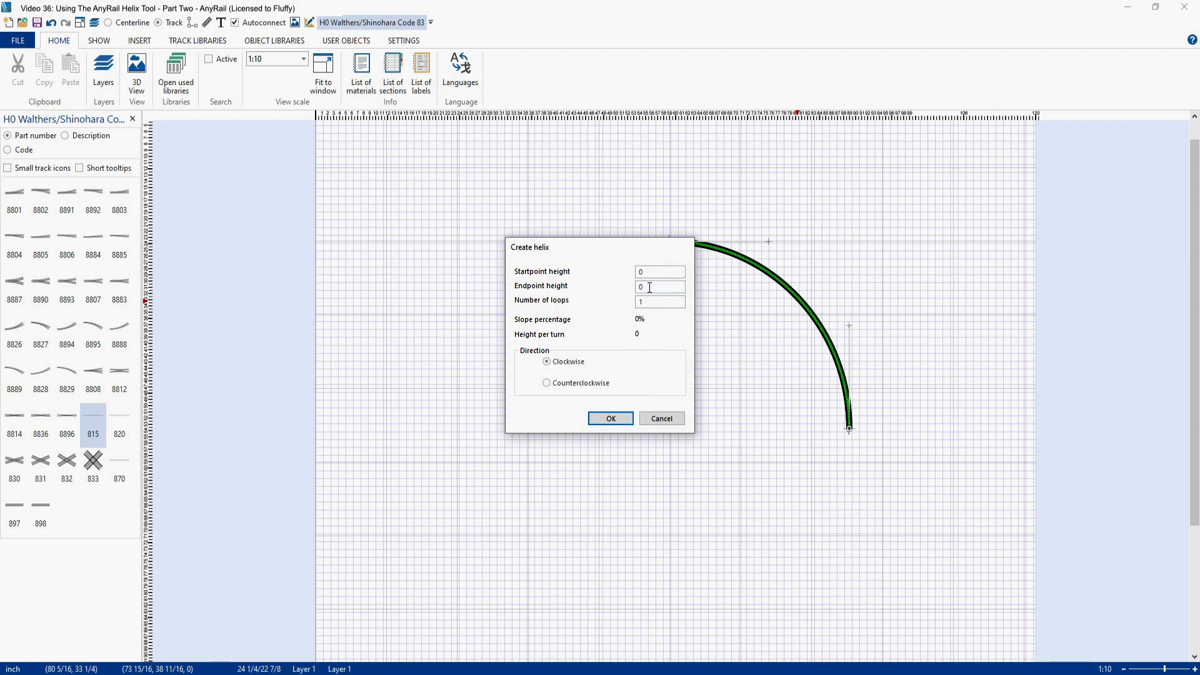
type("12")
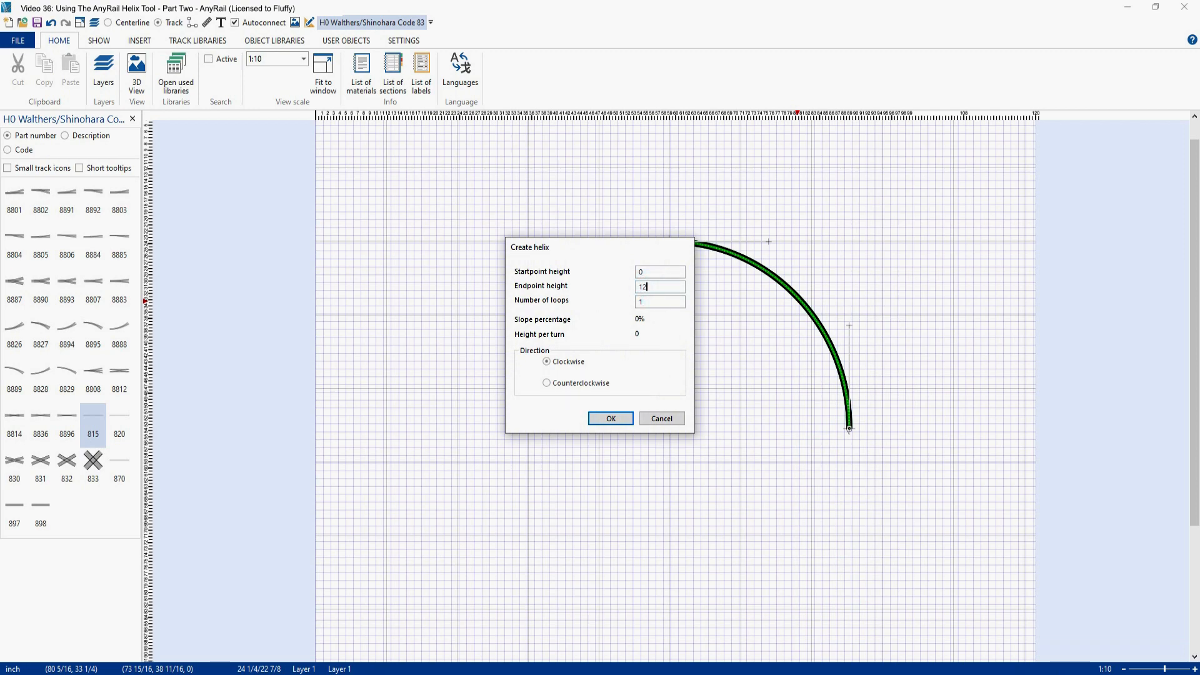
left_click(659, 300)
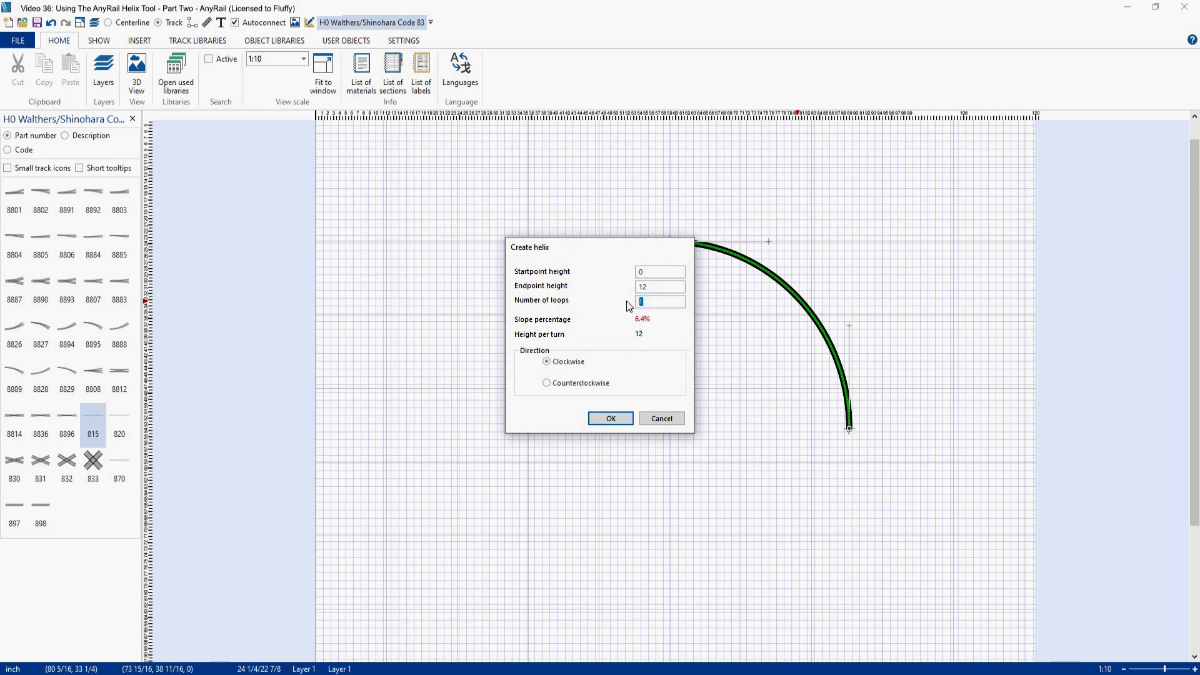
type("3")
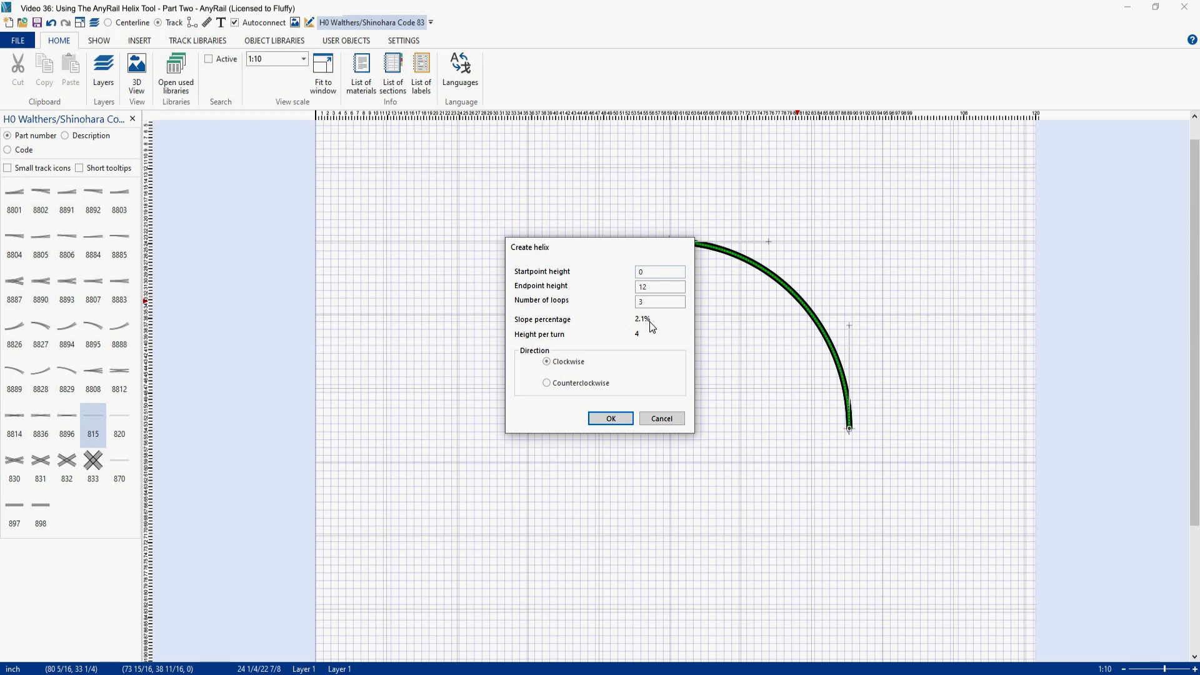
mouse_move(645, 345)
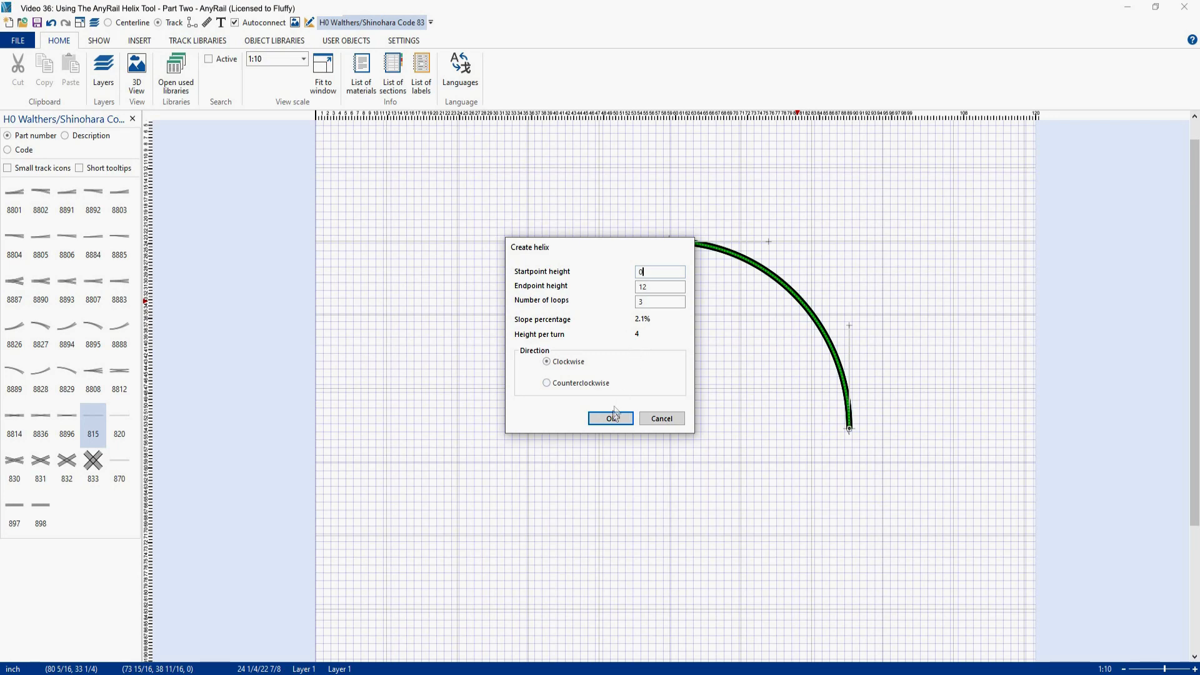
left_click(610, 418)
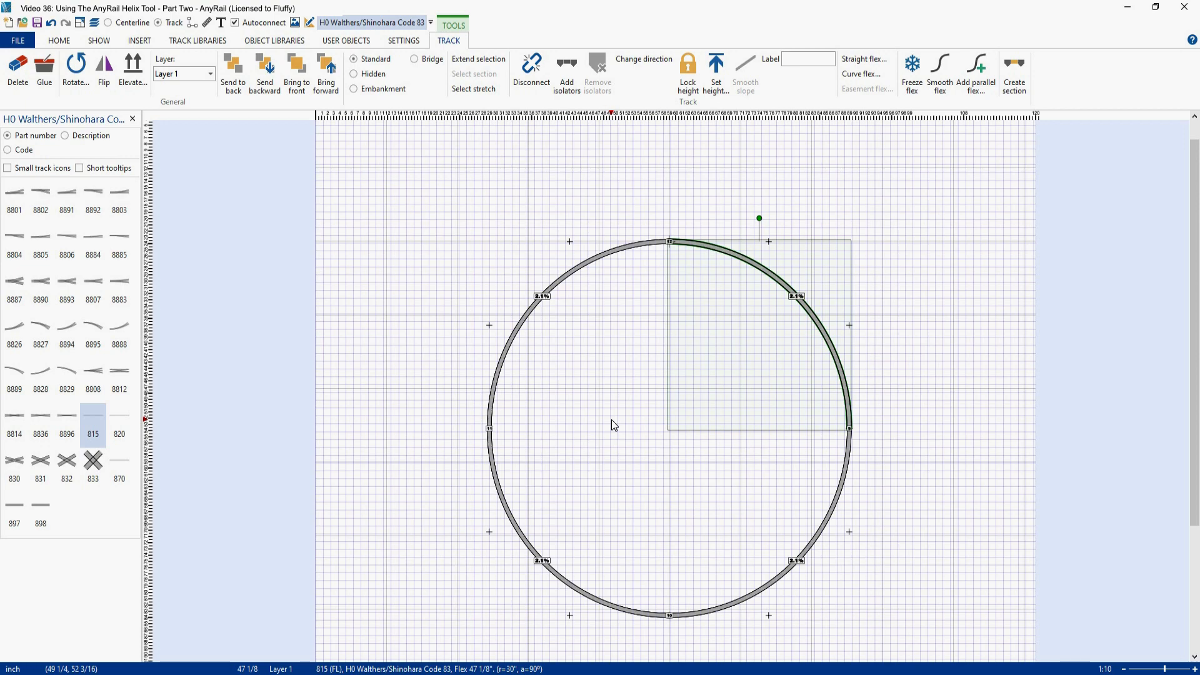
mouse_move(639, 415)
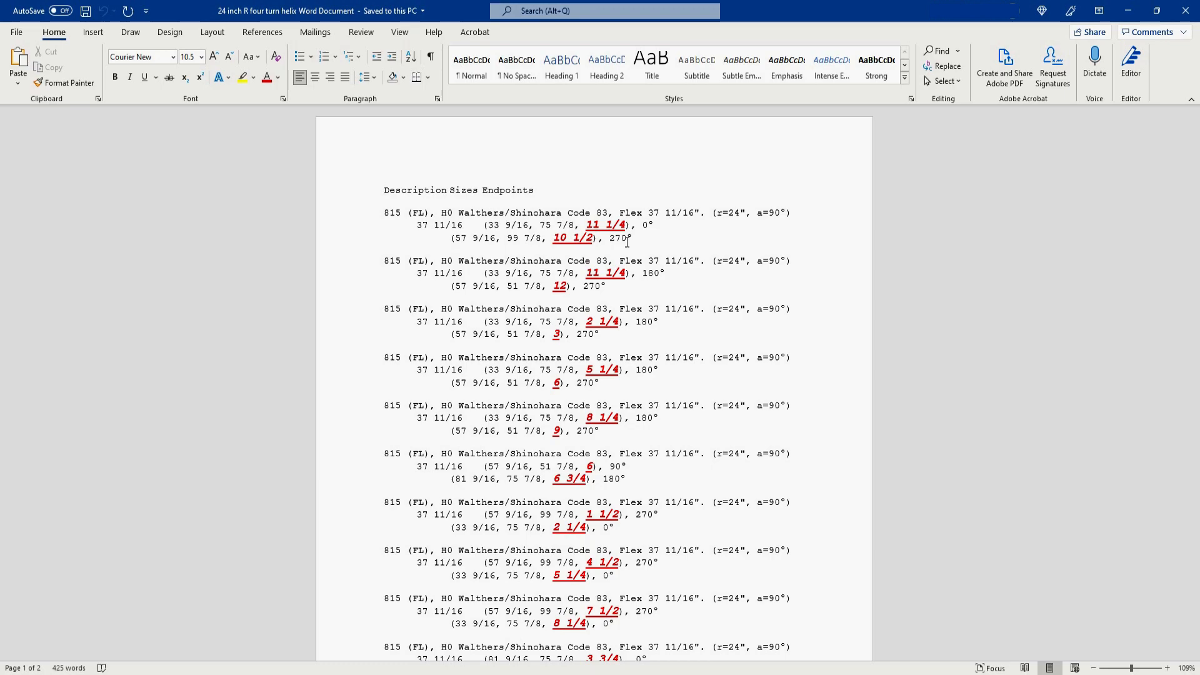
Place the cursor in the 24-inch radius four-turn helix parts list in Word.
left_click(386, 190)
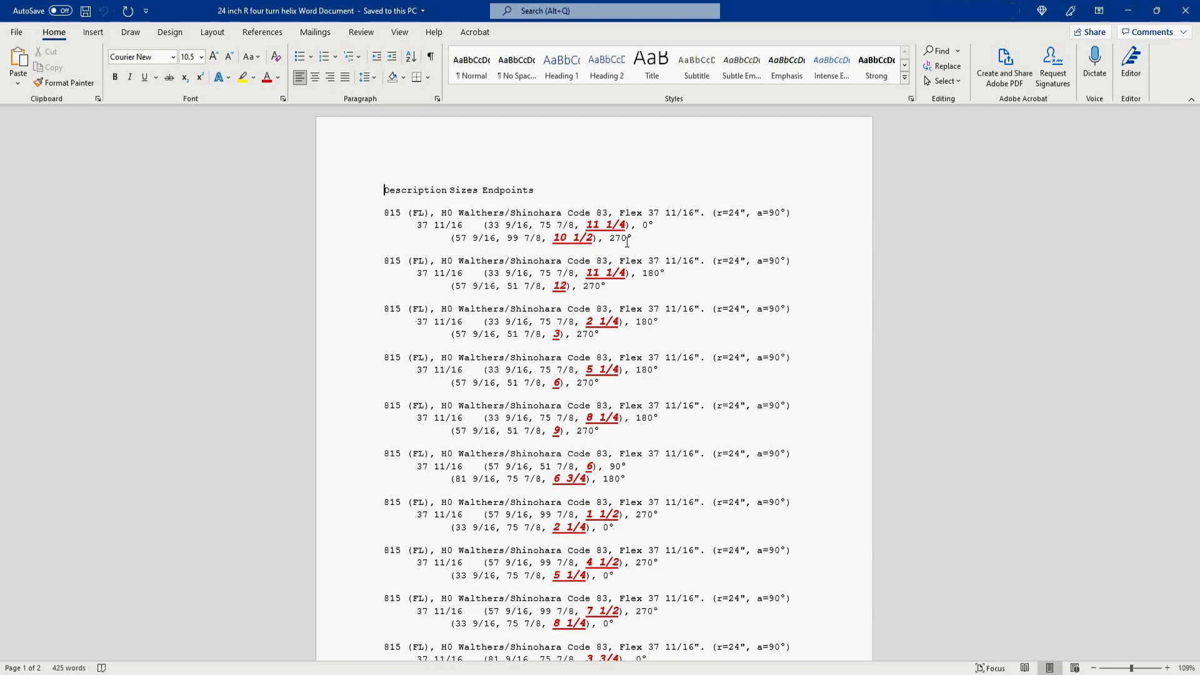
mouse_move(626, 242)
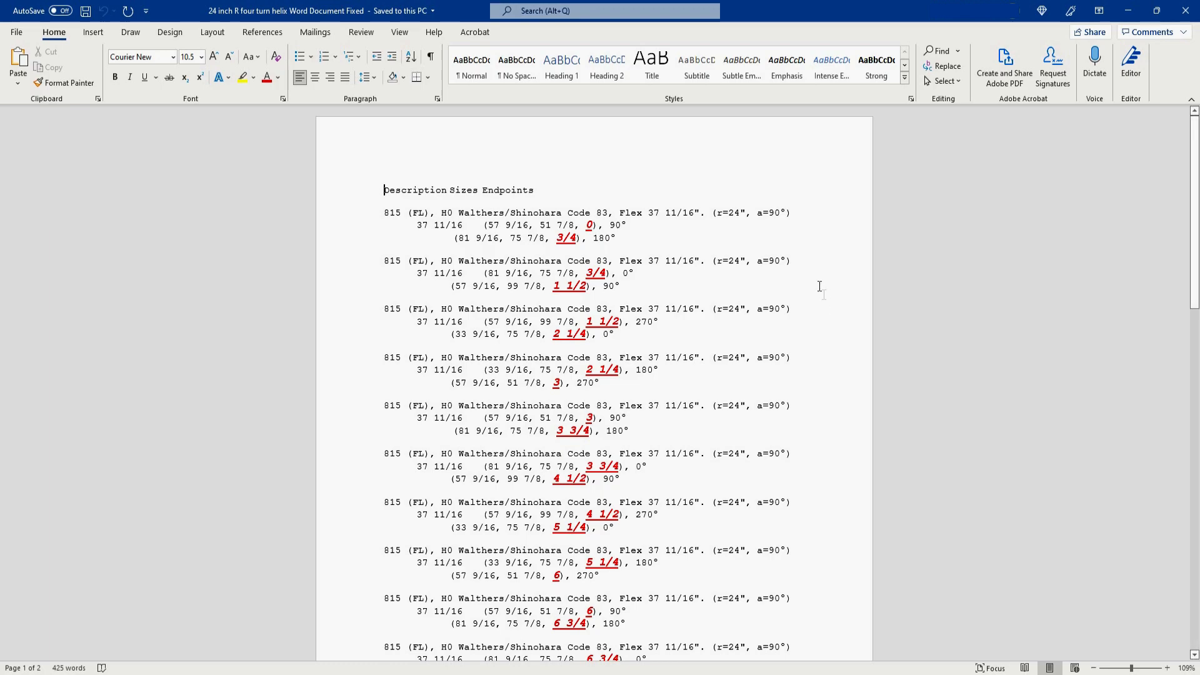
mouse_move(595, 225)
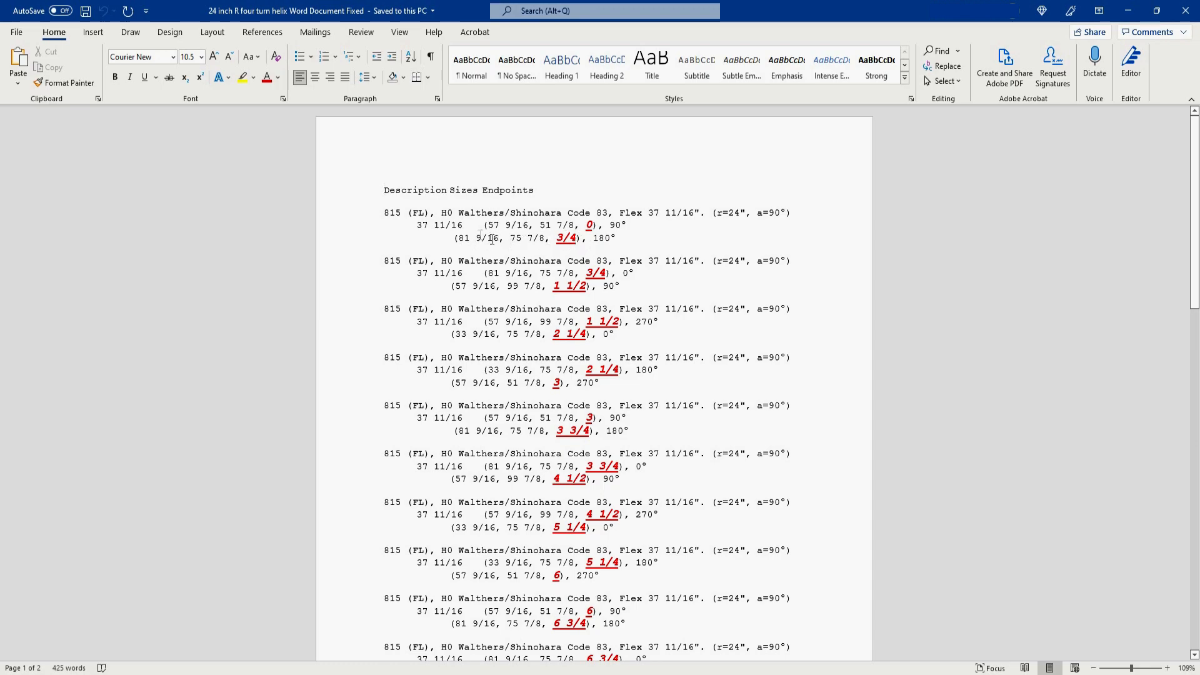
mouse_move(581, 240)
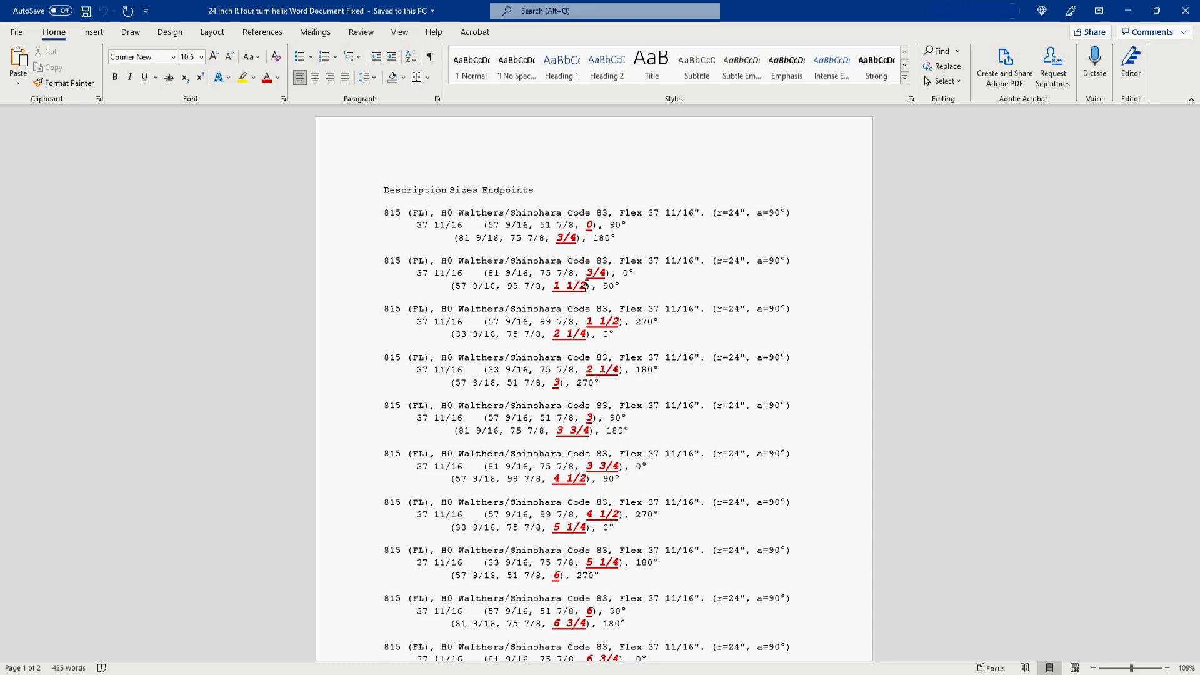
double_click(392, 213)
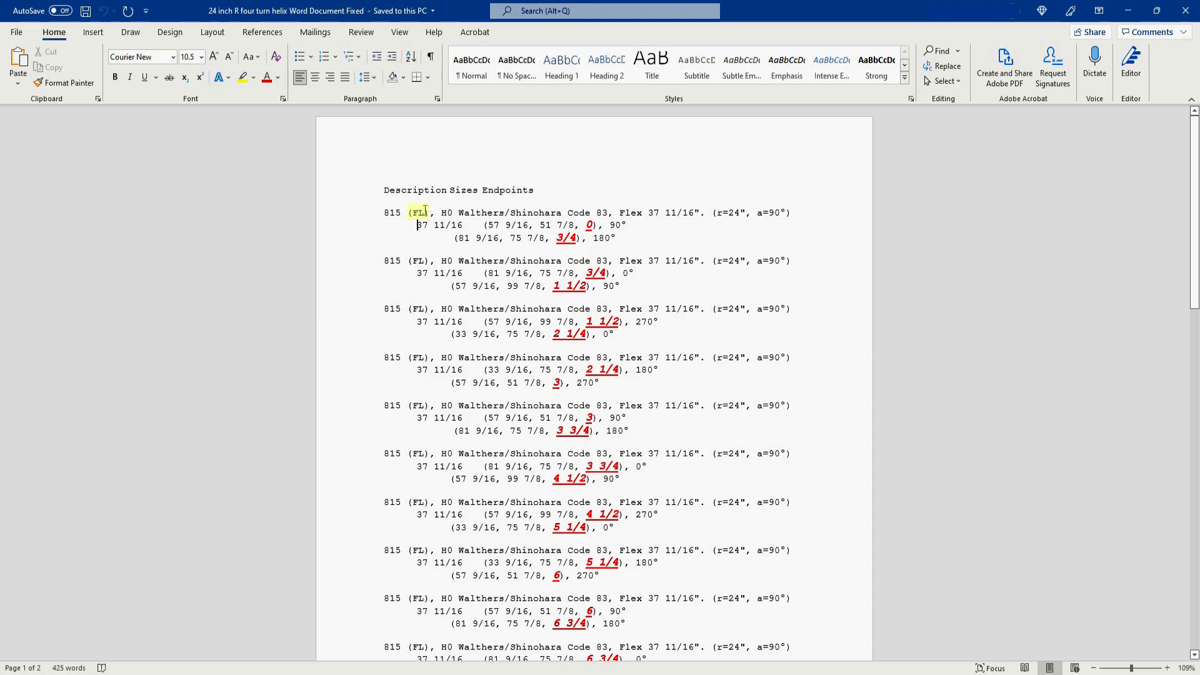
left_click_drag(441, 213, 607, 213)
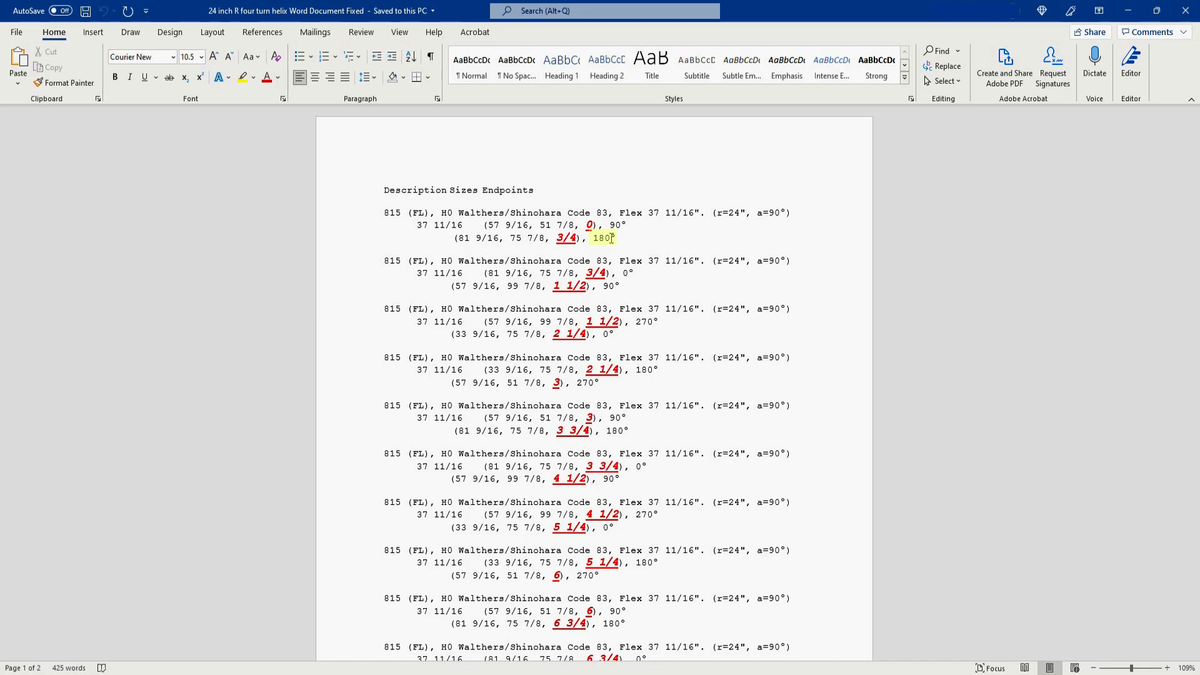
mouse_move(626, 234)
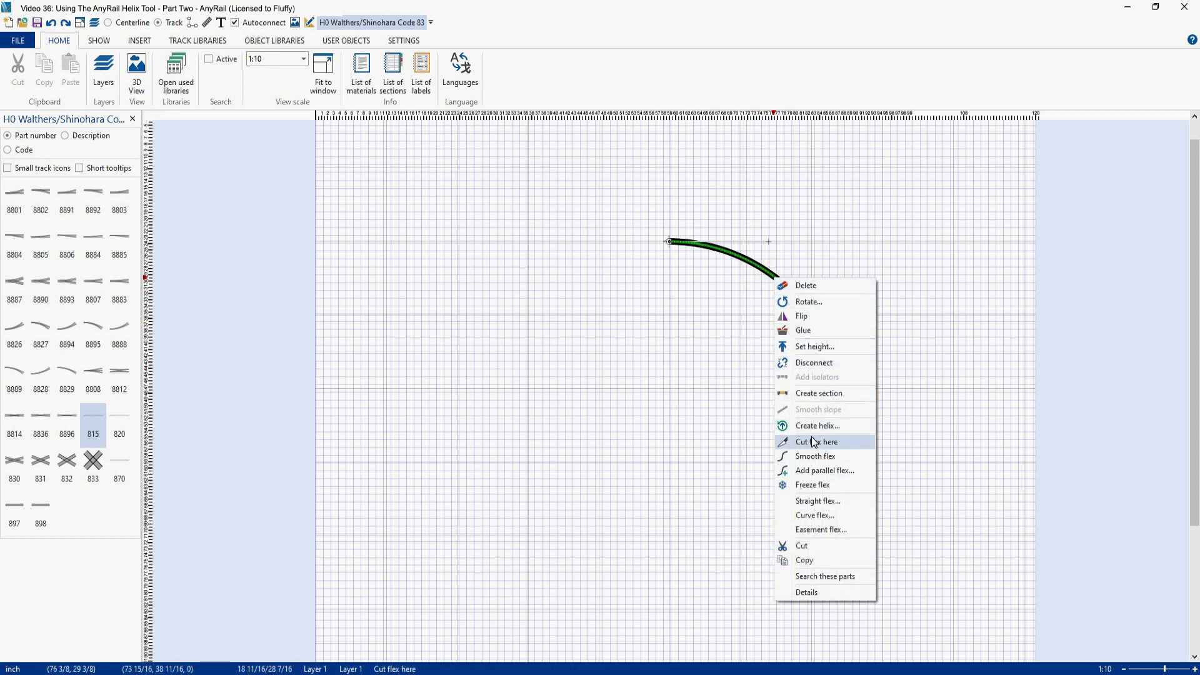
Create a helix with endpoint height 20 inches and 4 loops, giving a 2.7% slope.
left_click(818, 425)
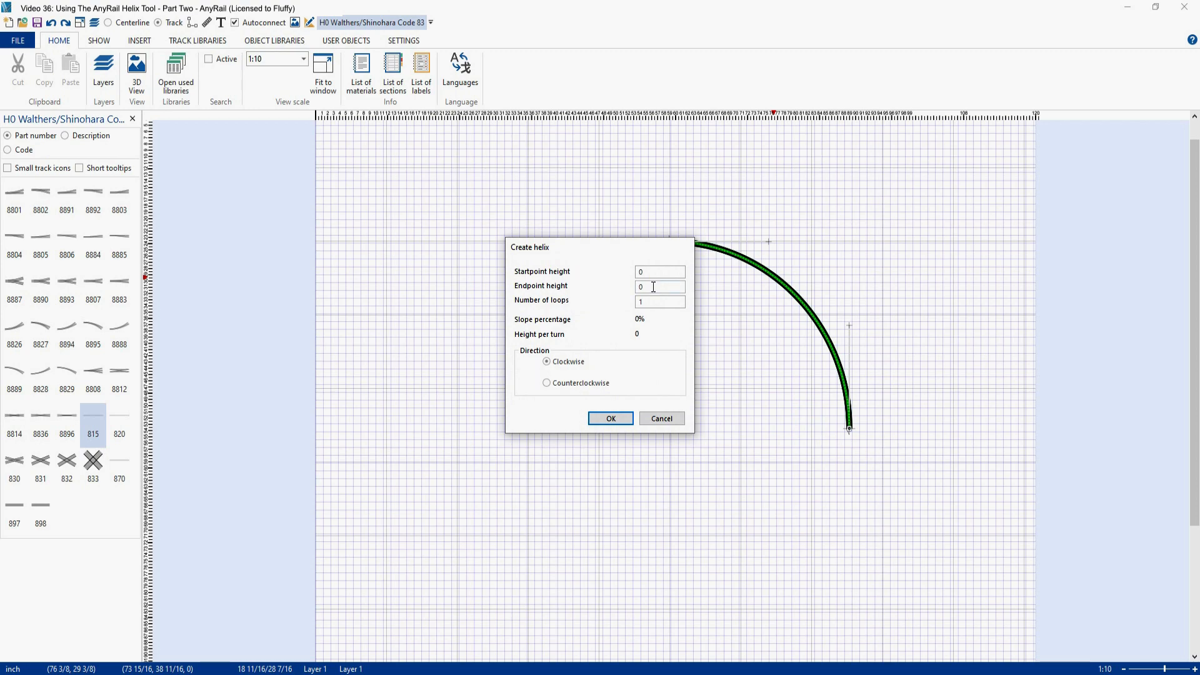
type("1")
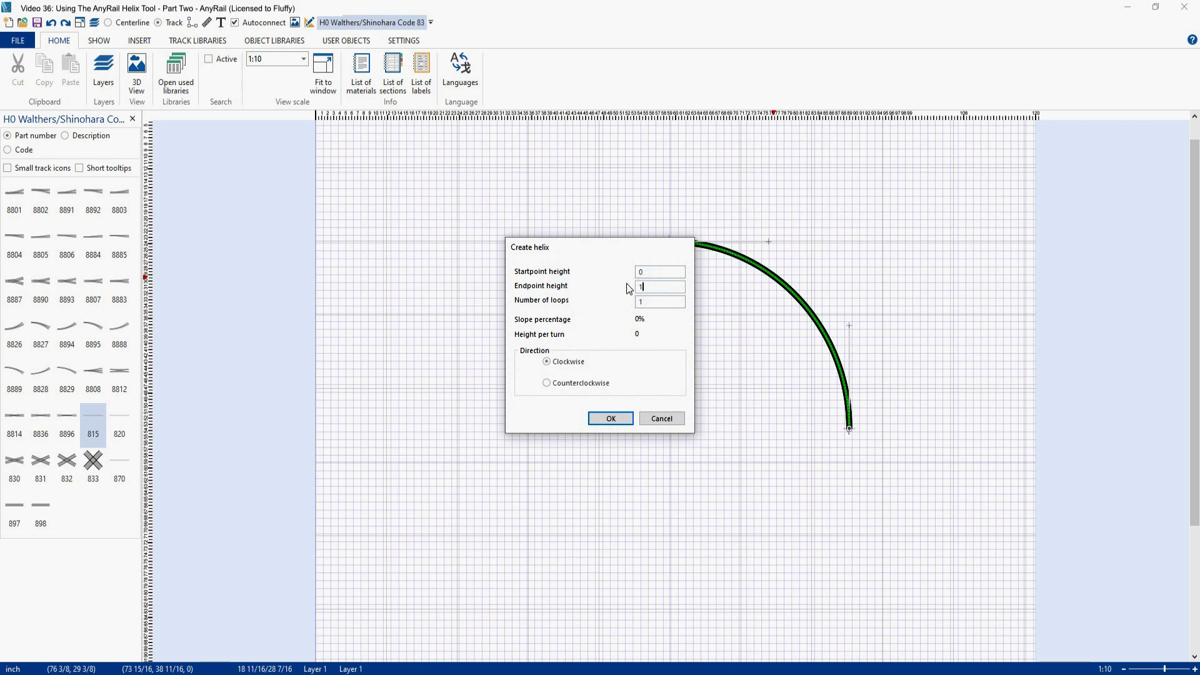
type("6")
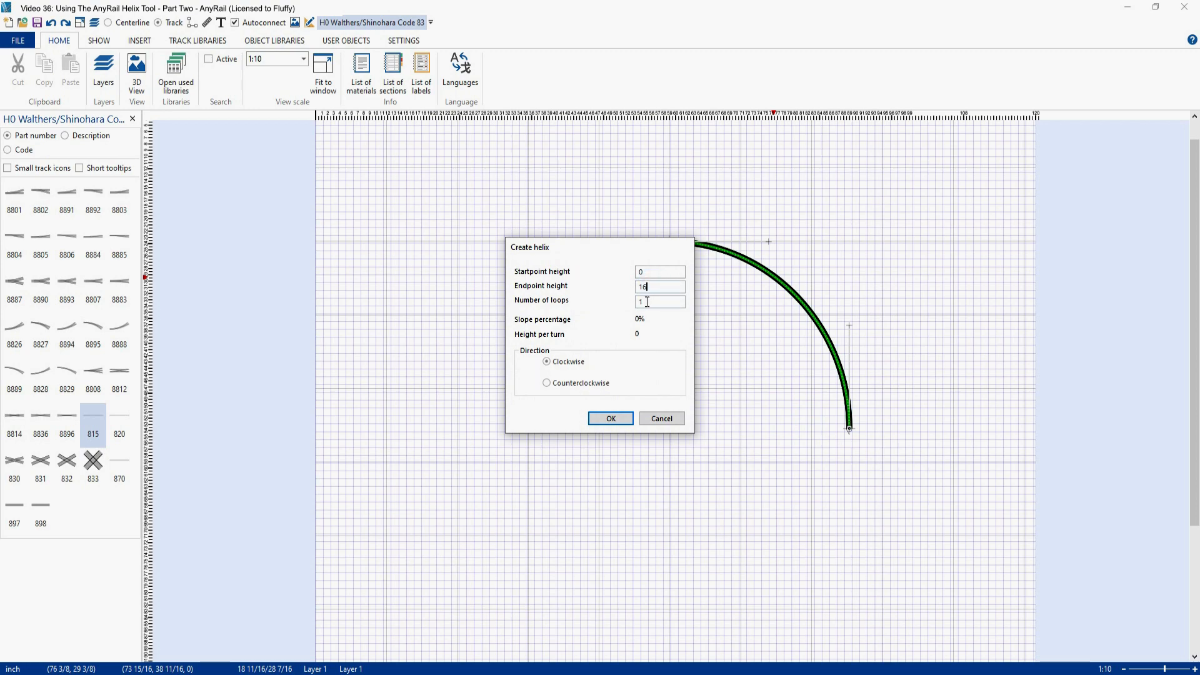
type("4")
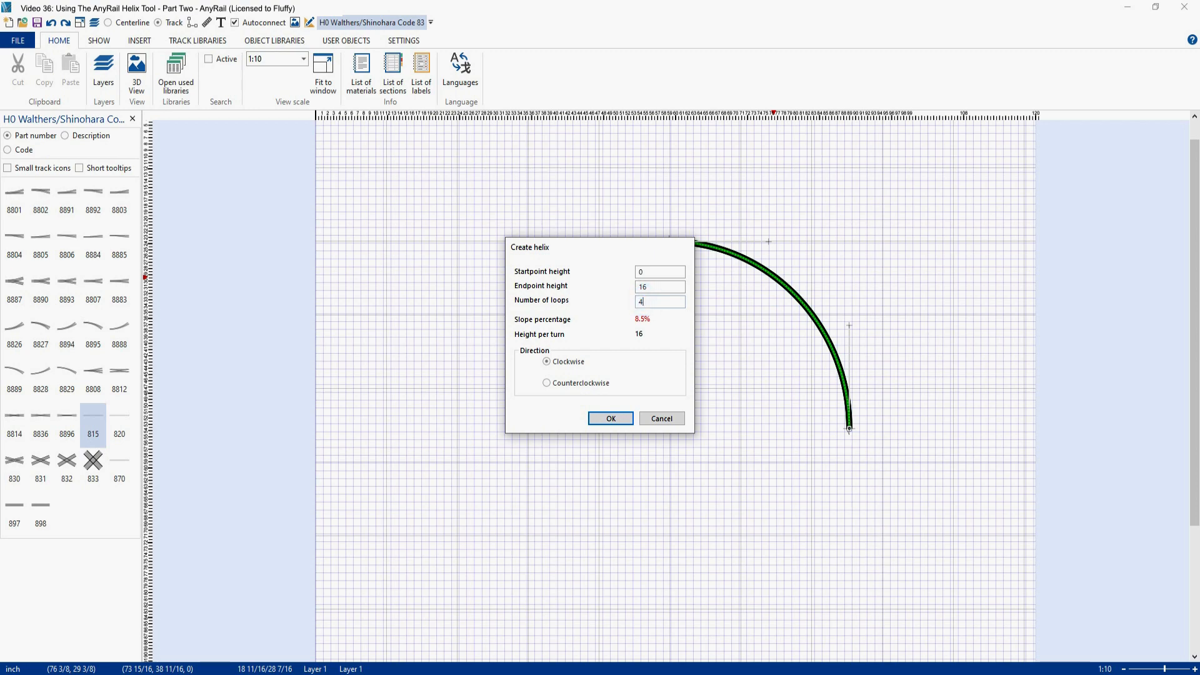
mouse_move(626, 390)
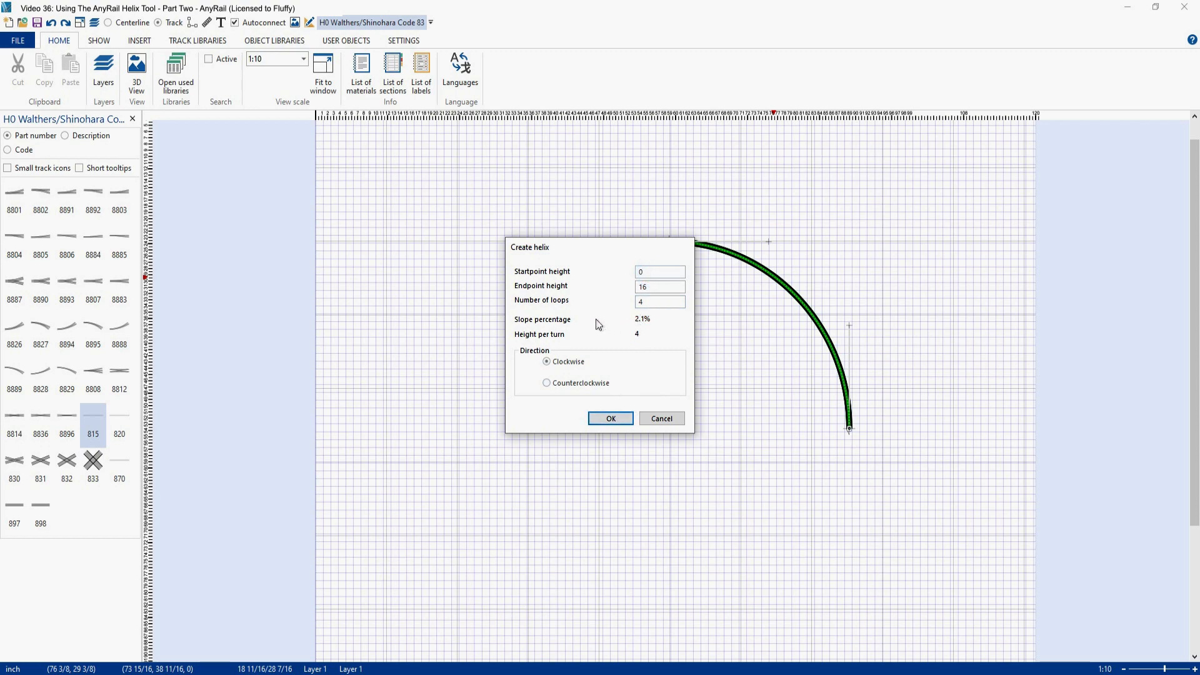
mouse_move(635, 347)
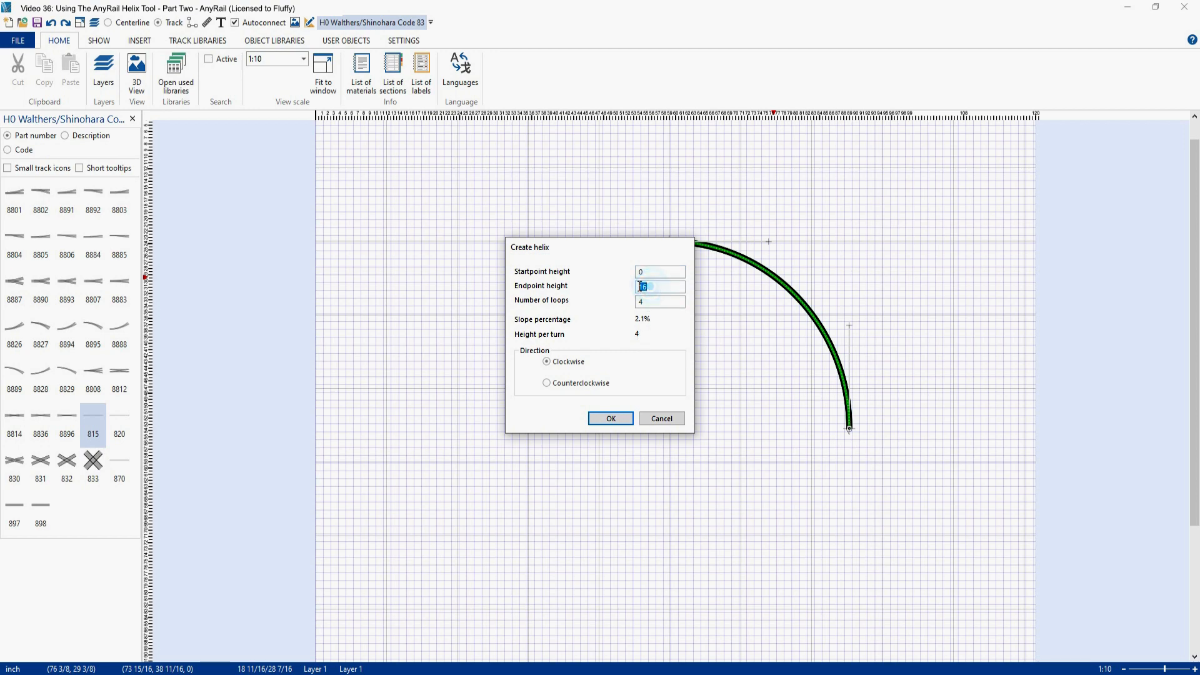
type("20")
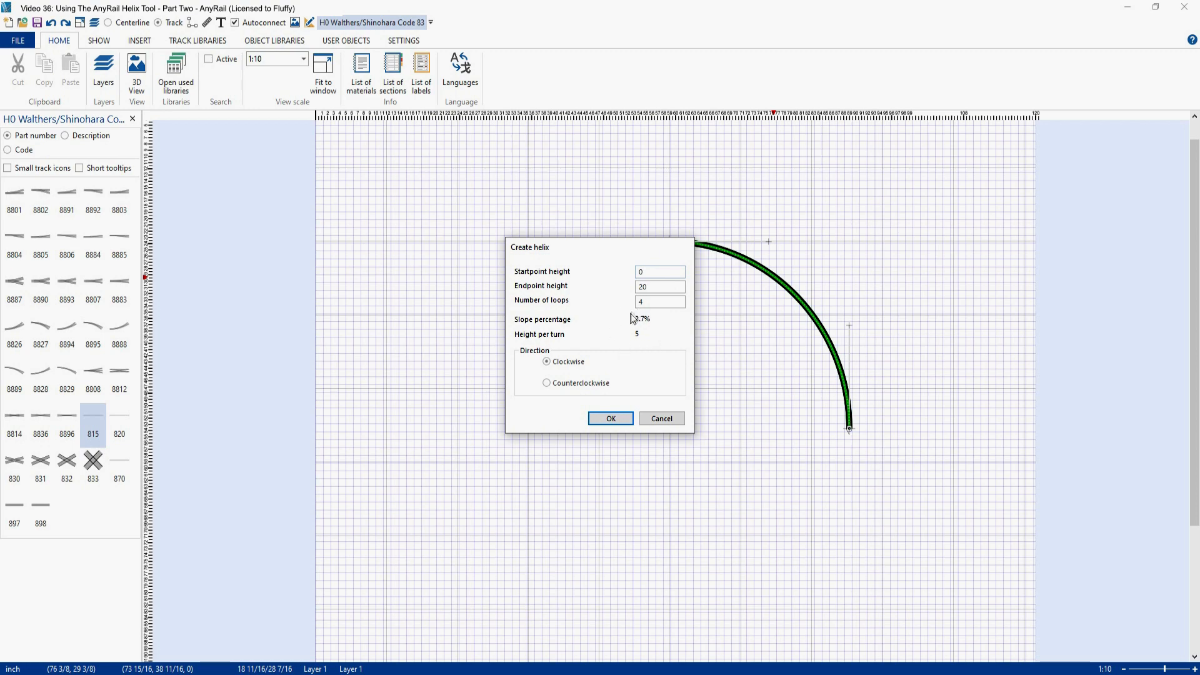
mouse_move(655, 319)
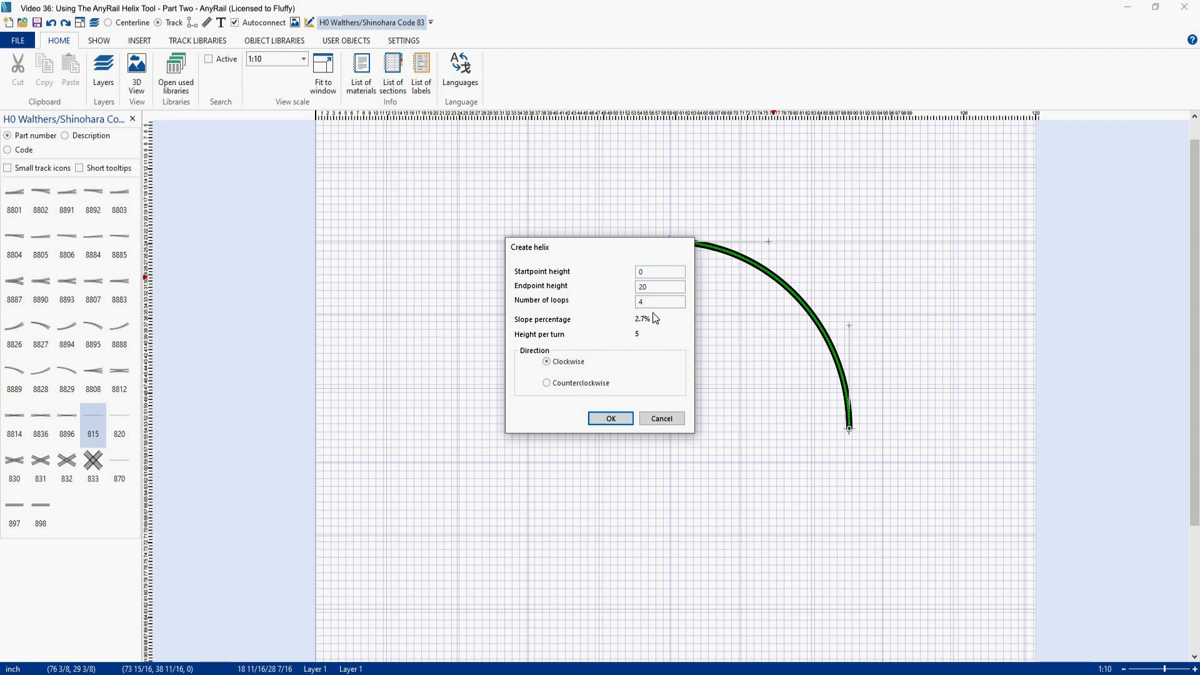
left_click(610, 419)
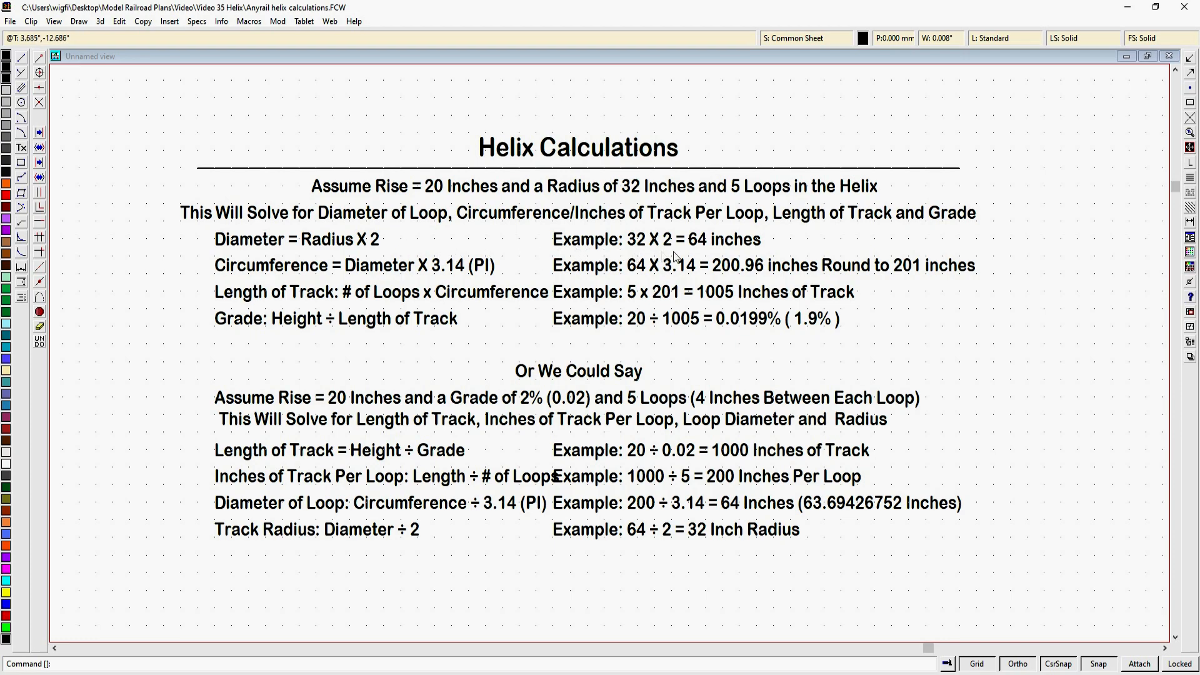
mouse_move(746, 250)
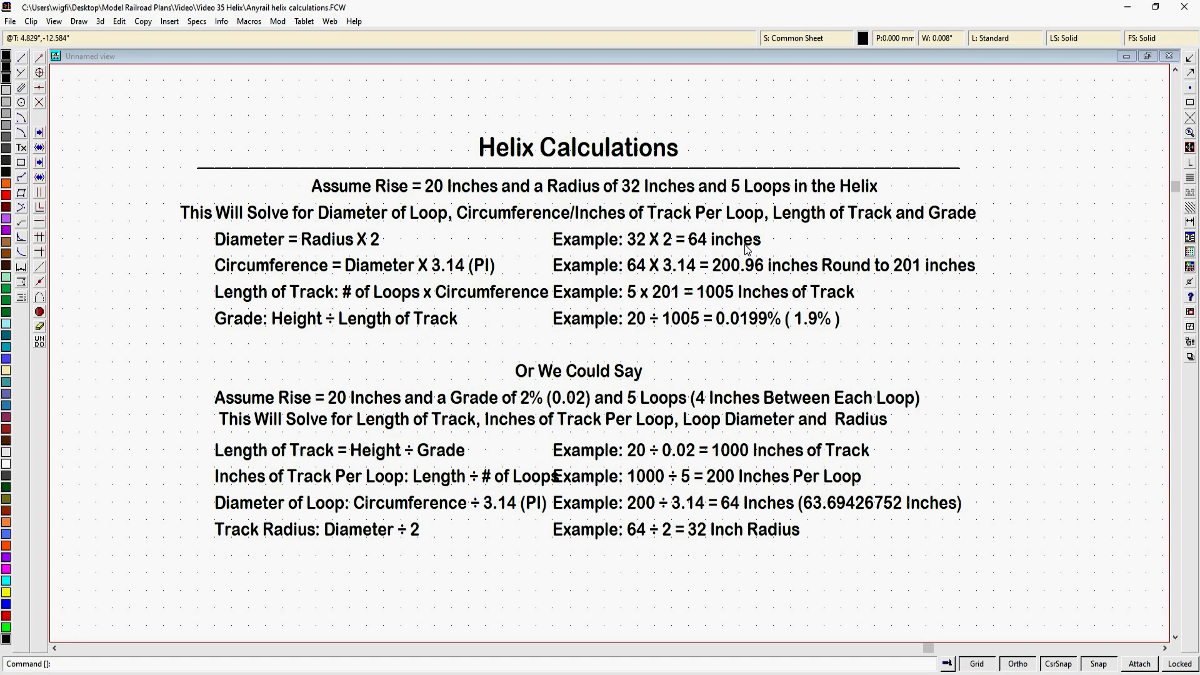
mouse_move(592, 271)
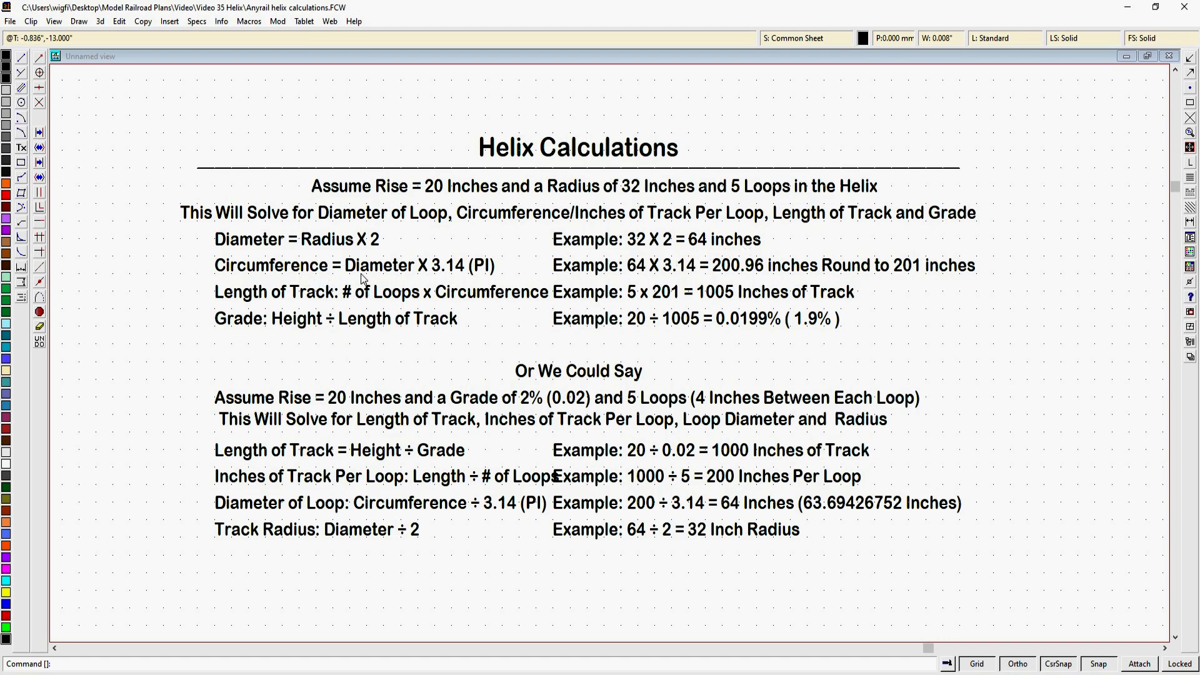
mouse_move(467, 281)
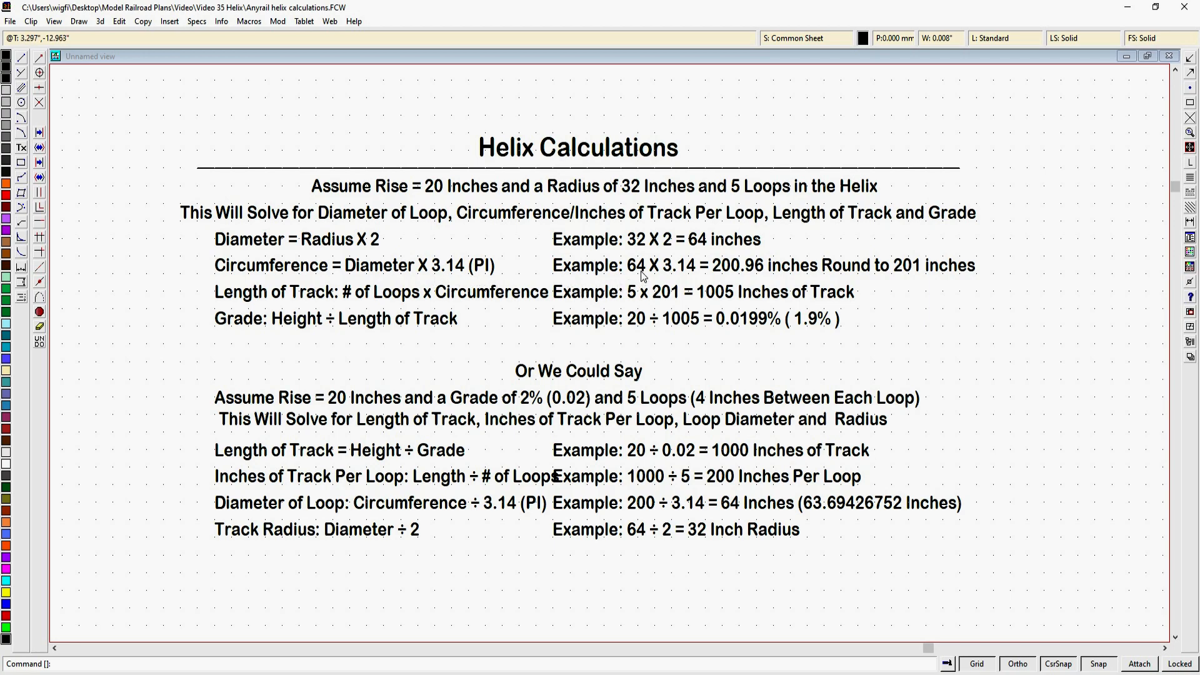
mouse_move(660, 282)
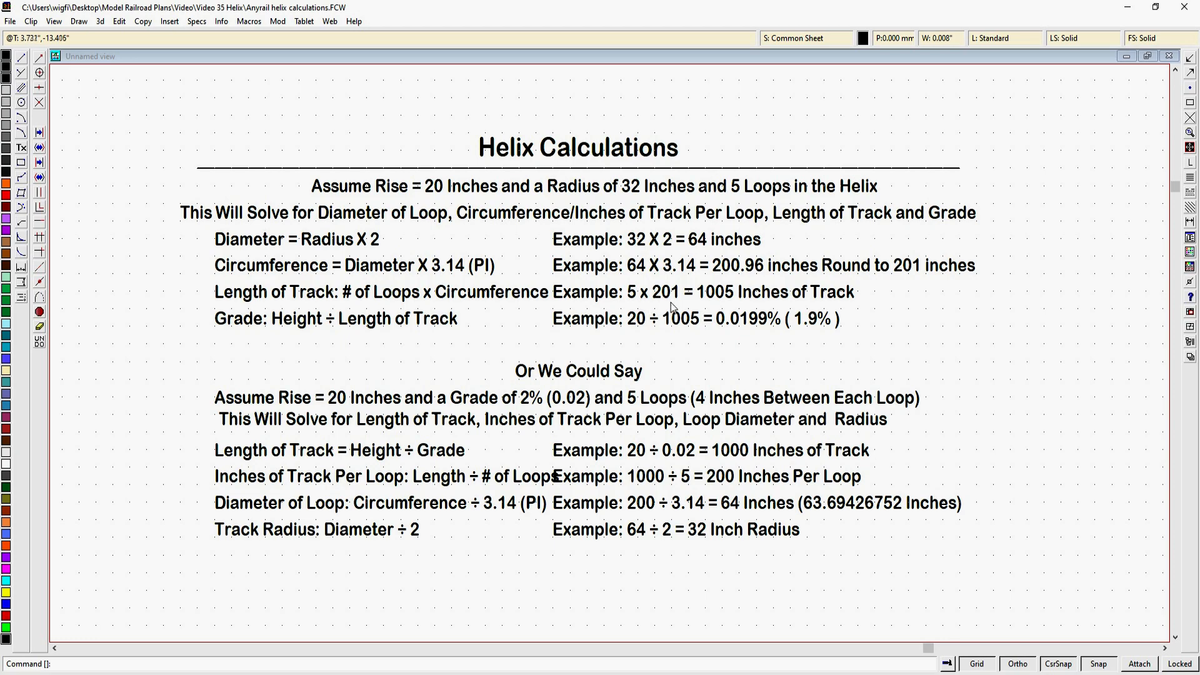
mouse_move(716, 306)
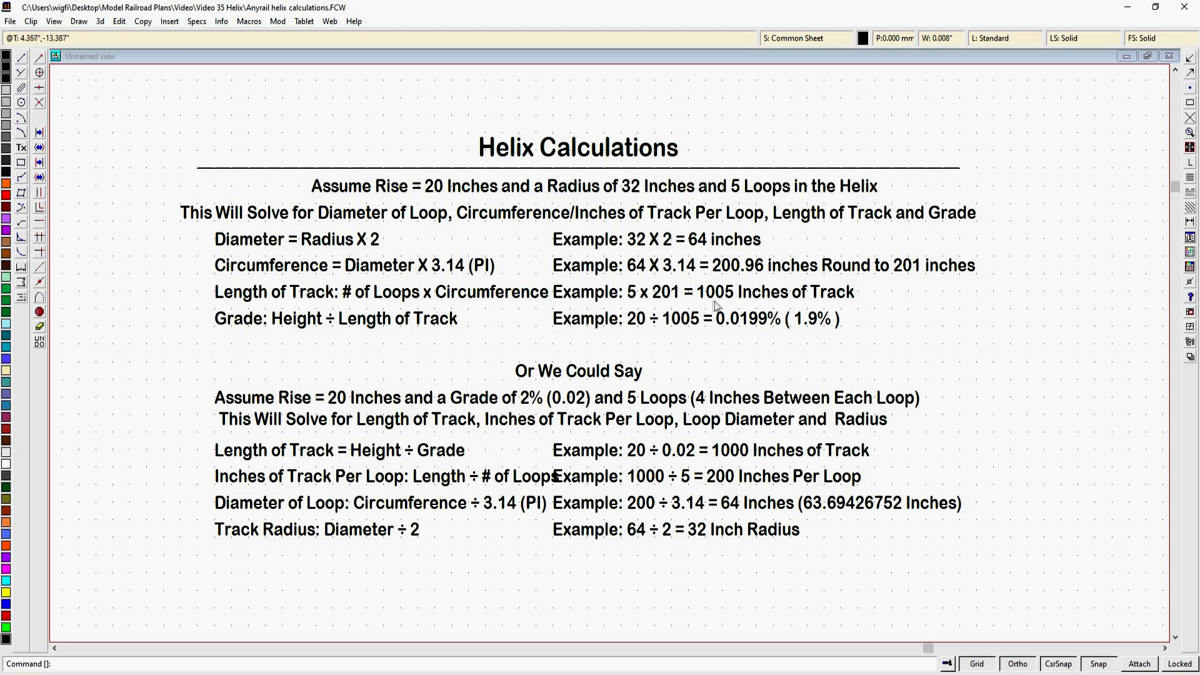
mouse_move(718, 303)
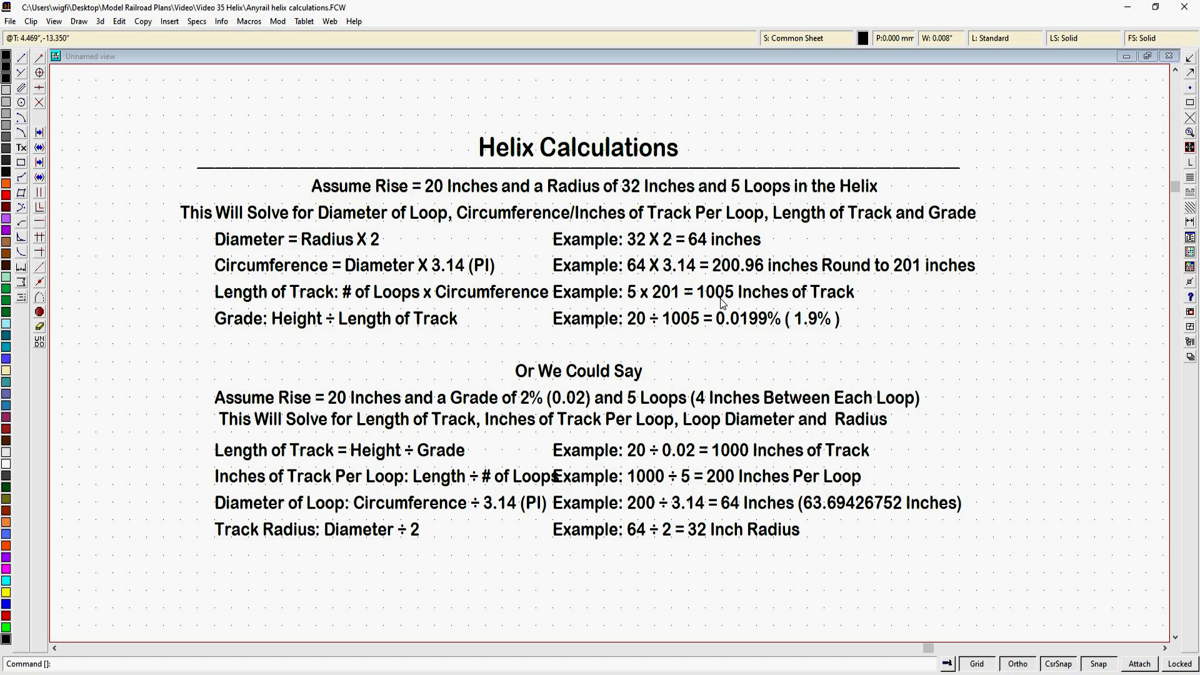
mouse_move(724, 304)
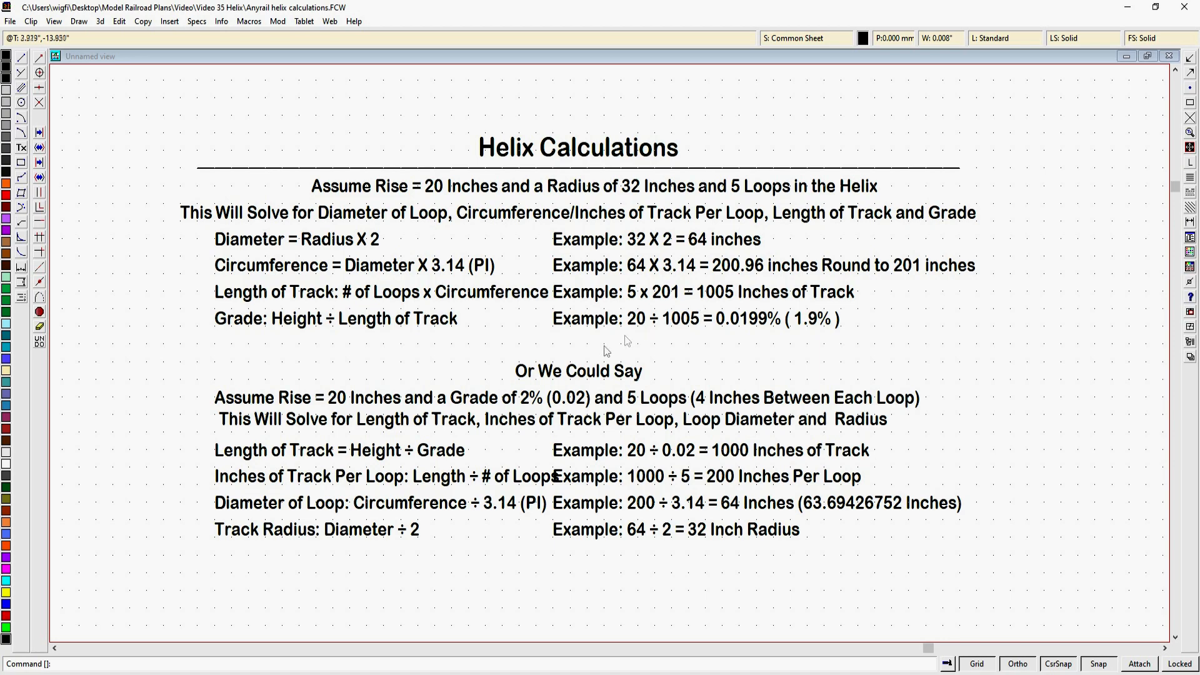
mouse_move(350, 338)
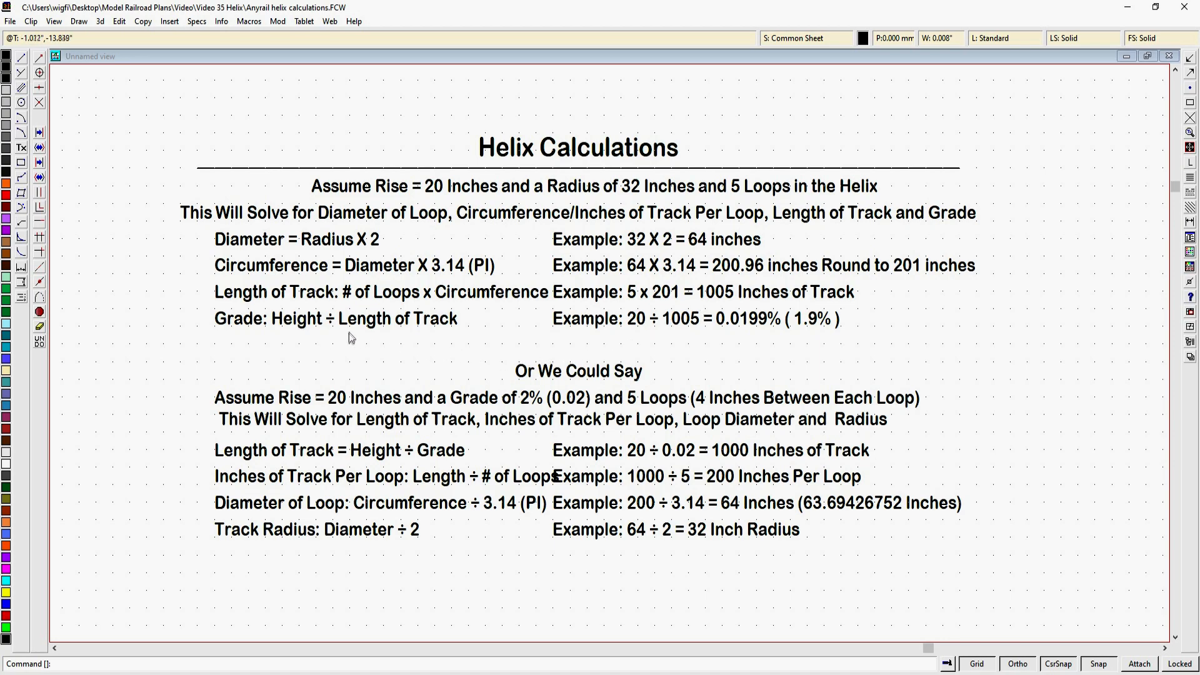
mouse_move(428, 346)
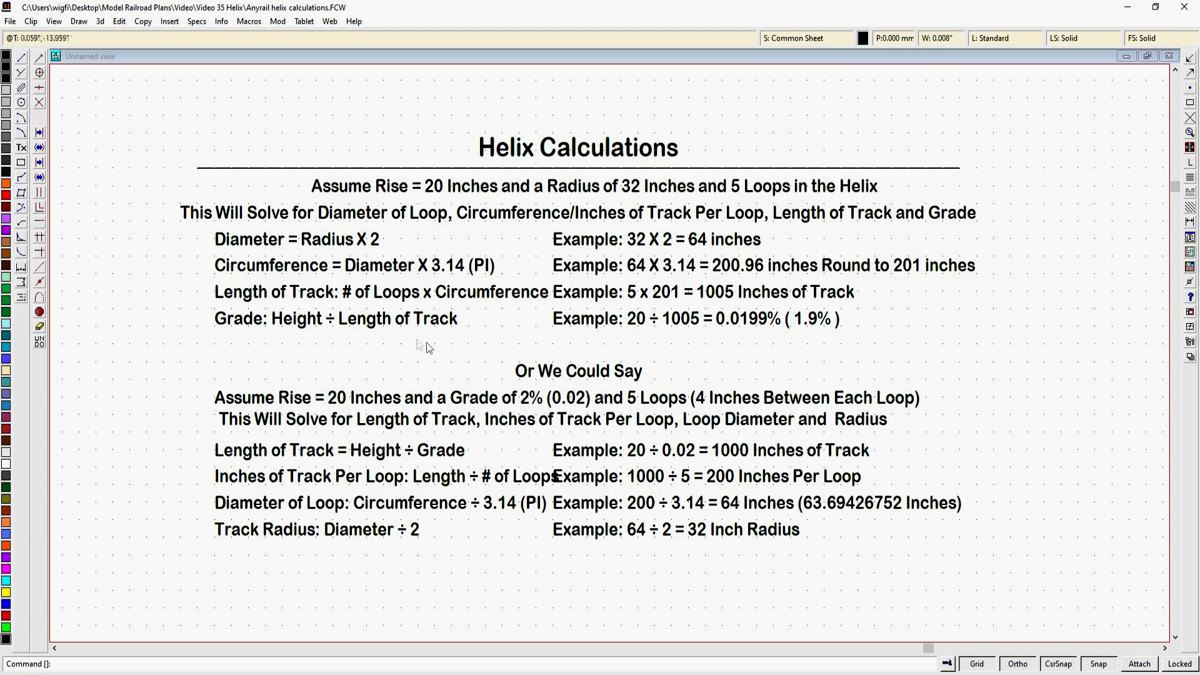
mouse_move(656, 335)
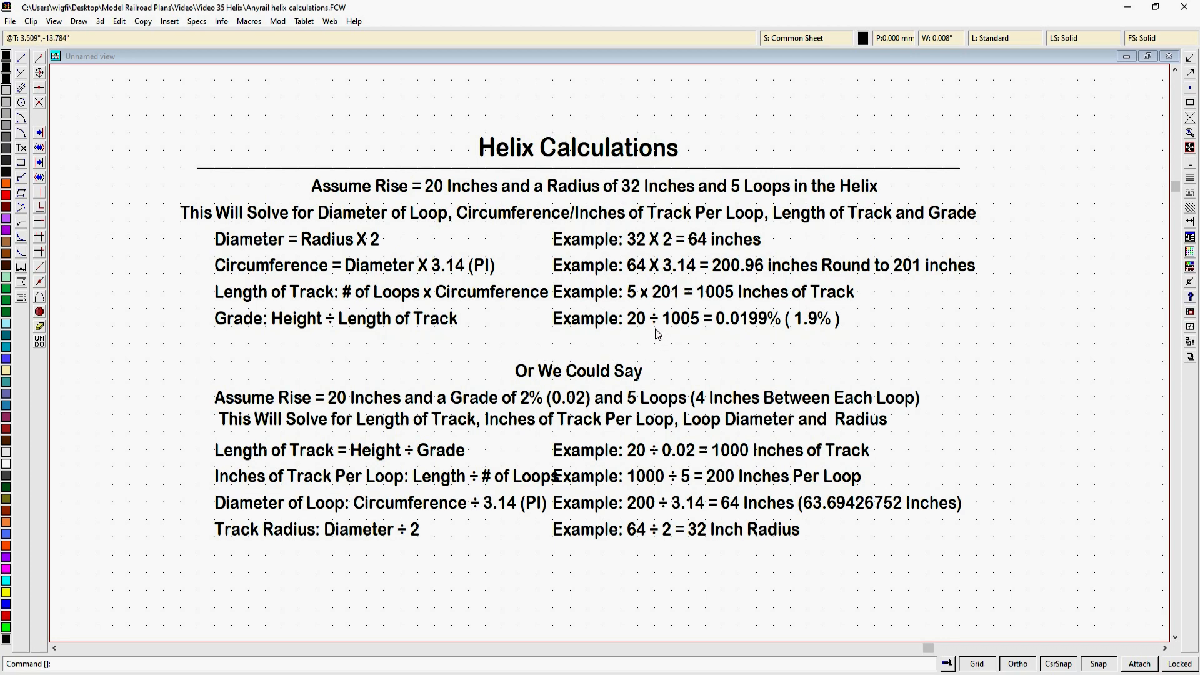
mouse_move(642, 312)
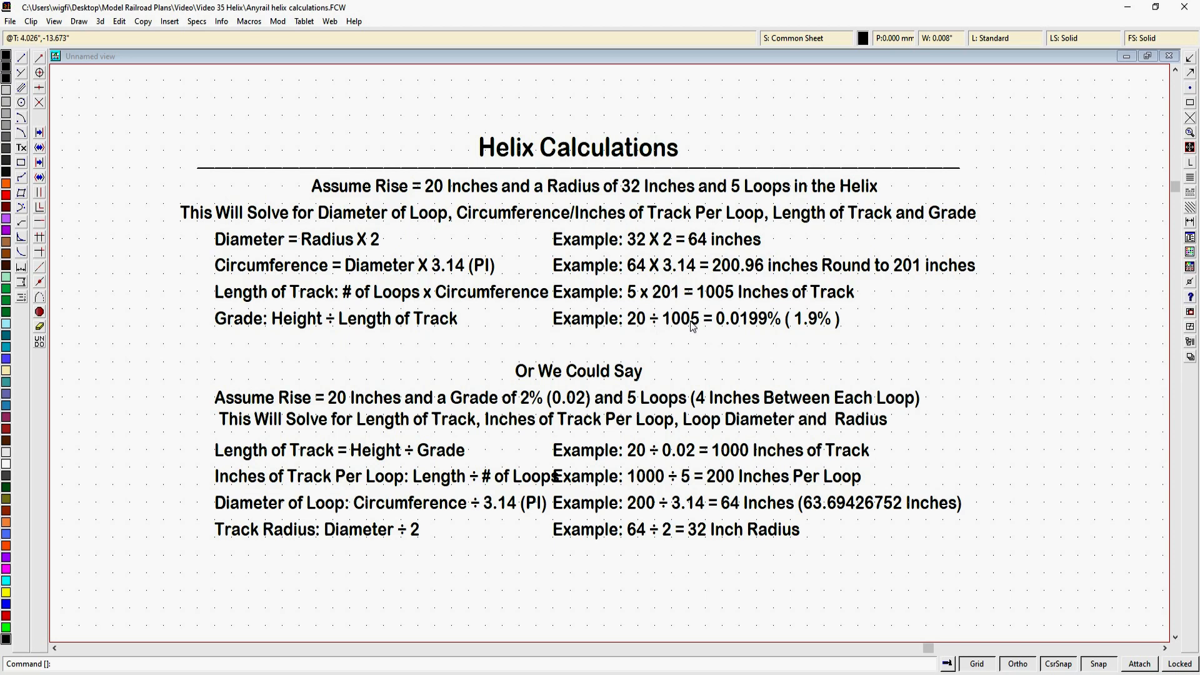
mouse_move(692, 330)
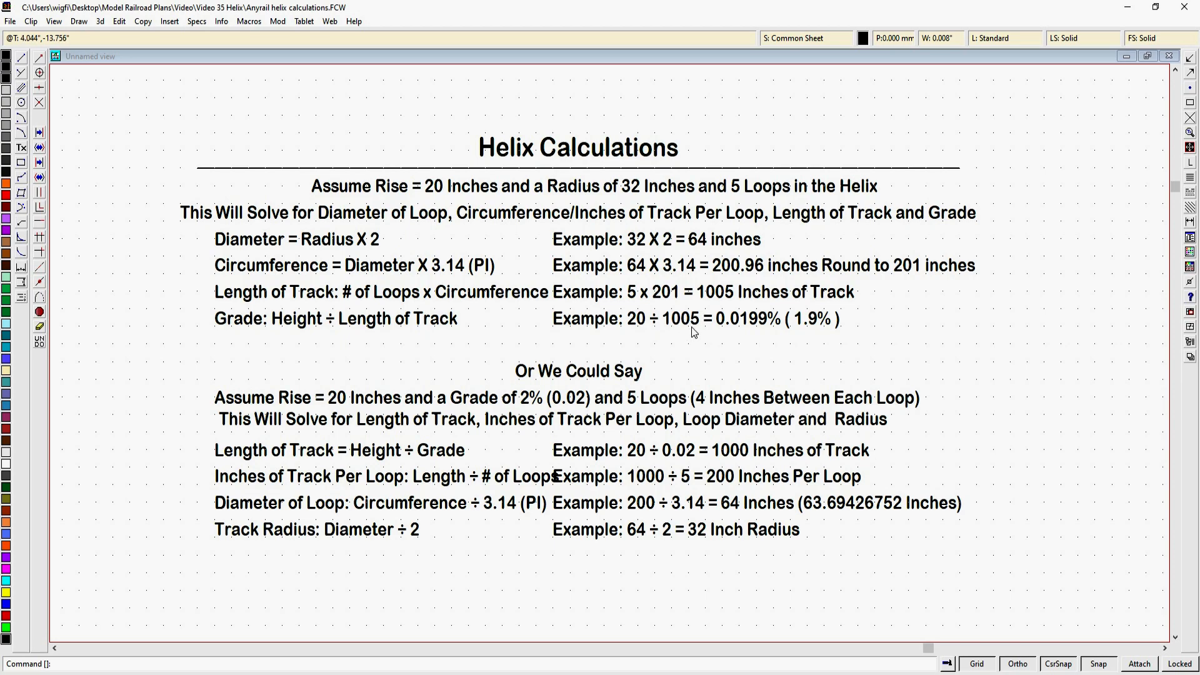
mouse_move(718, 332)
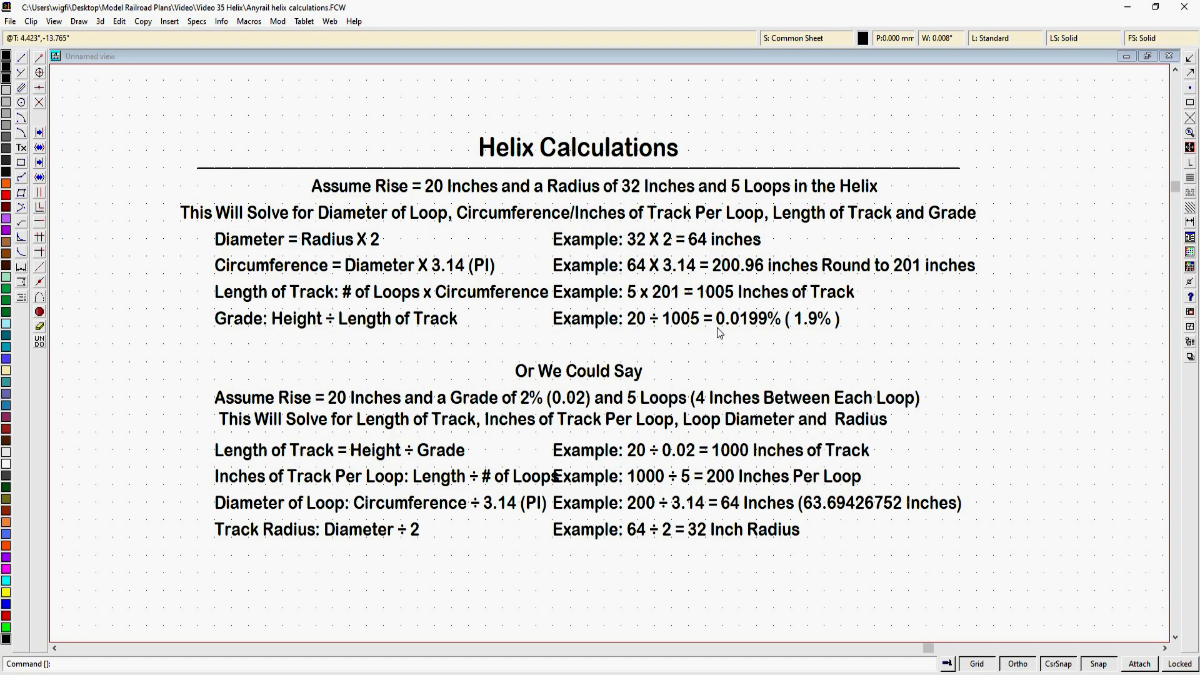
mouse_move(692, 370)
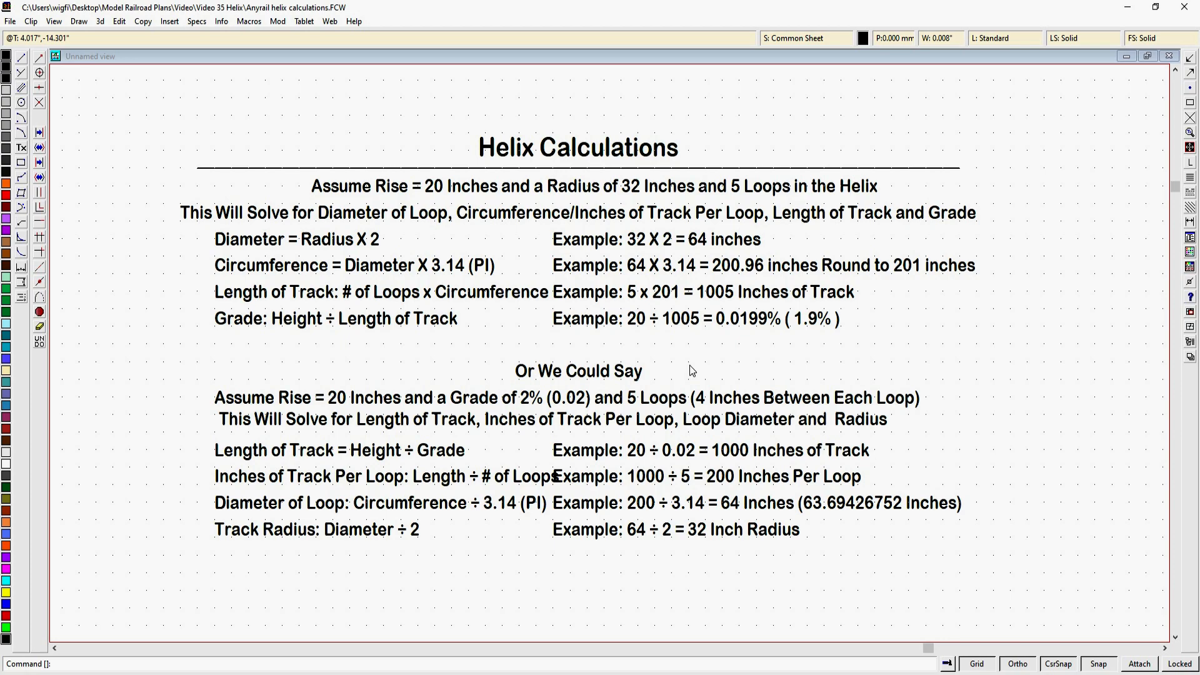
mouse_move(669, 376)
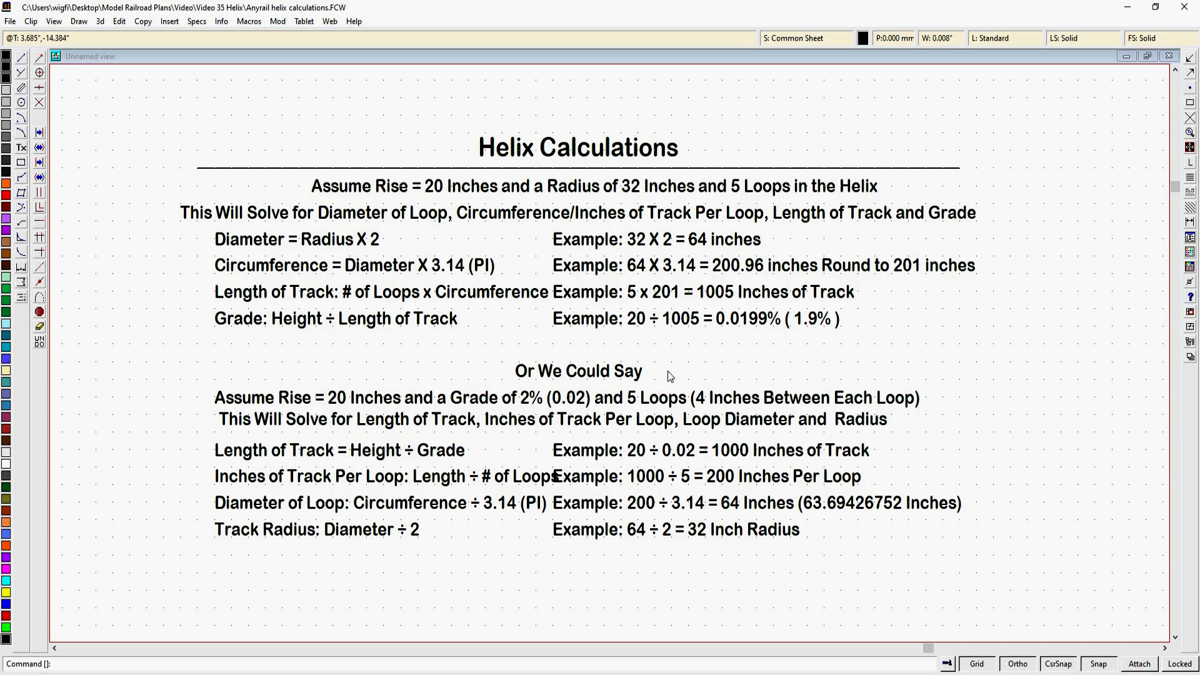
mouse_move(677, 368)
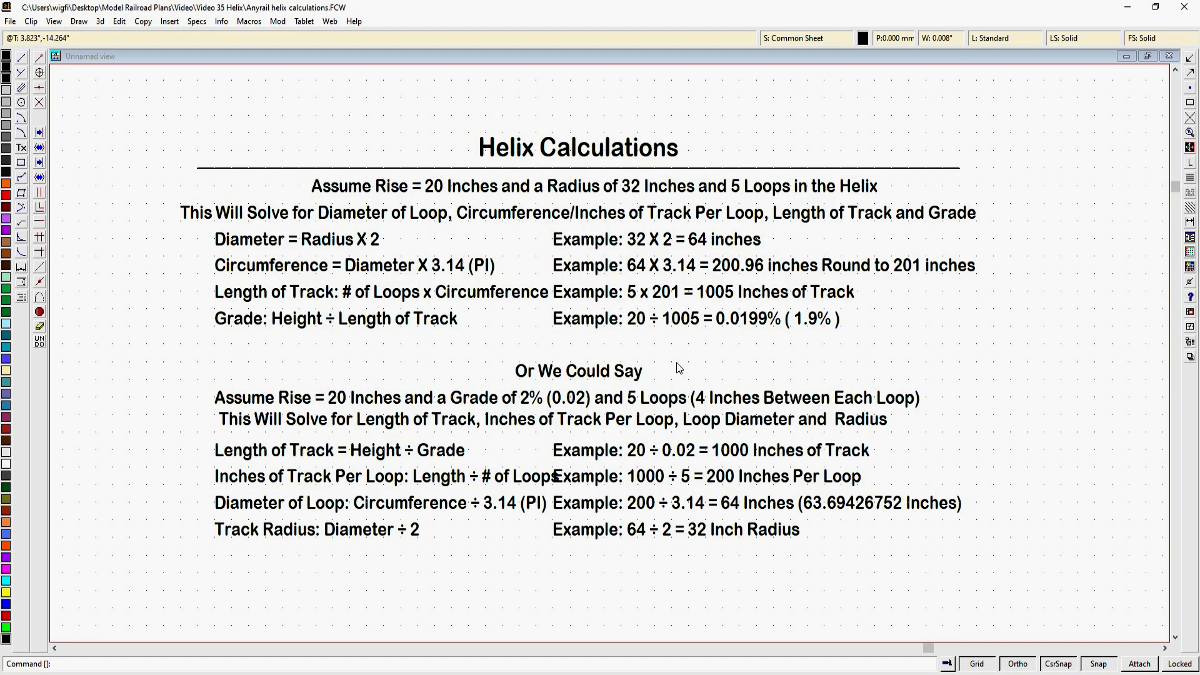
mouse_move(312, 482)
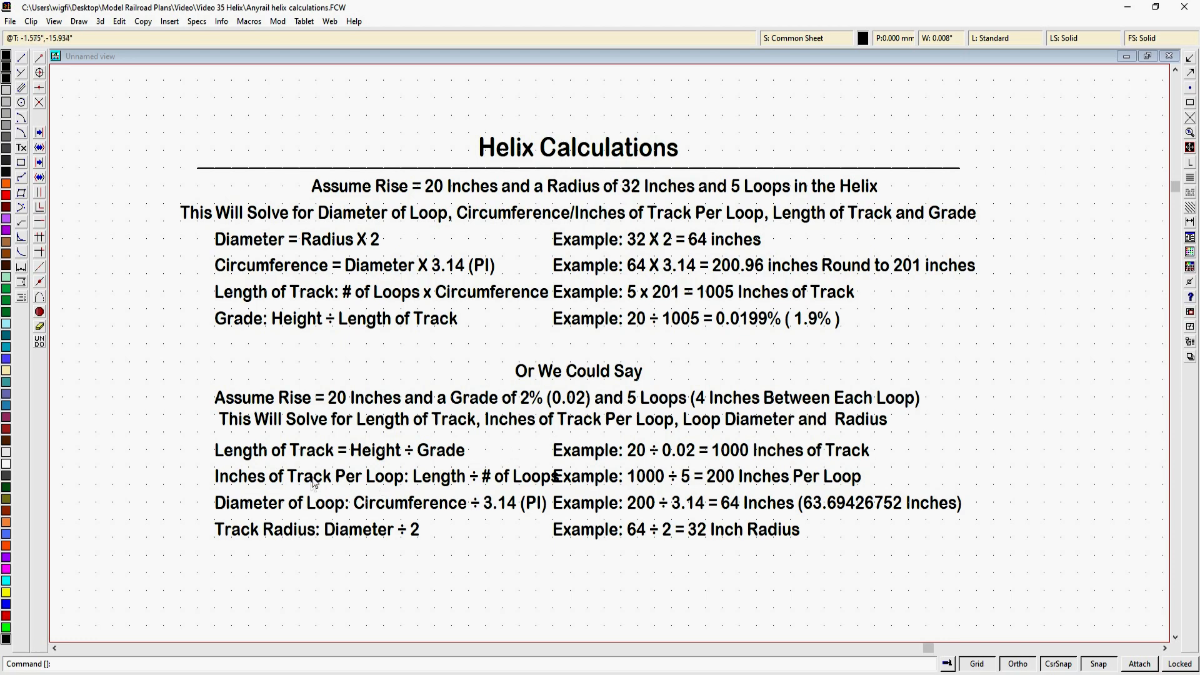
mouse_move(459, 472)
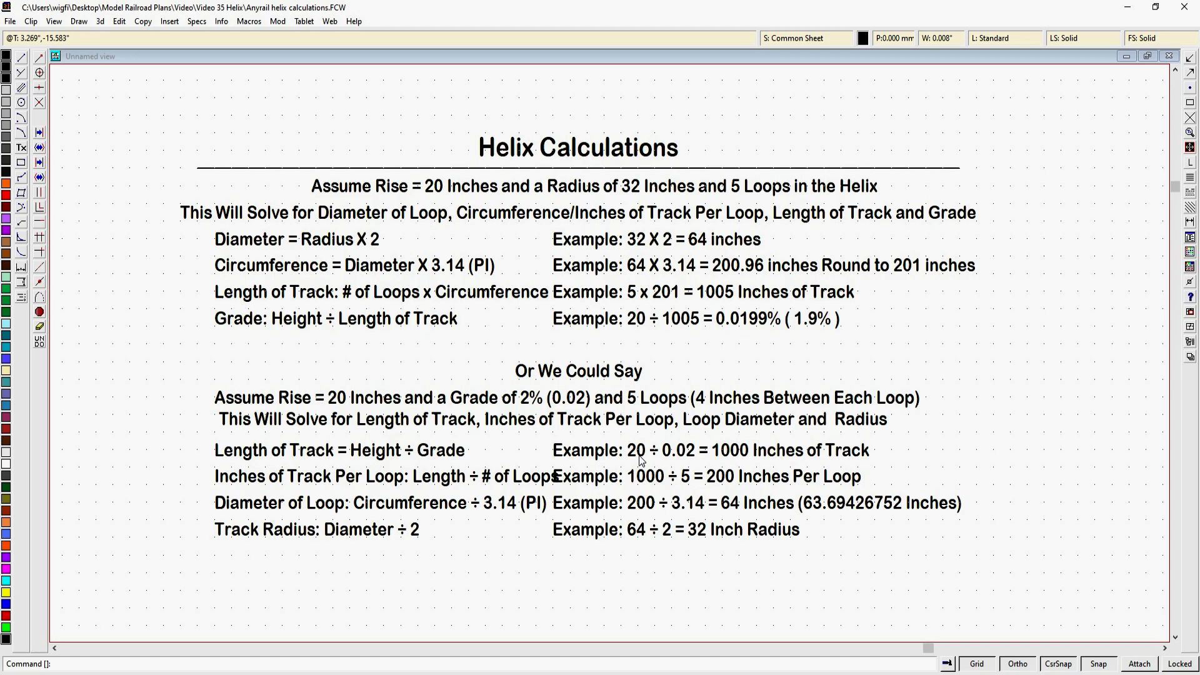
mouse_move(676, 465)
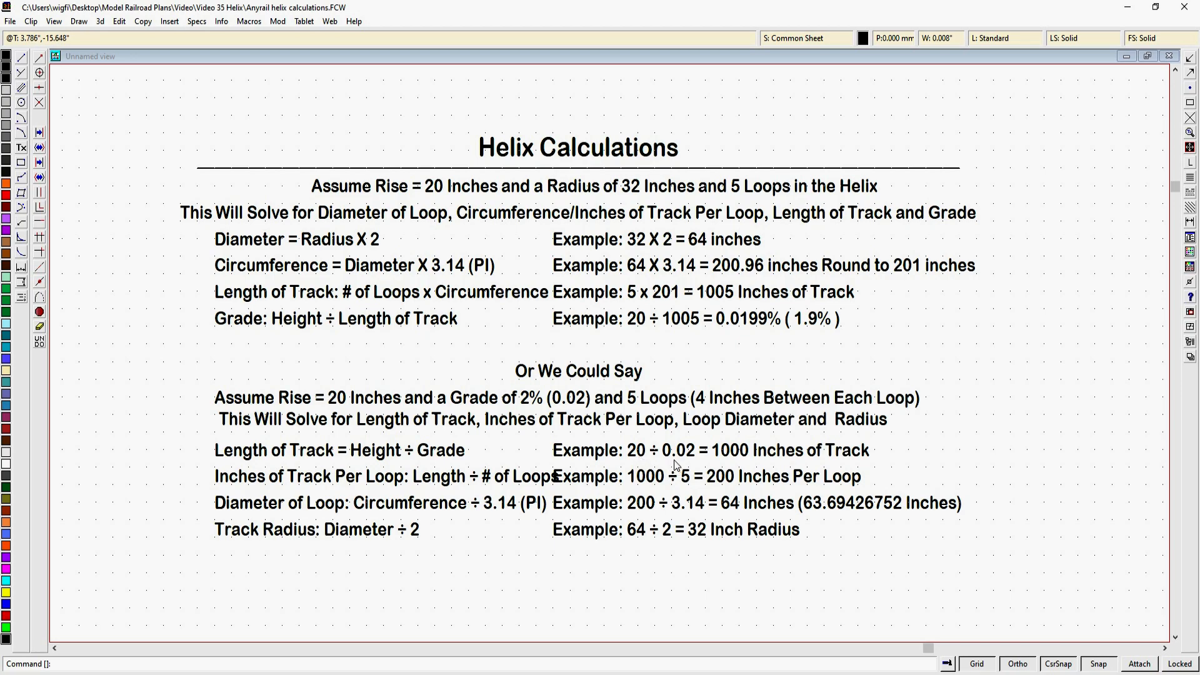
mouse_move(699, 466)
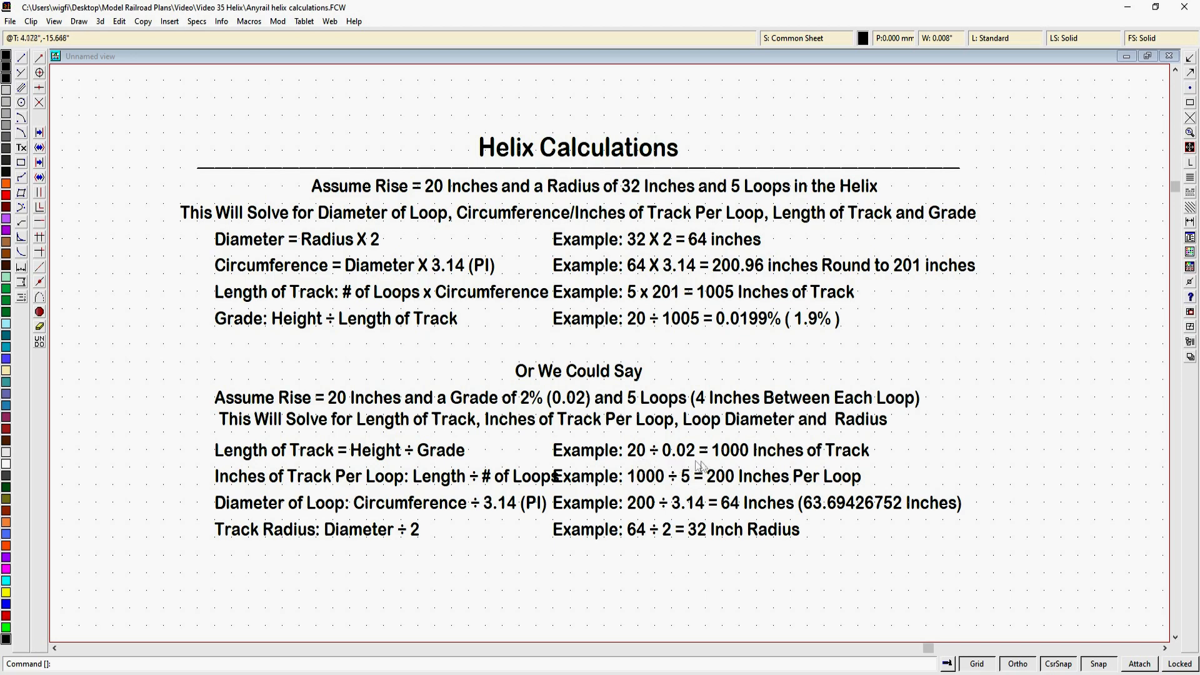
mouse_move(738, 466)
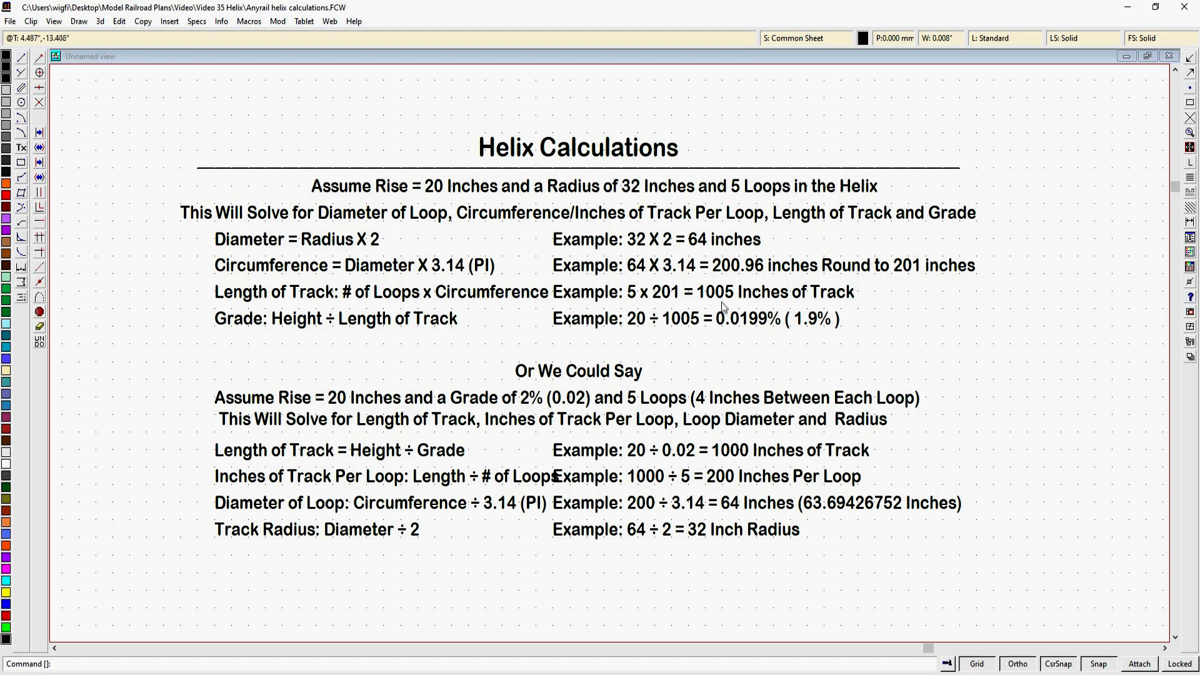
mouse_move(747, 462)
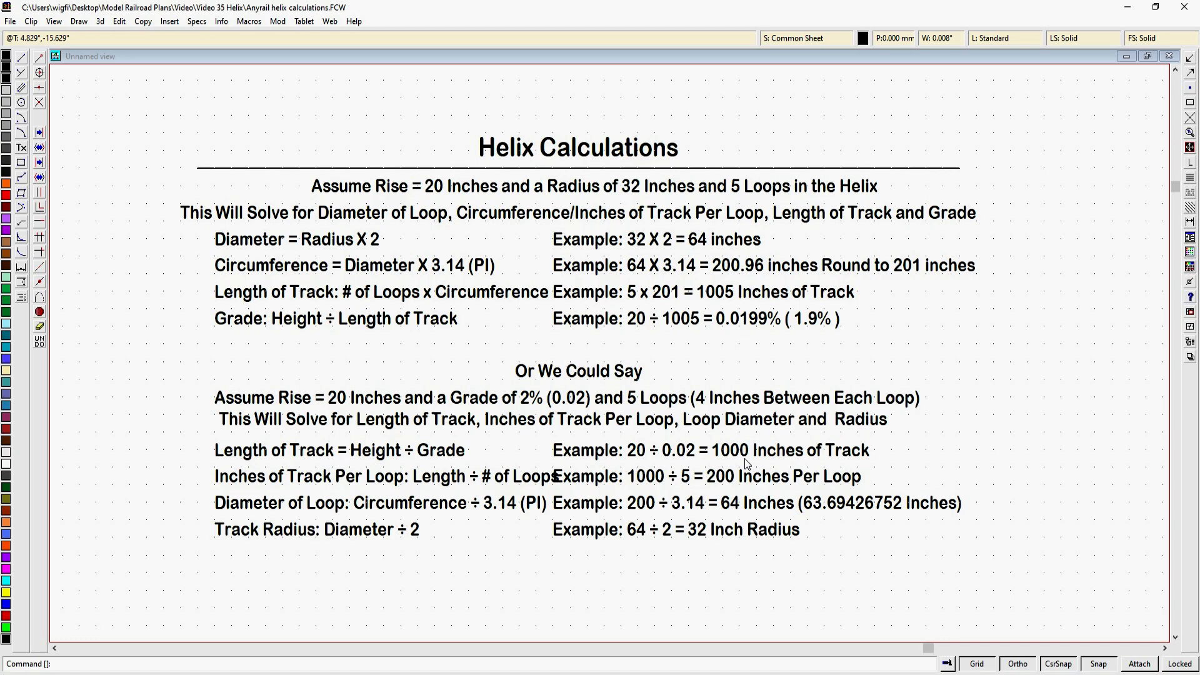
mouse_move(691, 460)
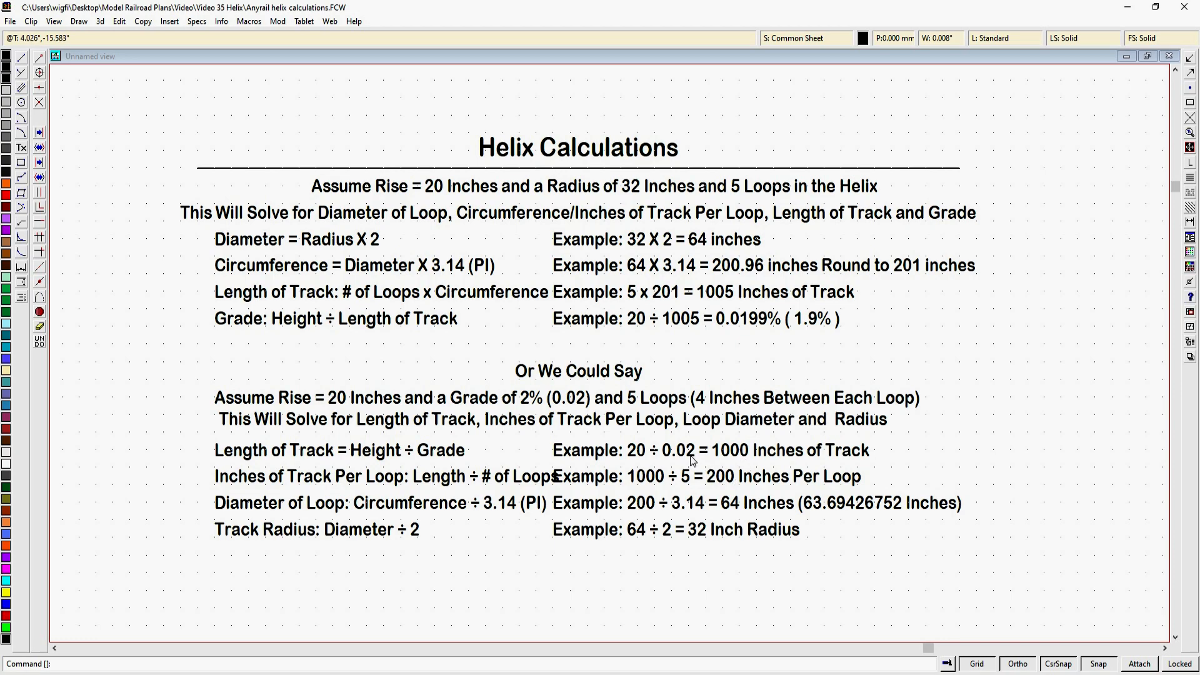
mouse_move(725, 329)
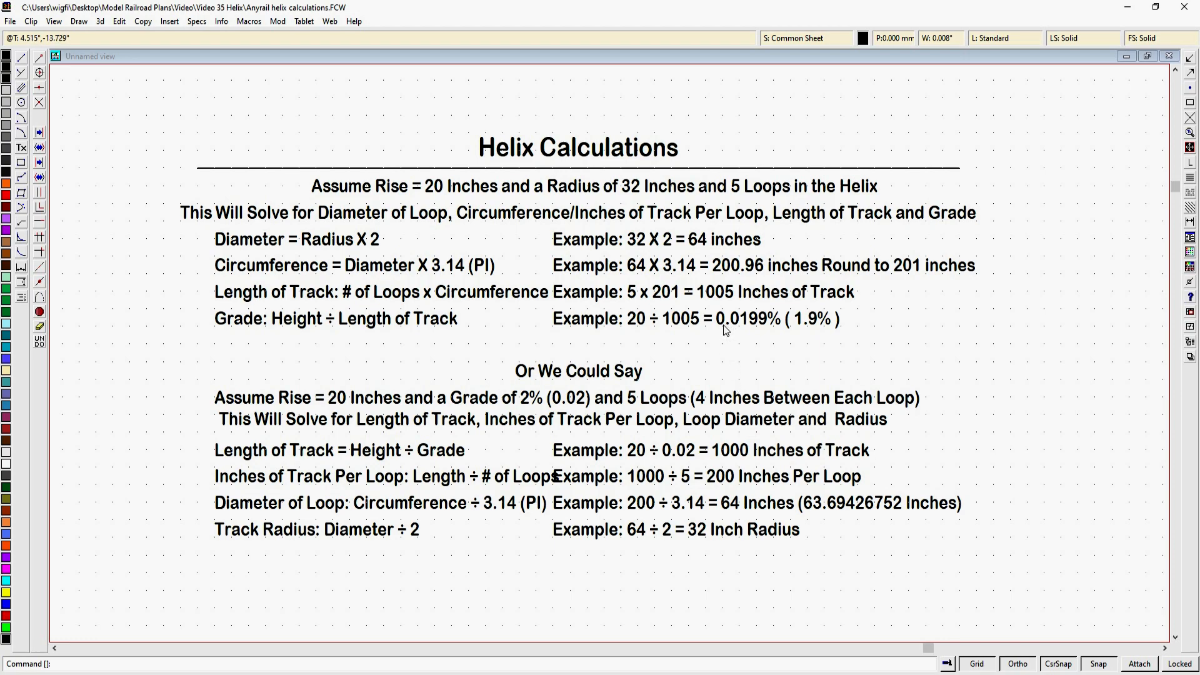
mouse_move(758, 359)
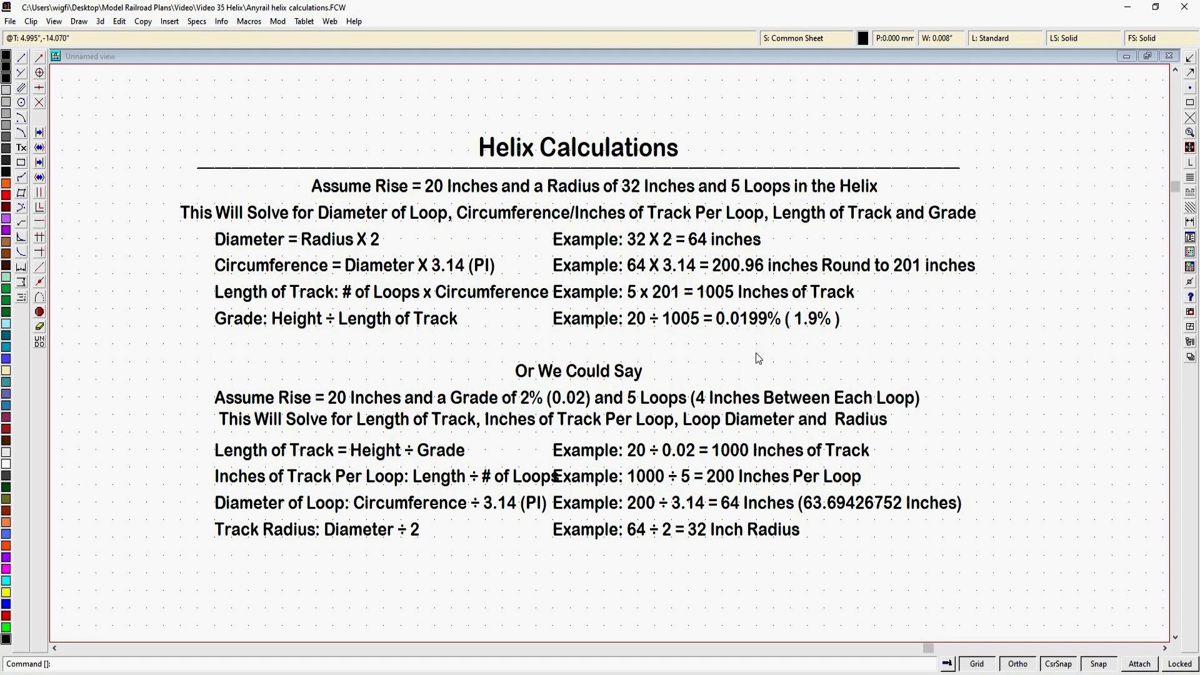
mouse_move(746, 461)
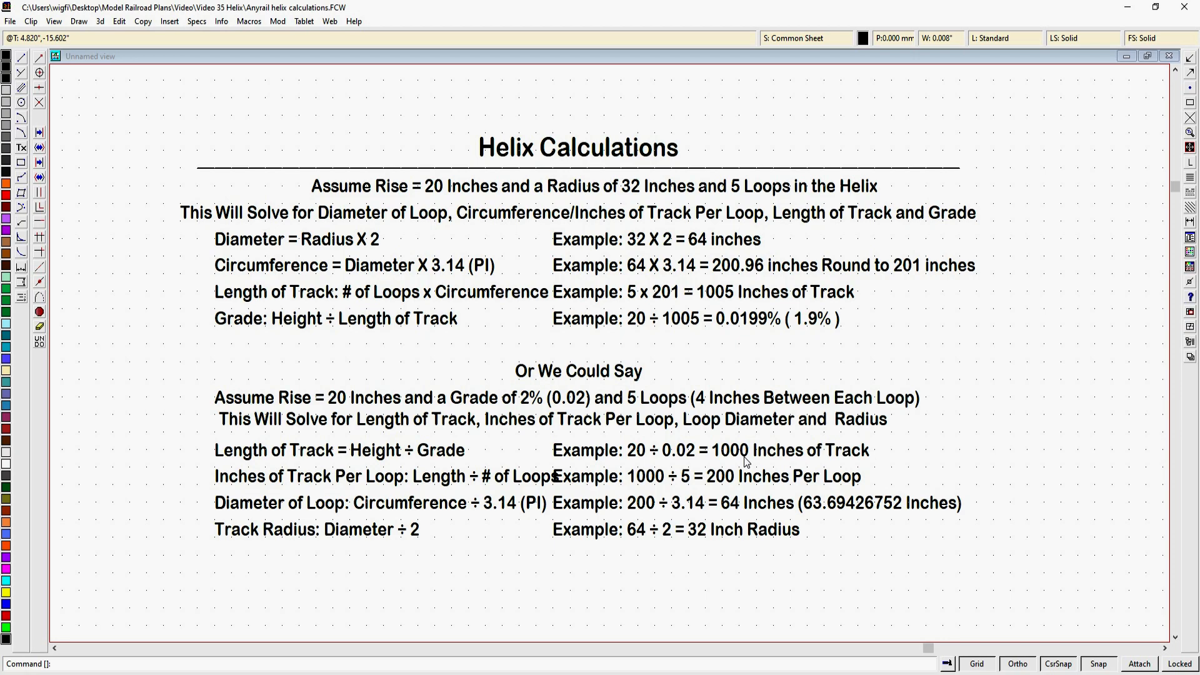
mouse_move(545, 471)
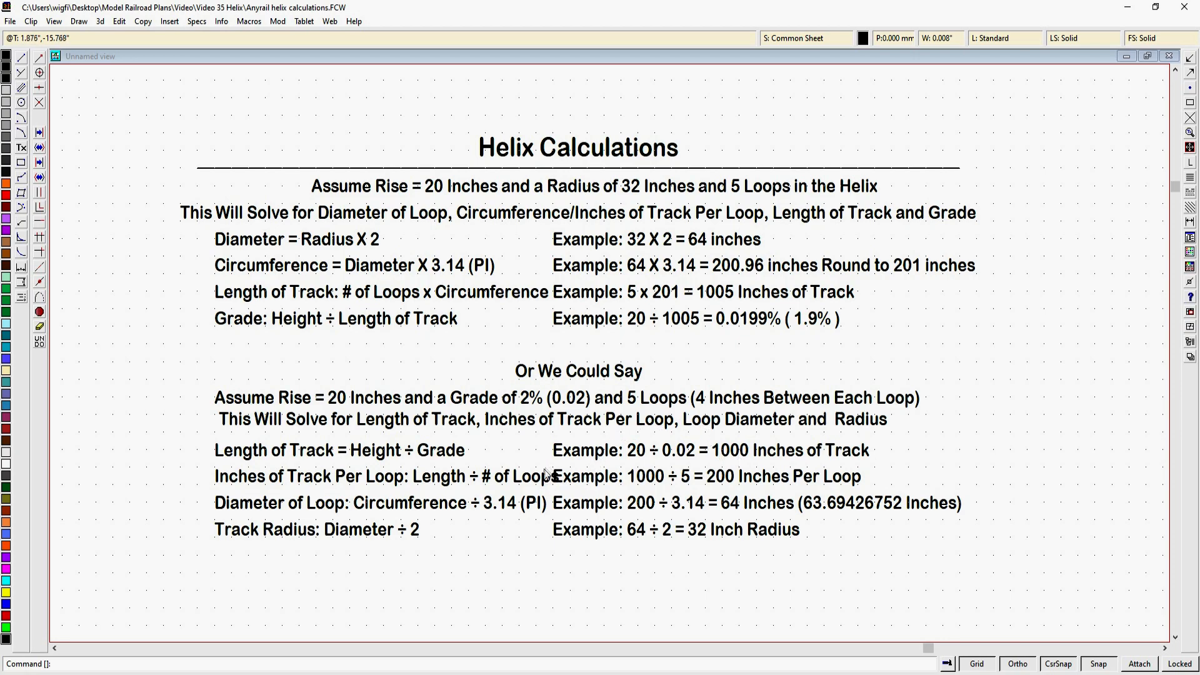
mouse_move(633, 473)
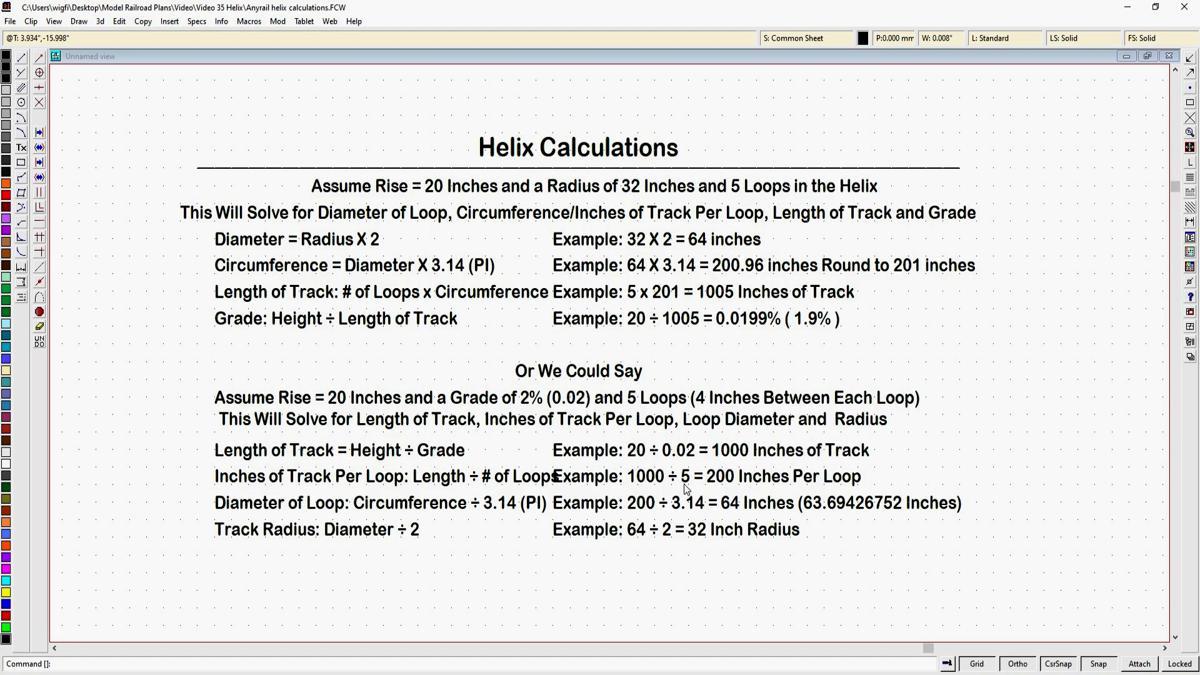
mouse_move(729, 487)
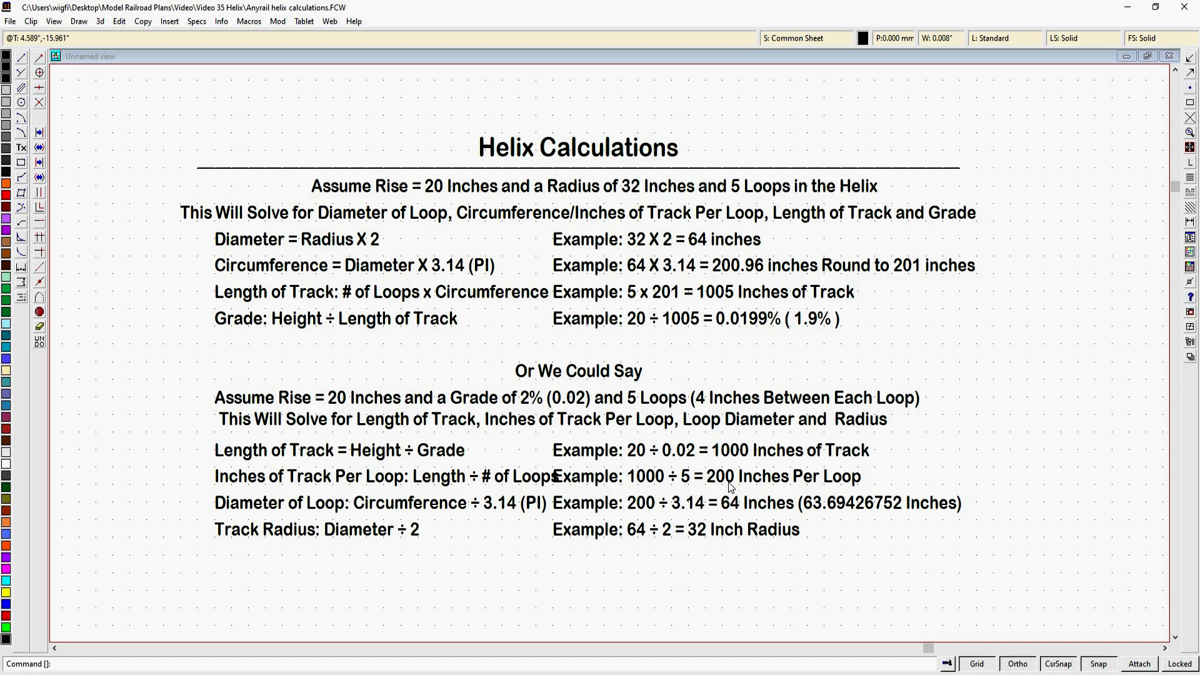
mouse_move(771, 493)
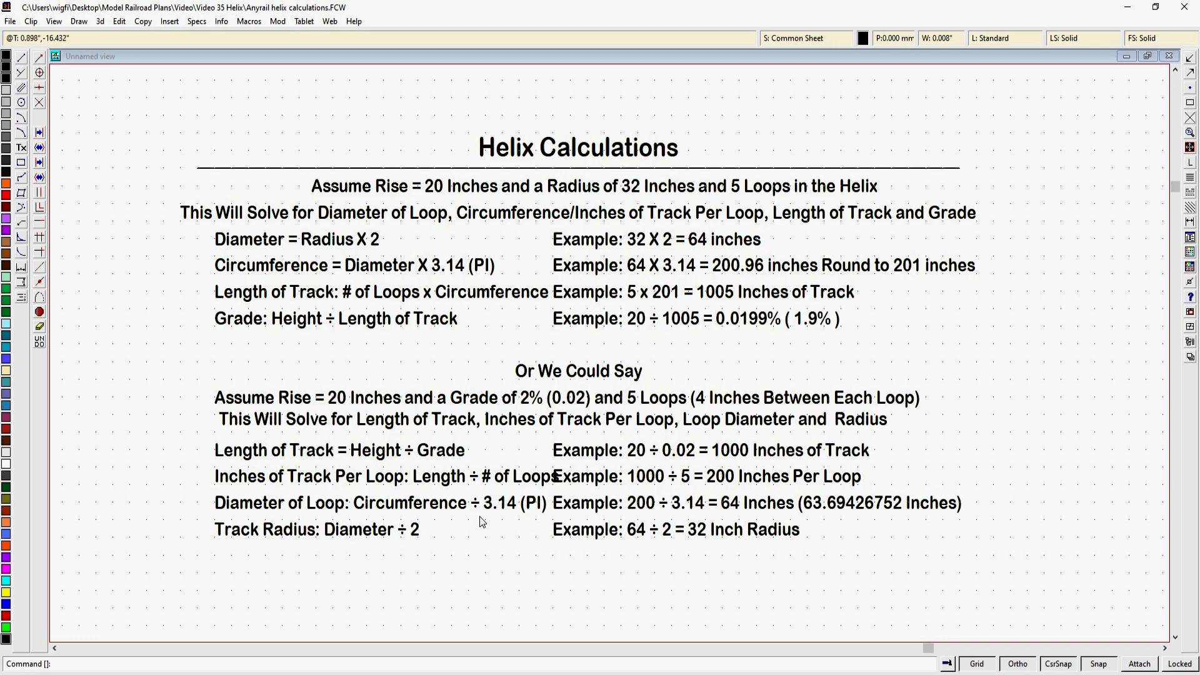
mouse_move(534, 523)
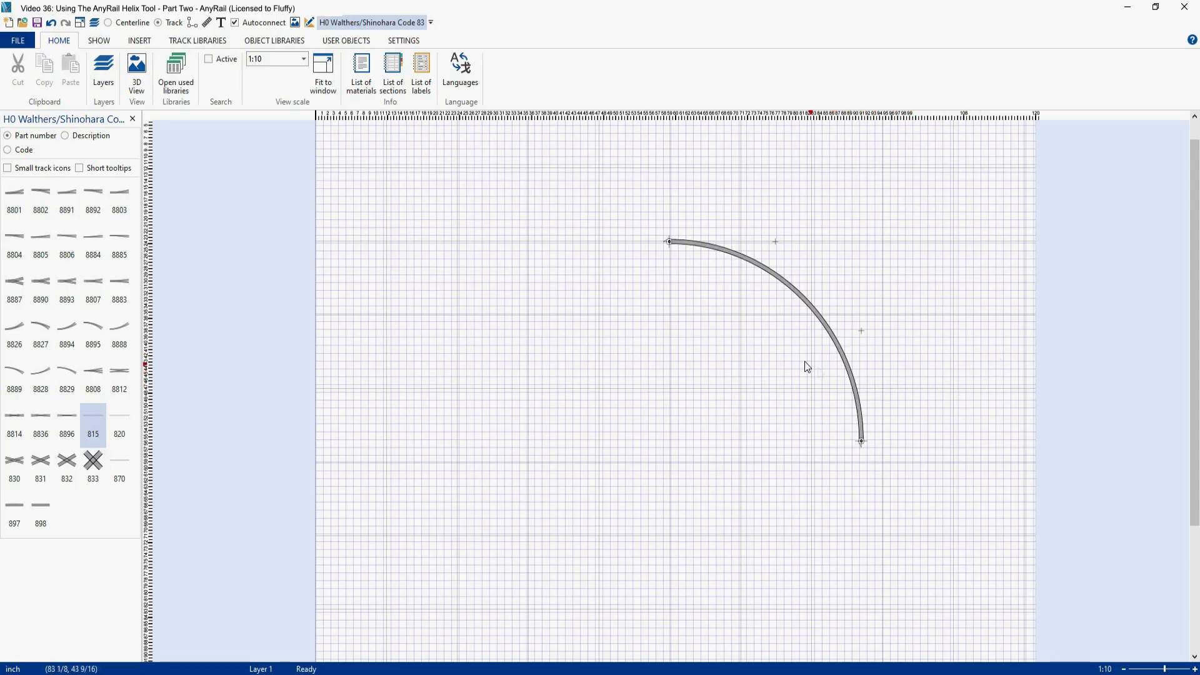
mouse_move(836, 442)
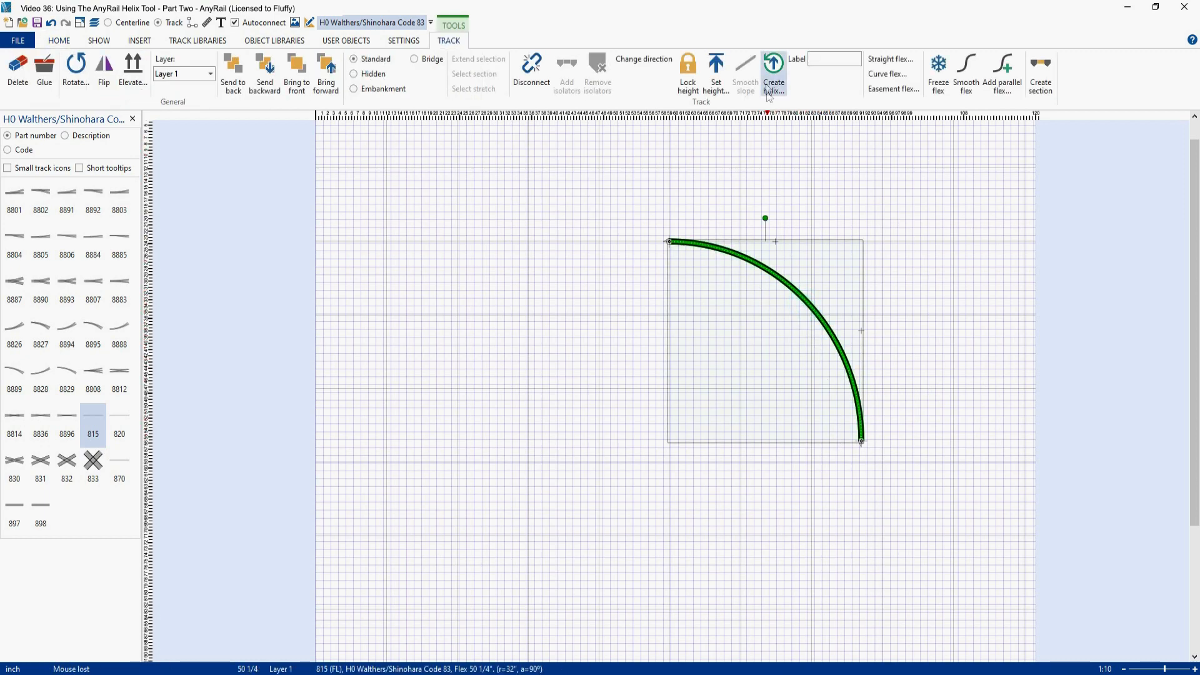
Set the 32-inch curve's helix to rise 0 to 20 inches over 5 loops, showing a 2% slope.
left_click(772, 73)
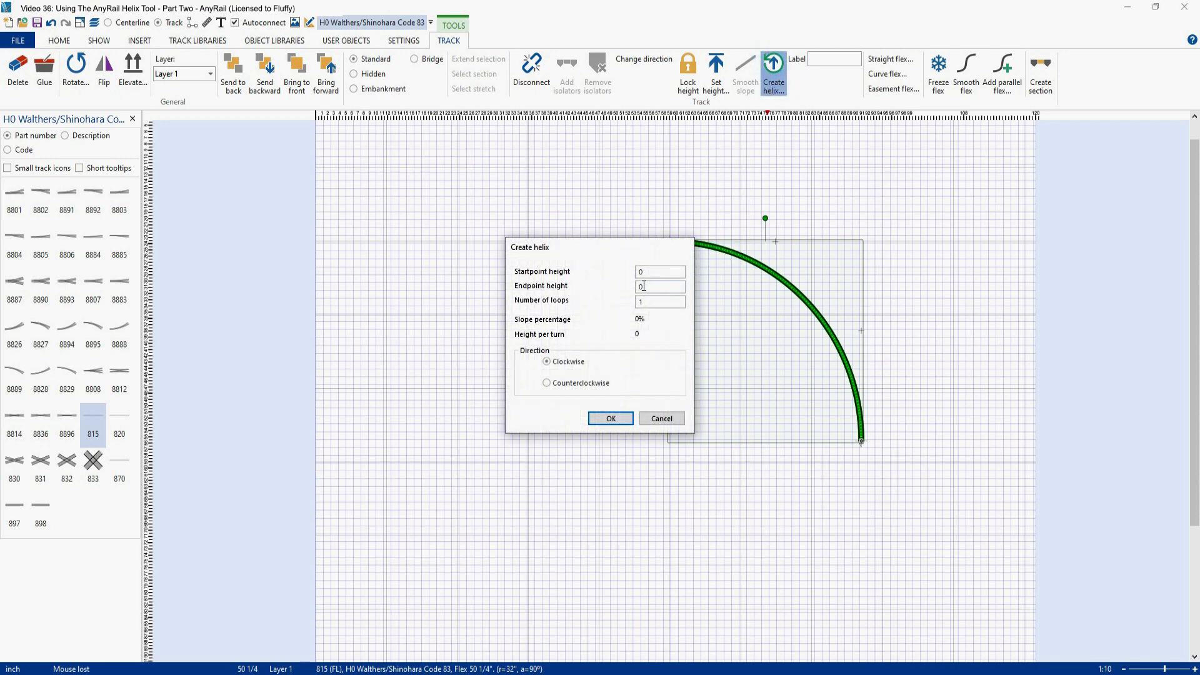
type("2")
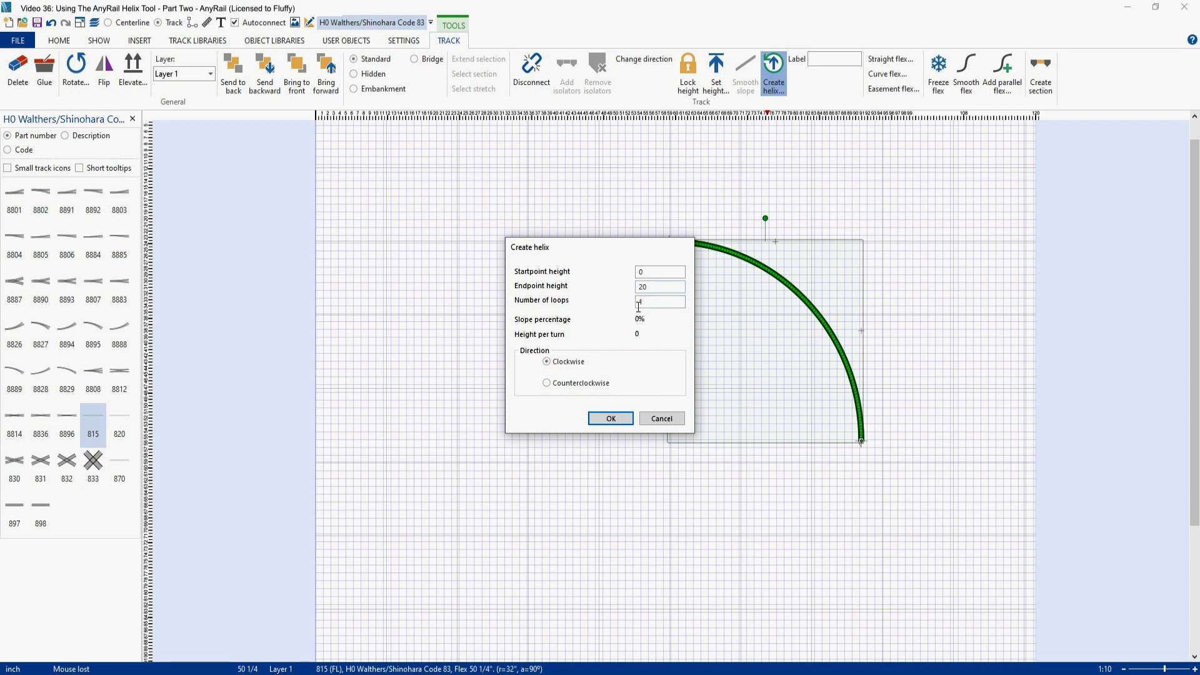
type("5")
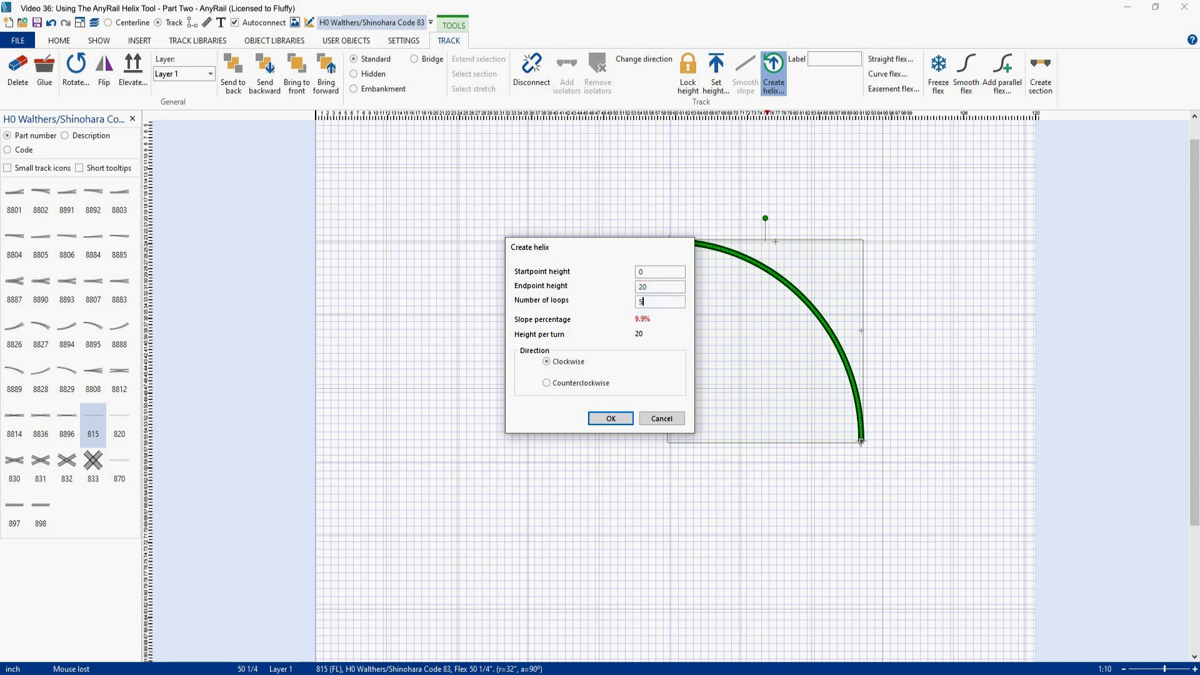
left_click(659, 272)
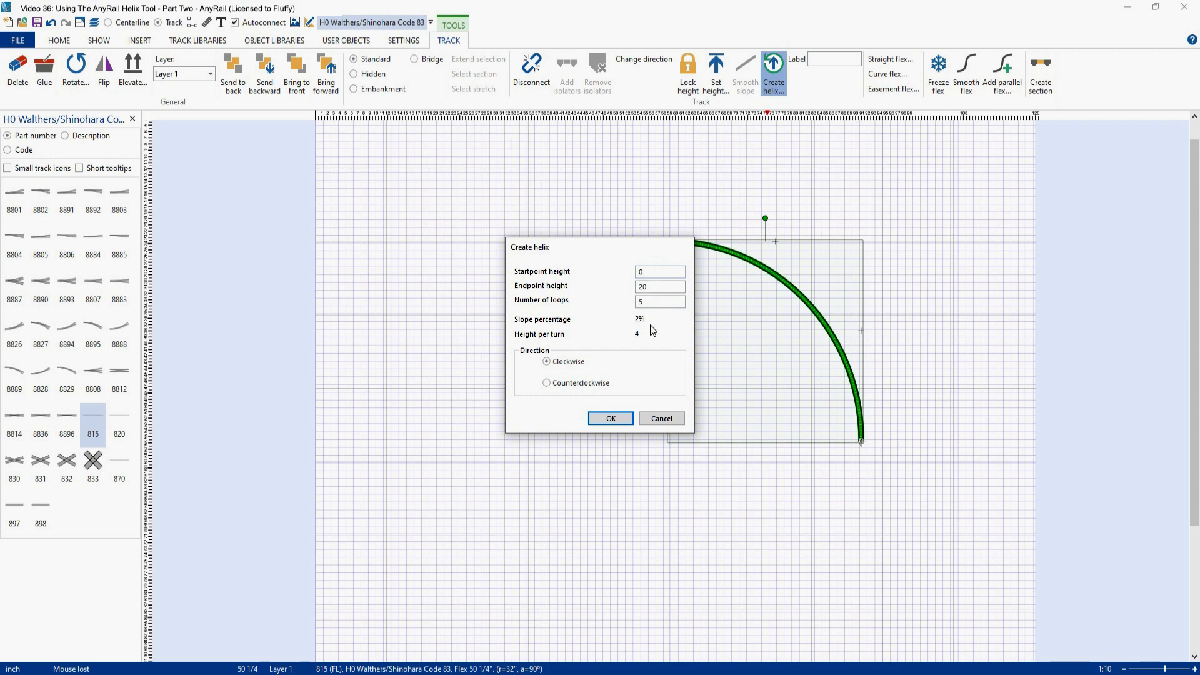
mouse_move(649, 343)
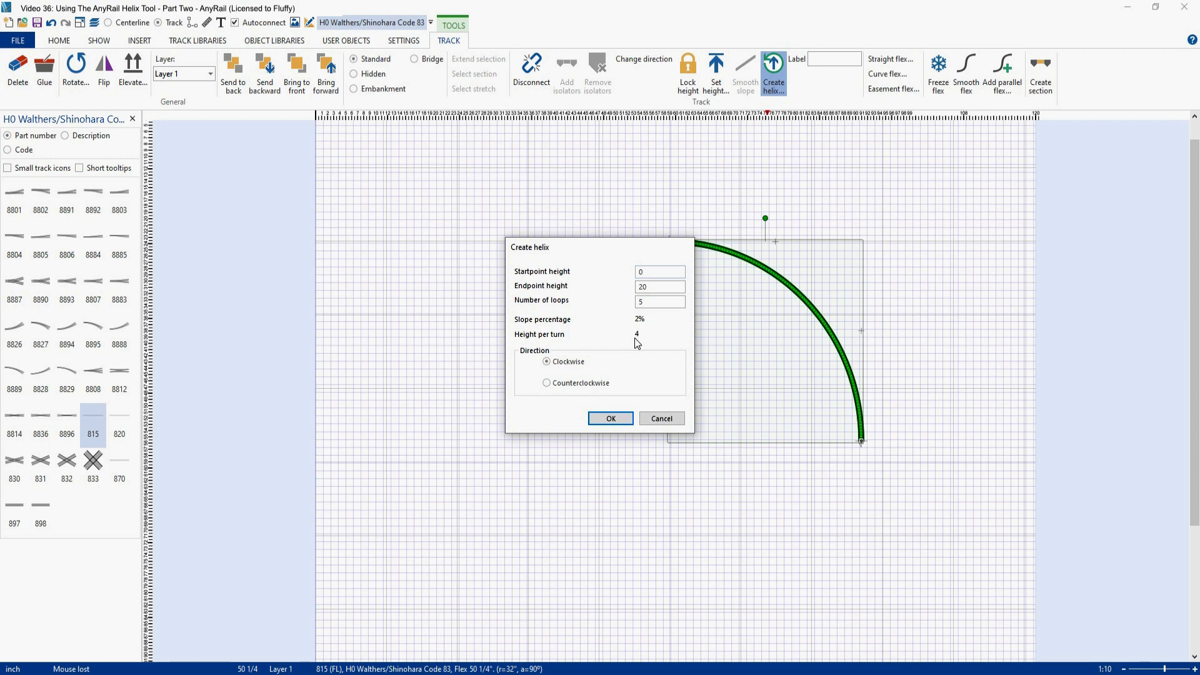
left_click(659, 271)
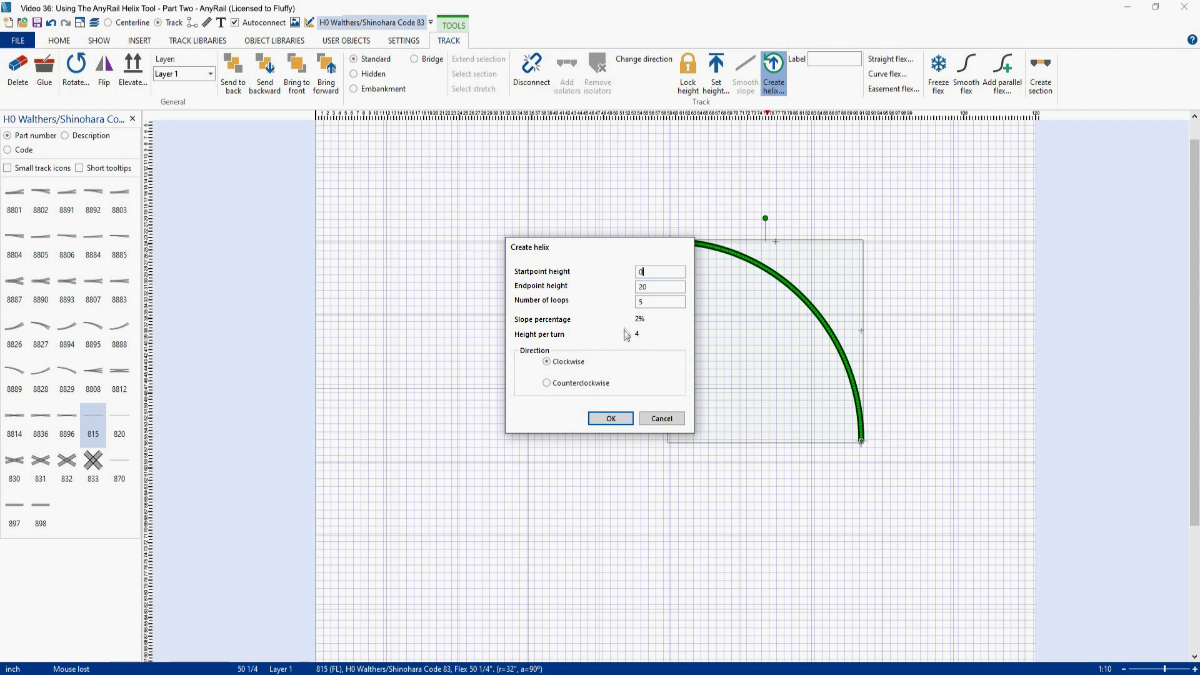
mouse_move(628, 318)
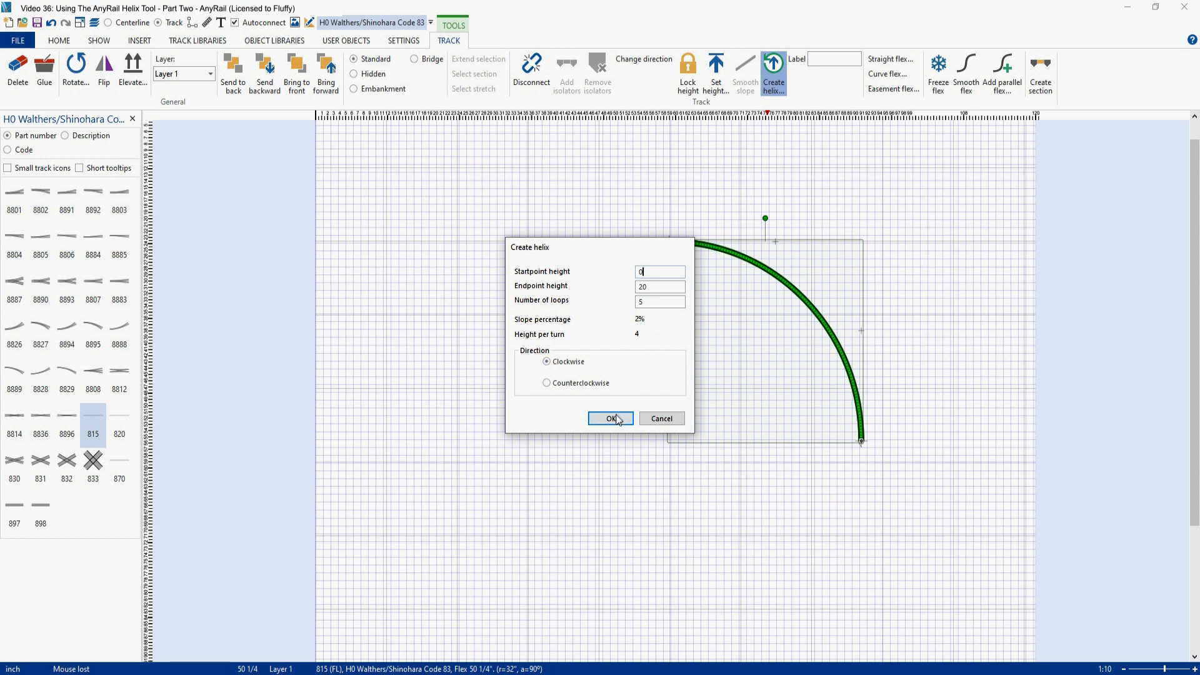
Confirm the helix so the quarter curve becomes a full 5-loop circle rising 20 inches.
left_click(610, 419)
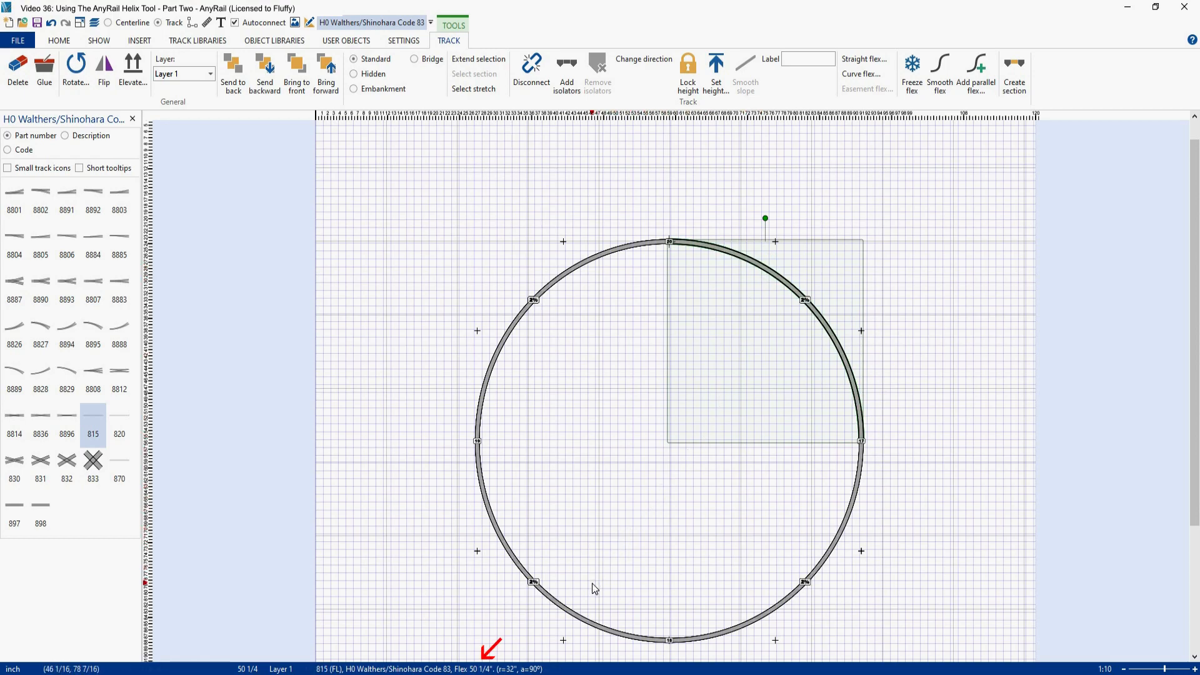
mouse_move(553, 628)
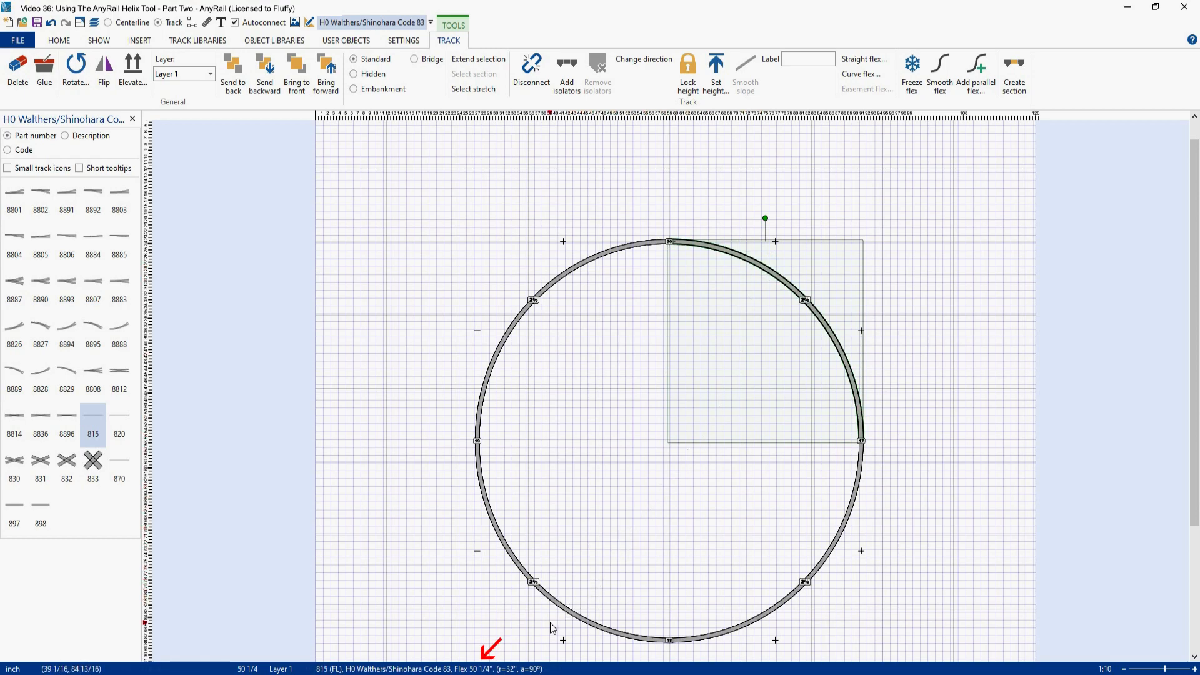